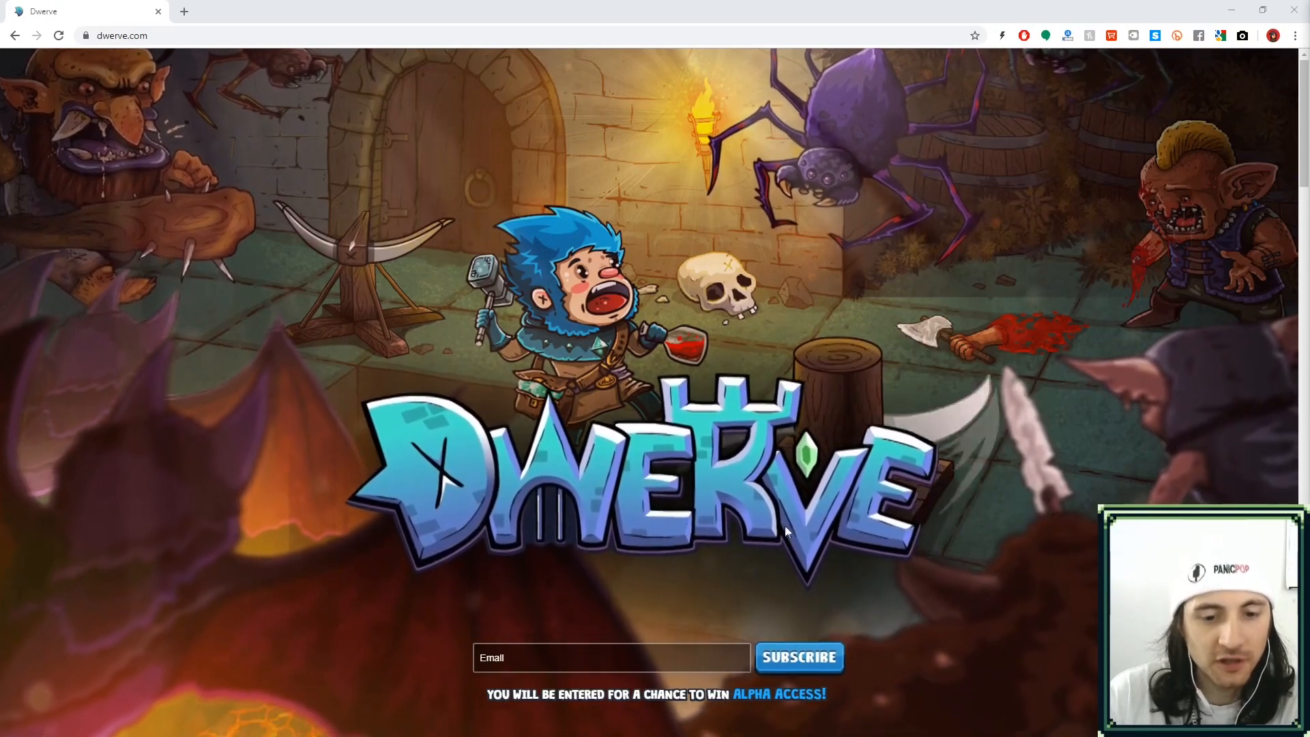
Create a new project named LetRun from the Sample Project template.
scroll("down", 3)
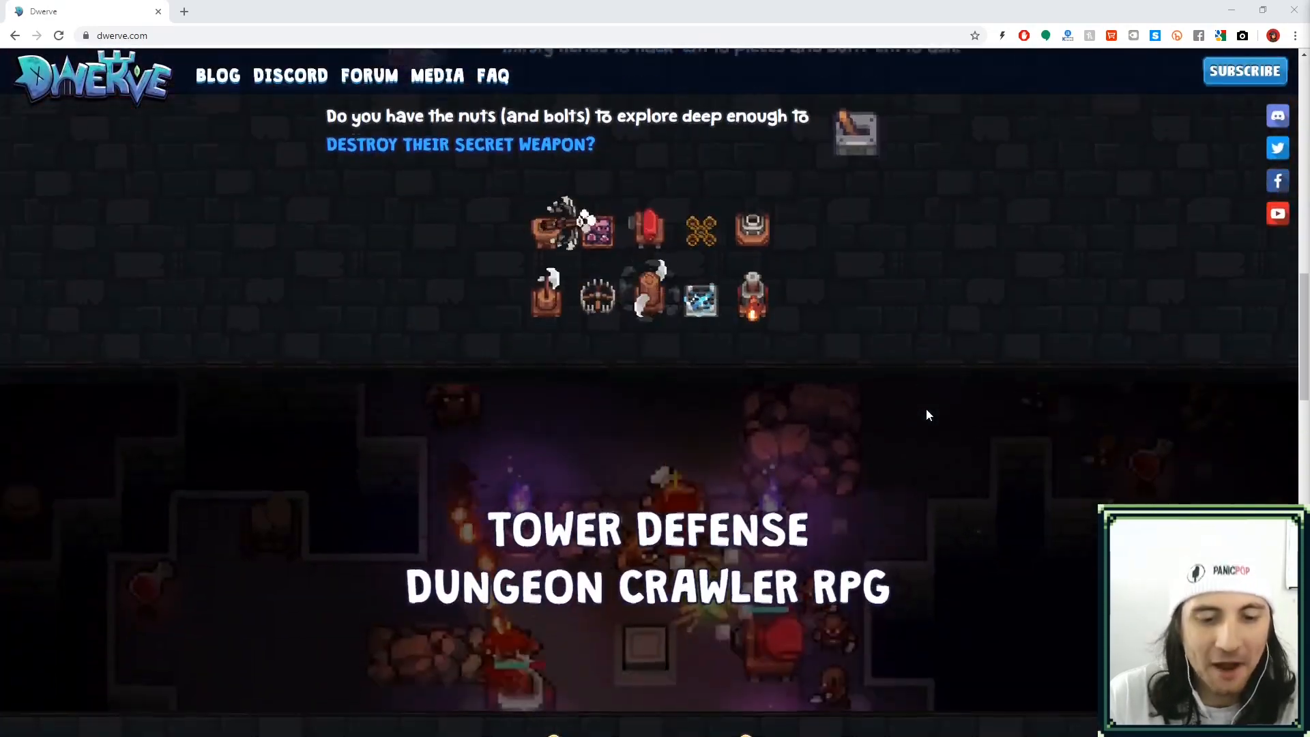
scroll("down", 3)
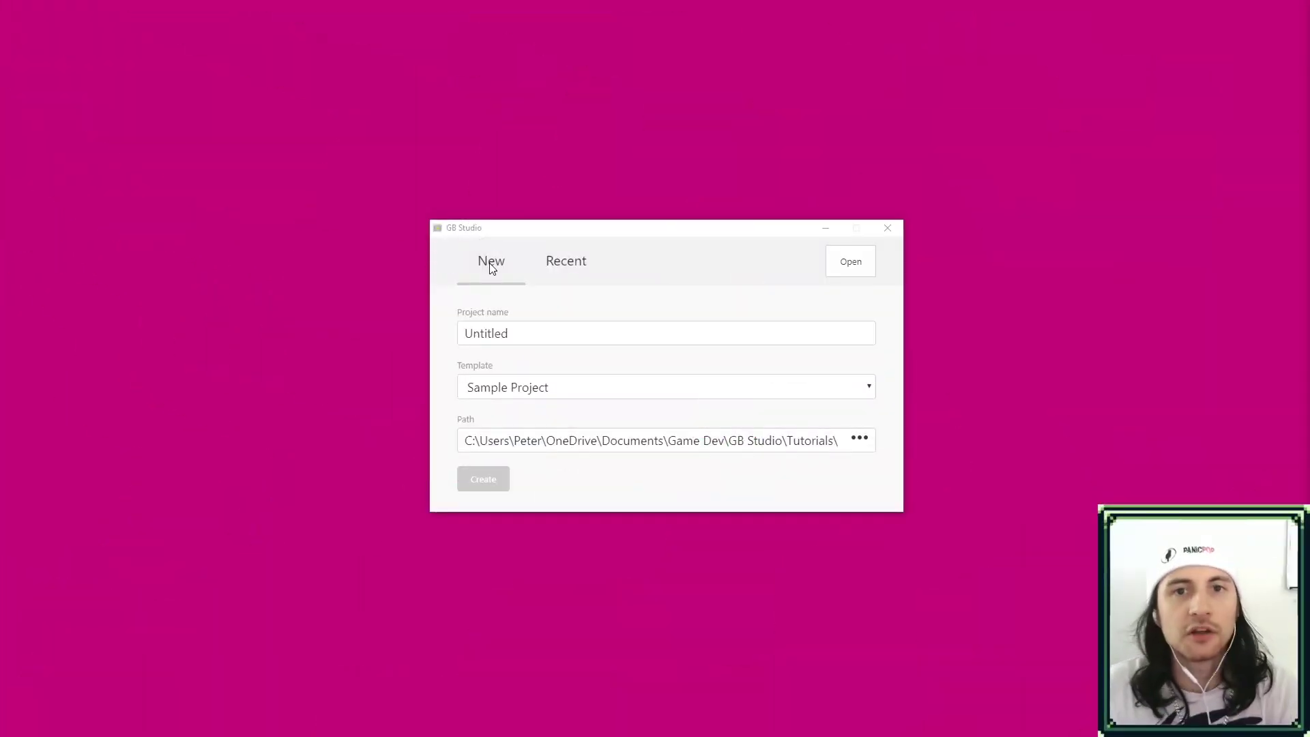
mouse_move(545, 356)
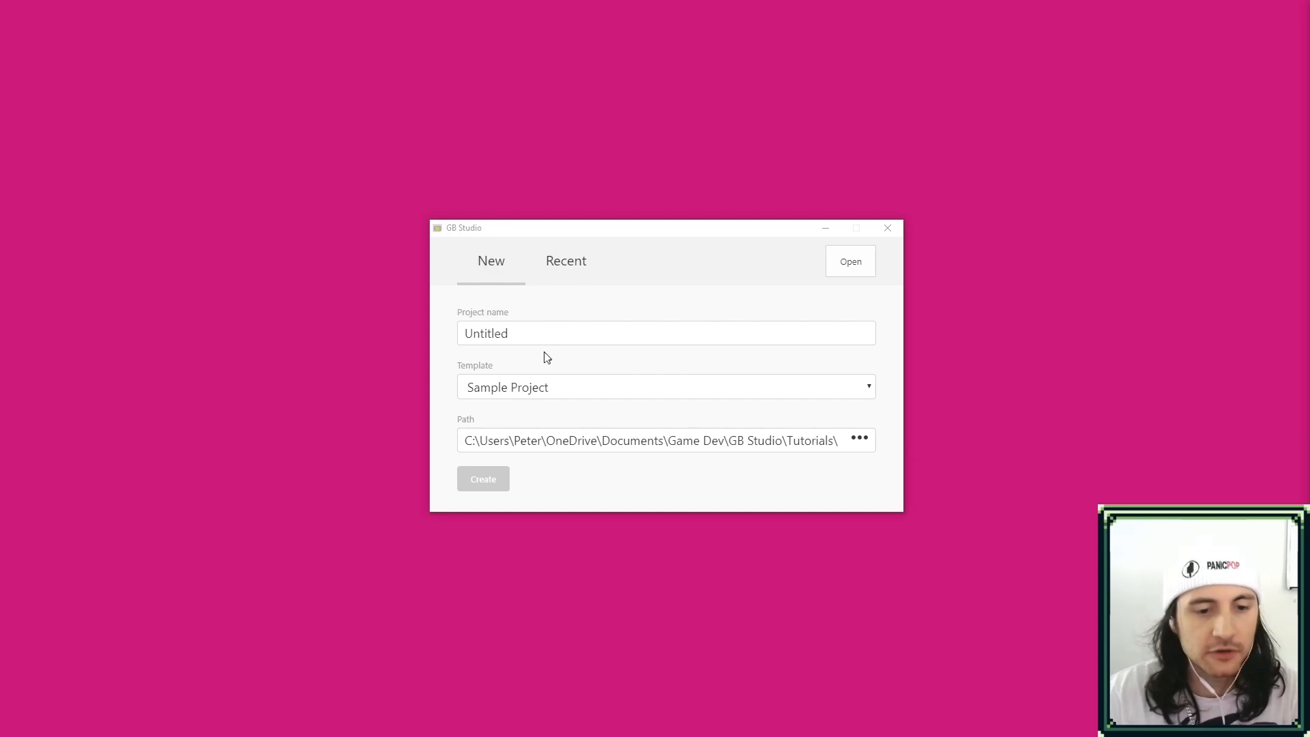
mouse_move(527, 397)
type("L")
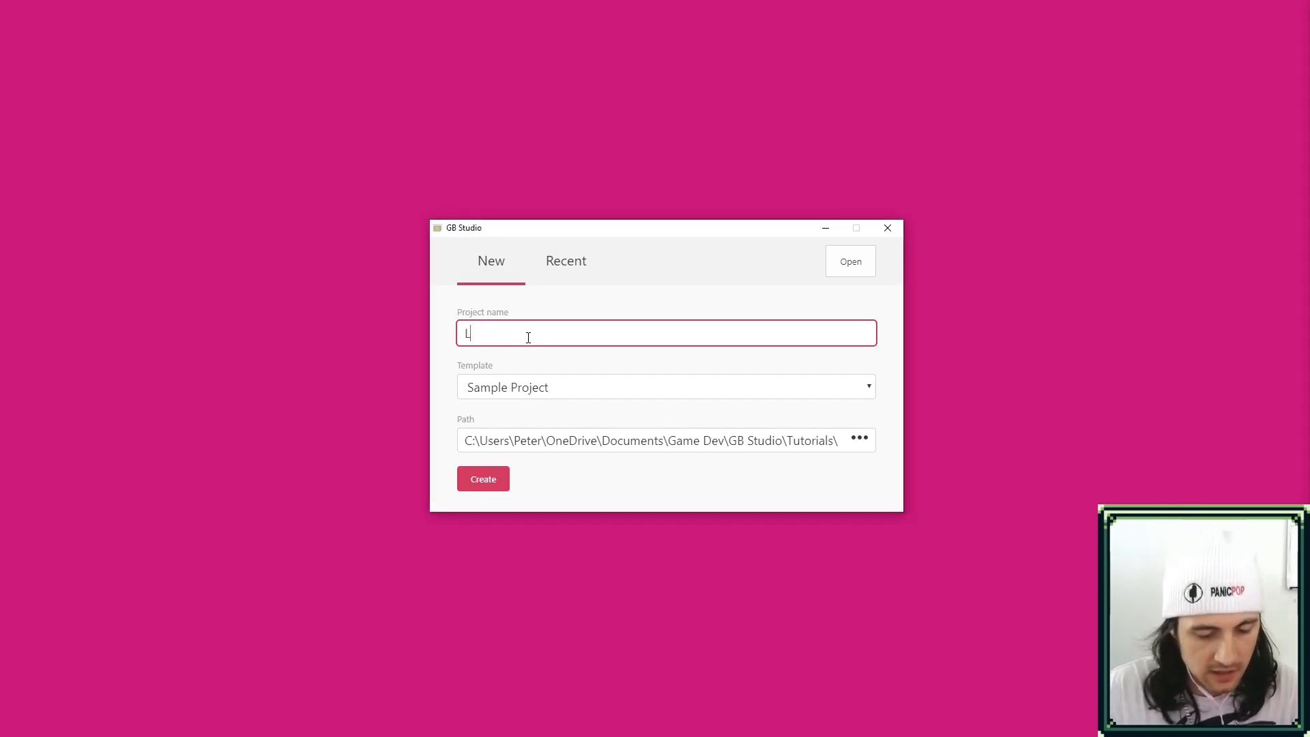
type("etRun")
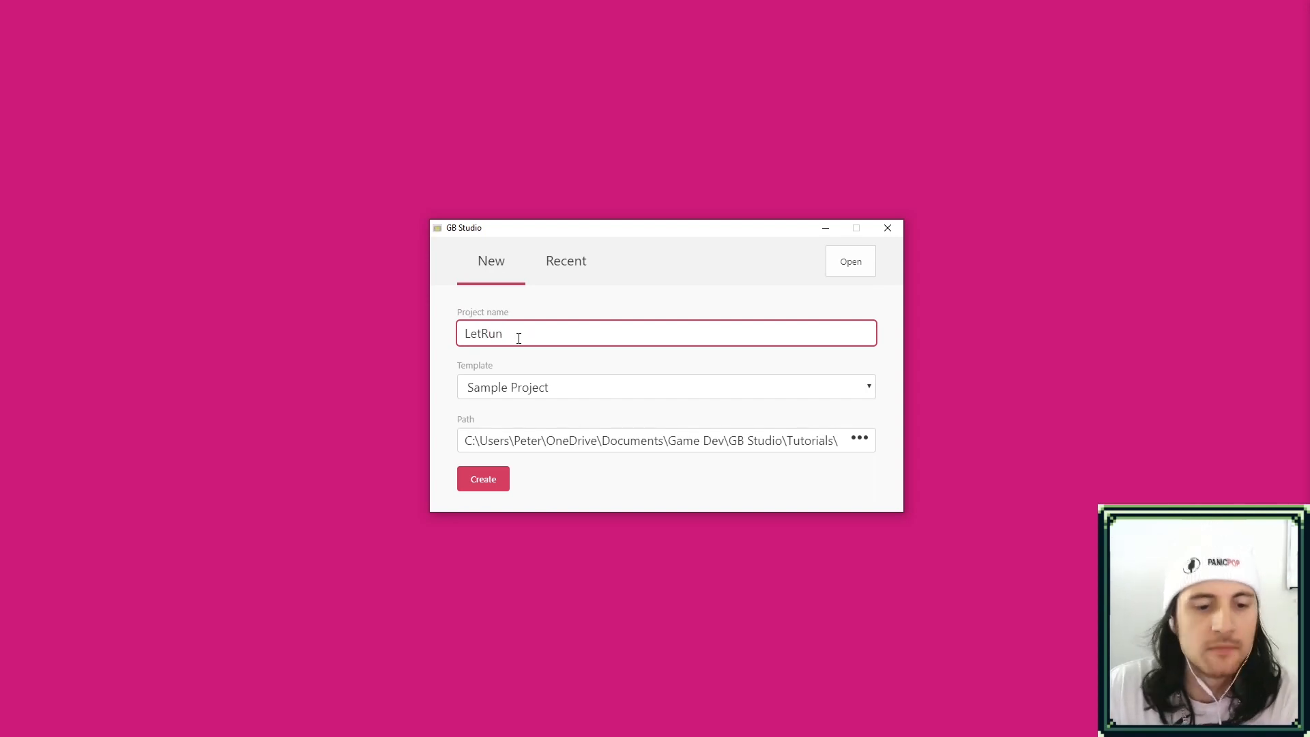
left_click(484, 478)
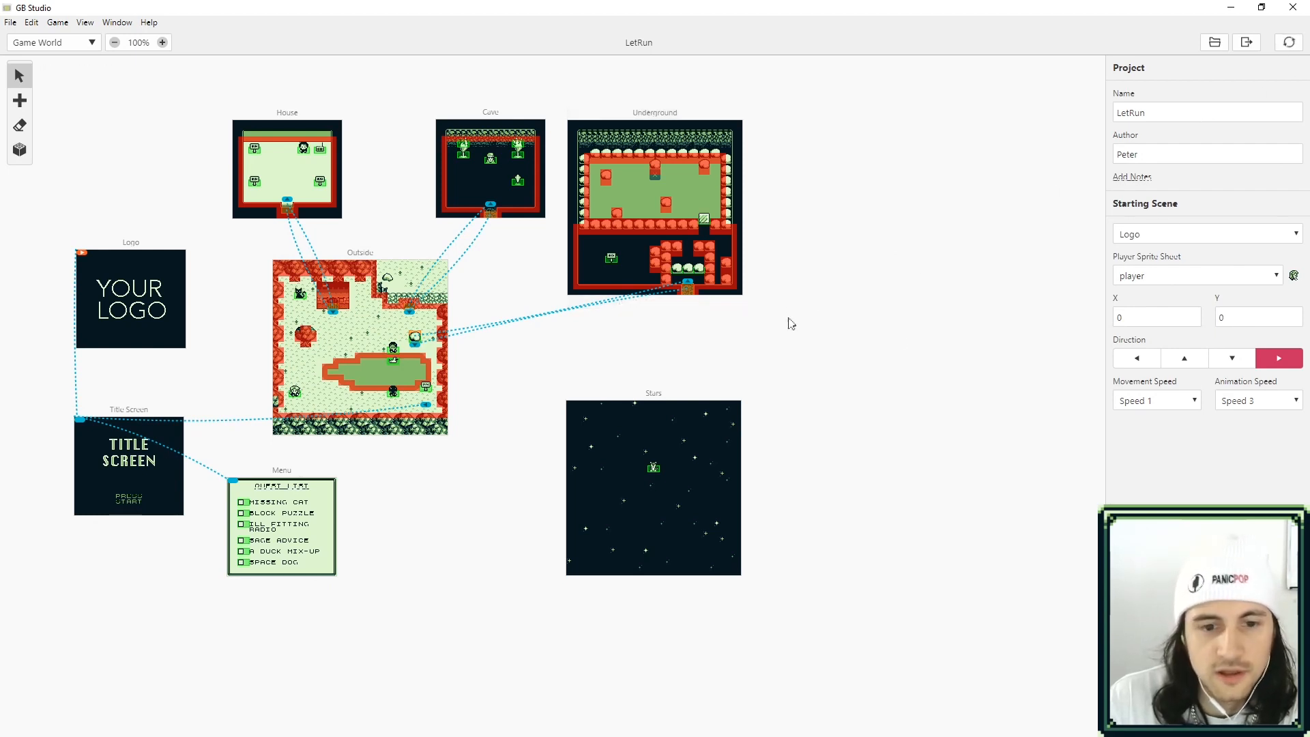
mouse_move(914, 335)
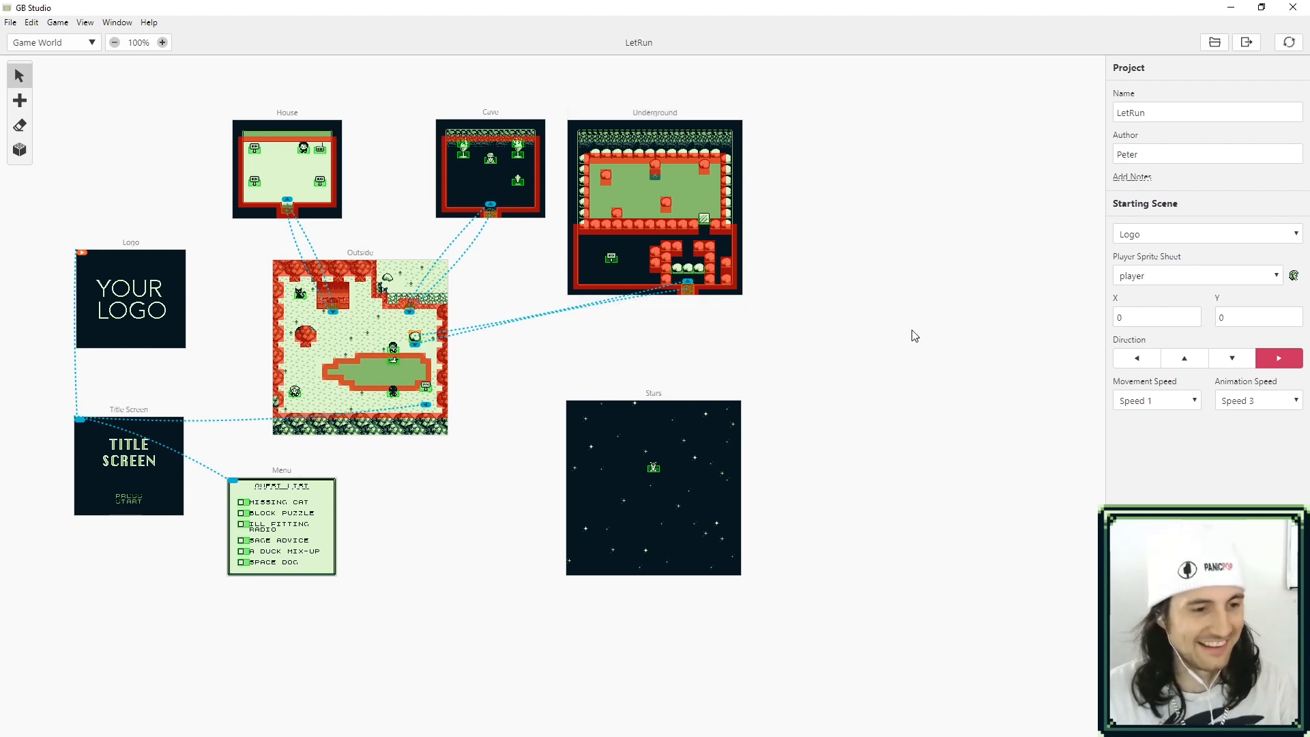
Select the Outside scene on the Game World canvas to view its inspector.
left_click(1246, 43)
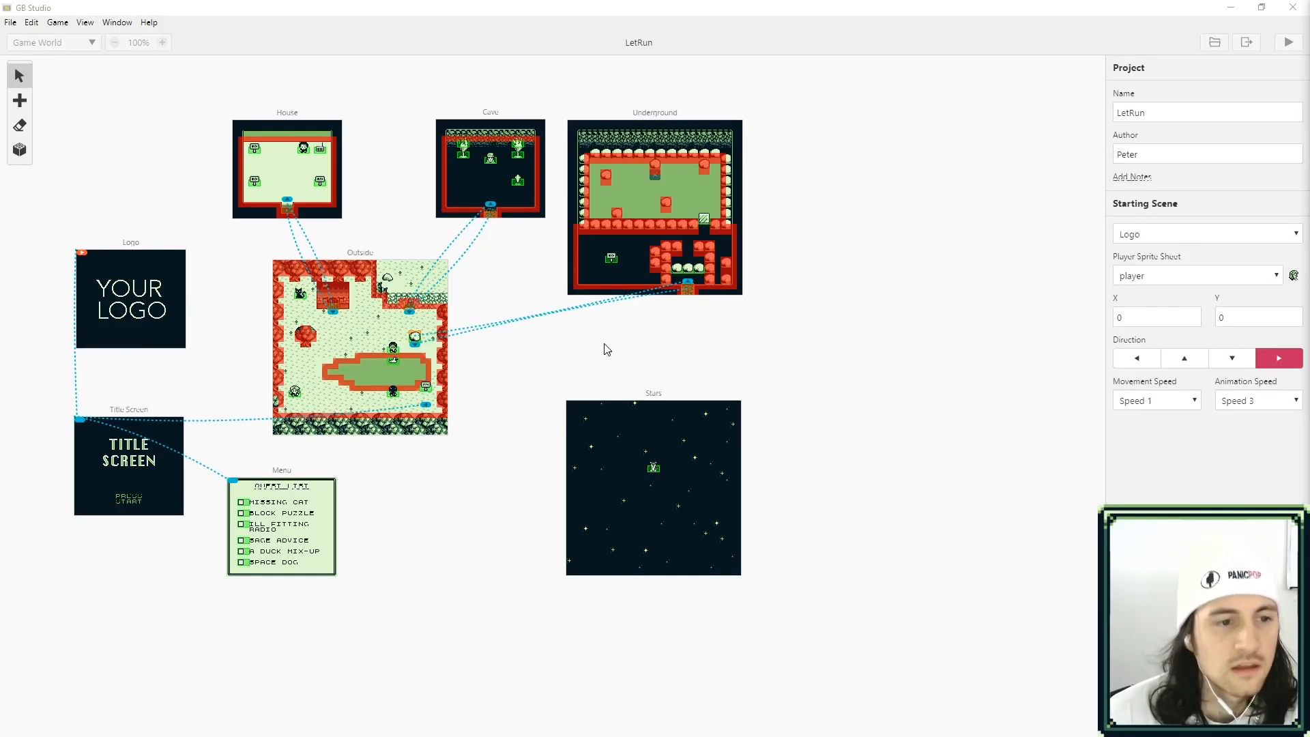
mouse_move(477, 436)
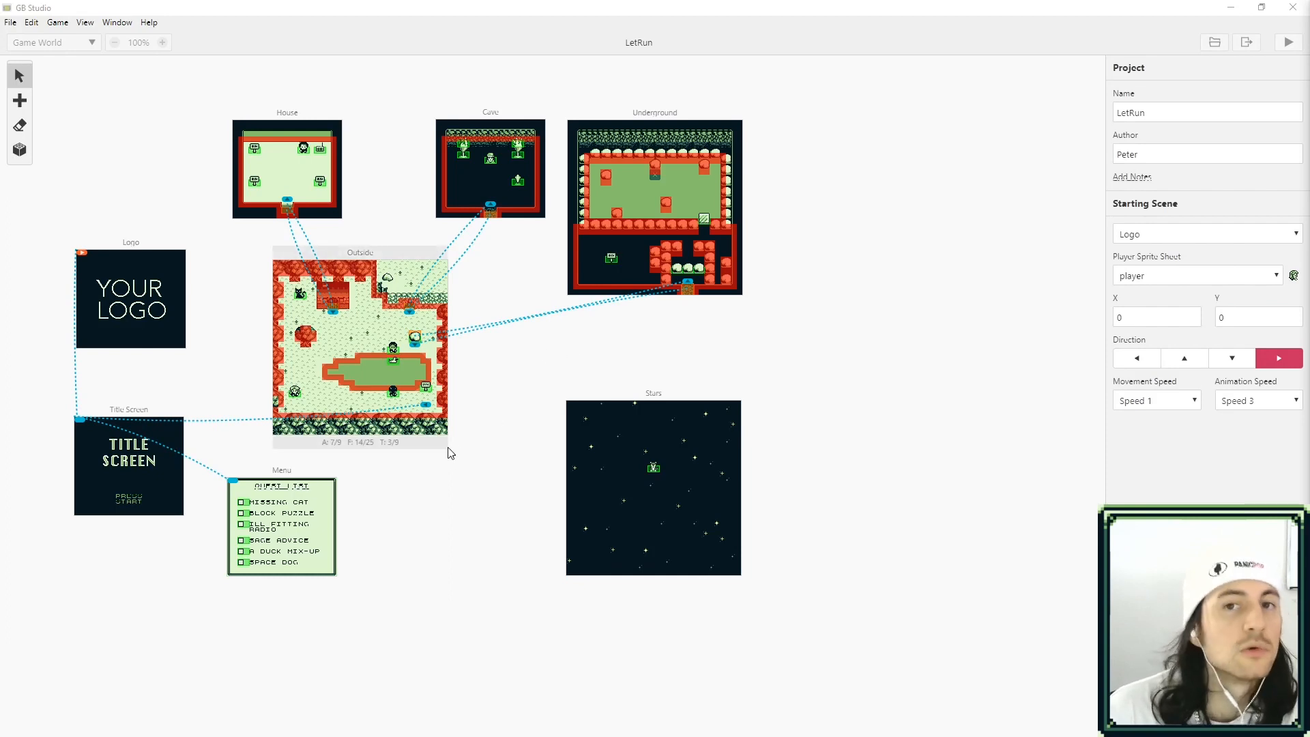
left_click(359, 347)
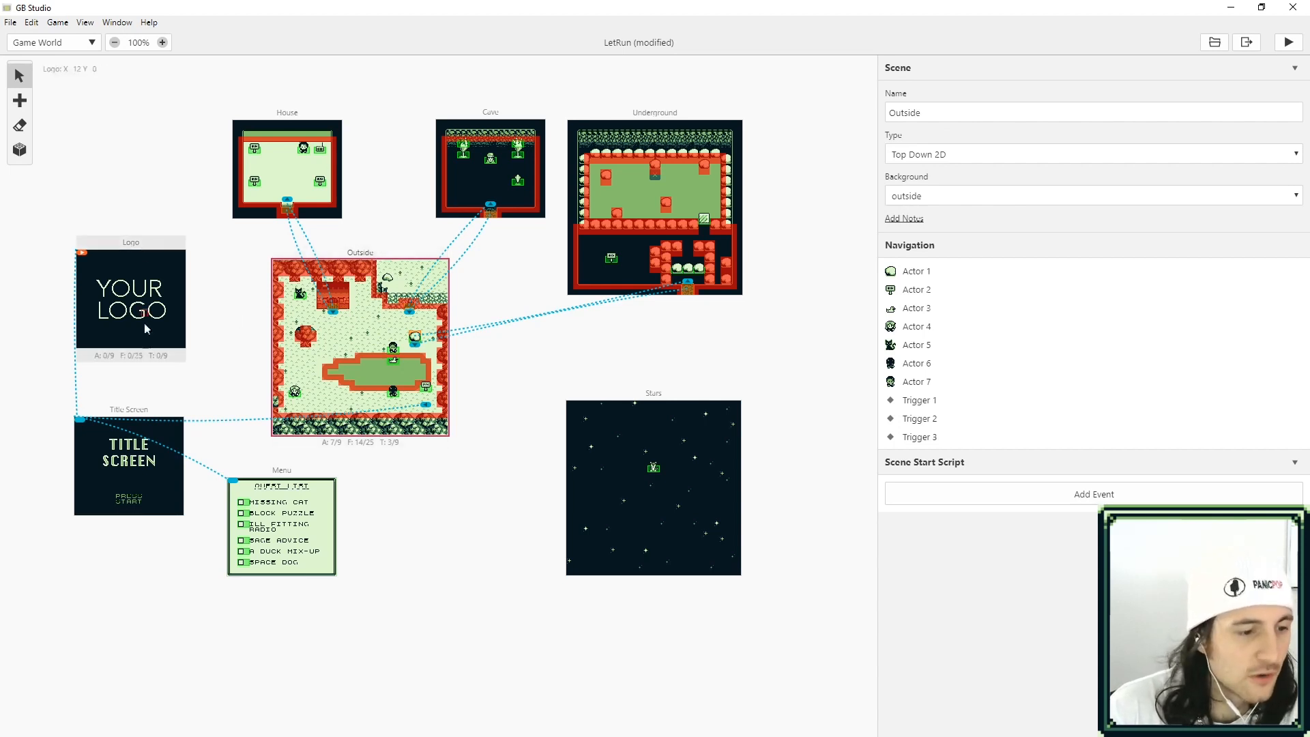
Select the Title Screen scene and expand its Joypad Input: Attach Script To Button event.
left_click(128, 465)
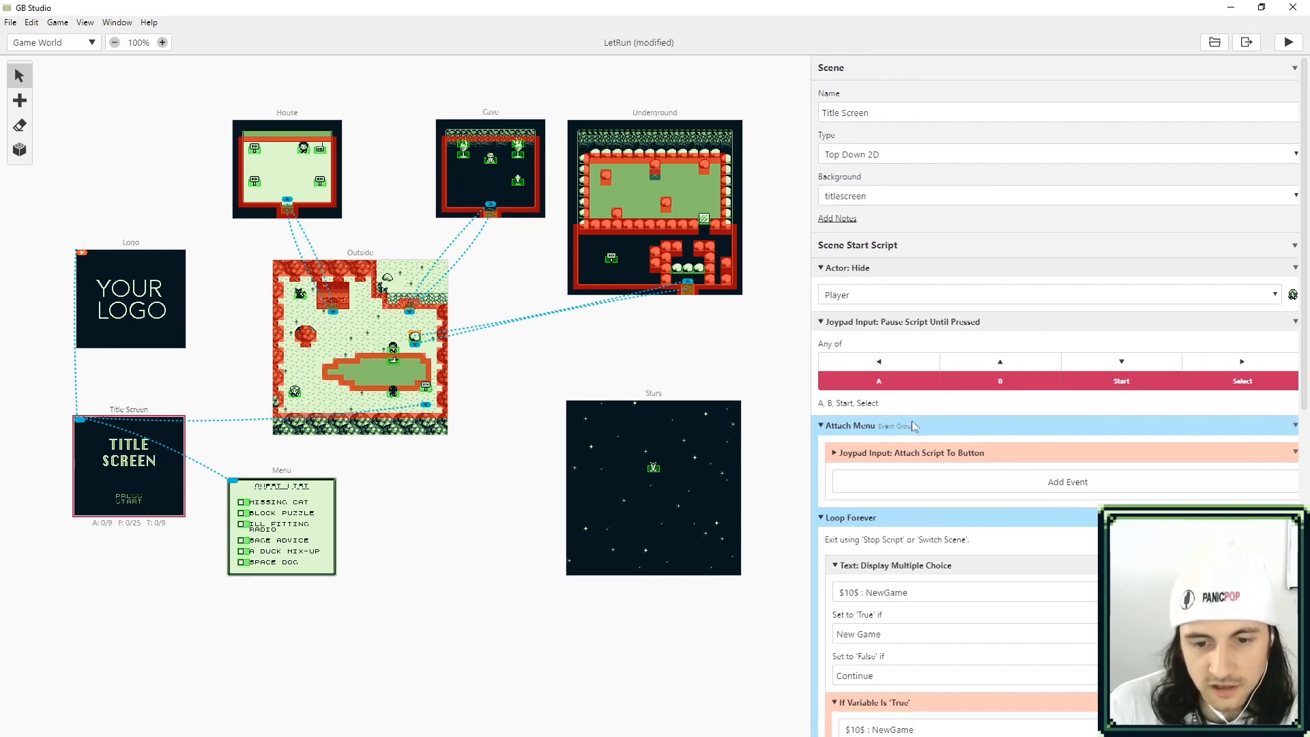
scroll("down", 3)
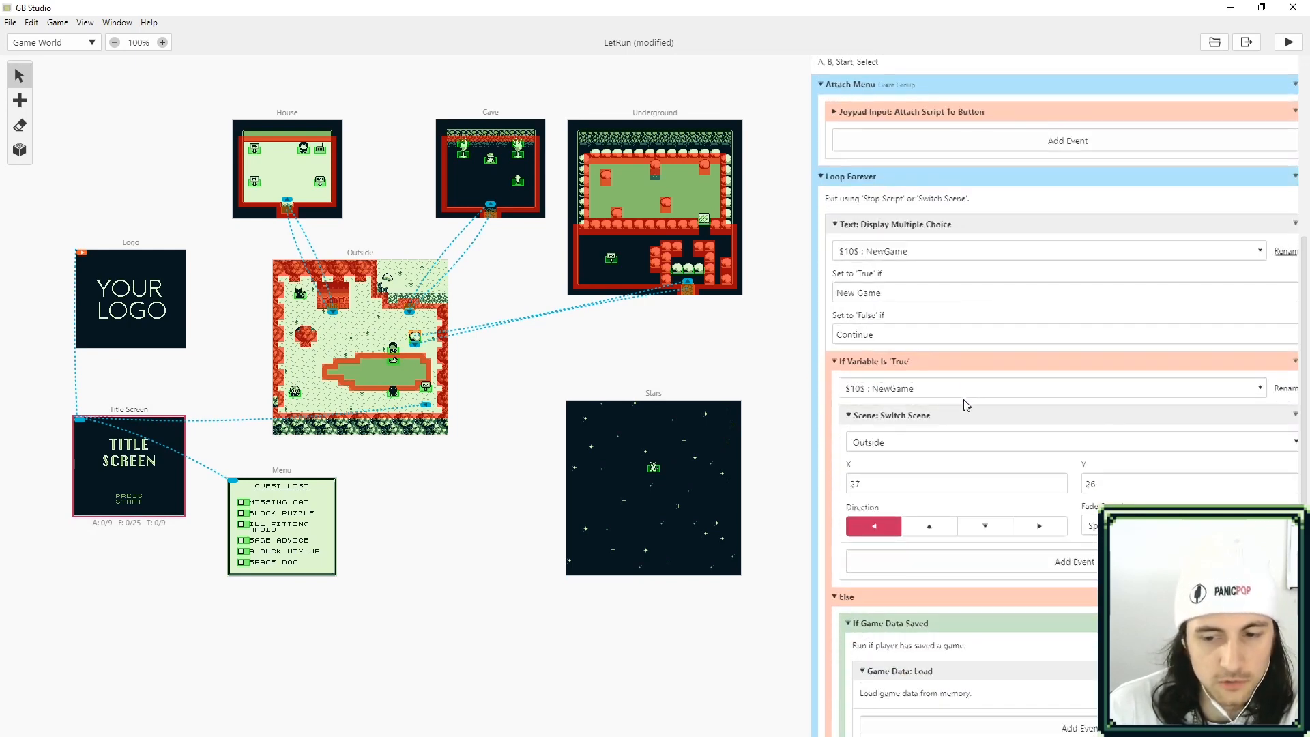
scroll("down", 3)
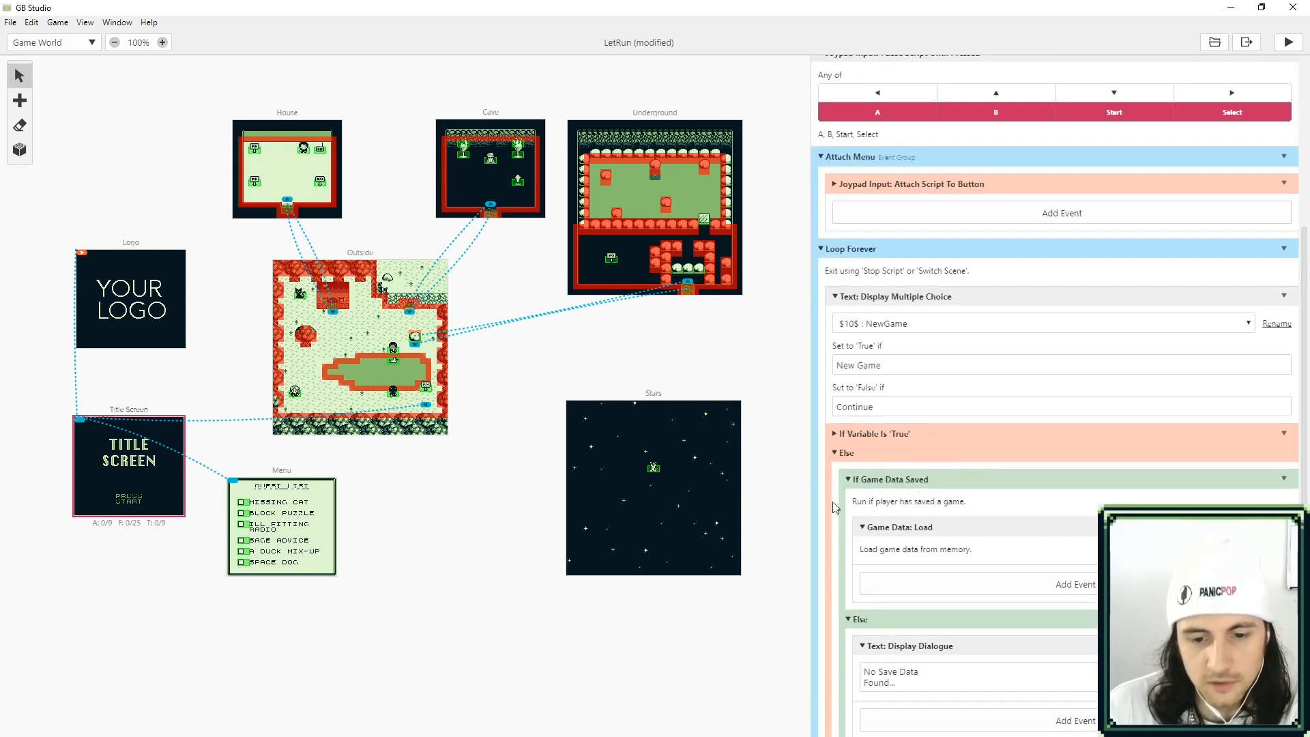
scroll("up", 3)
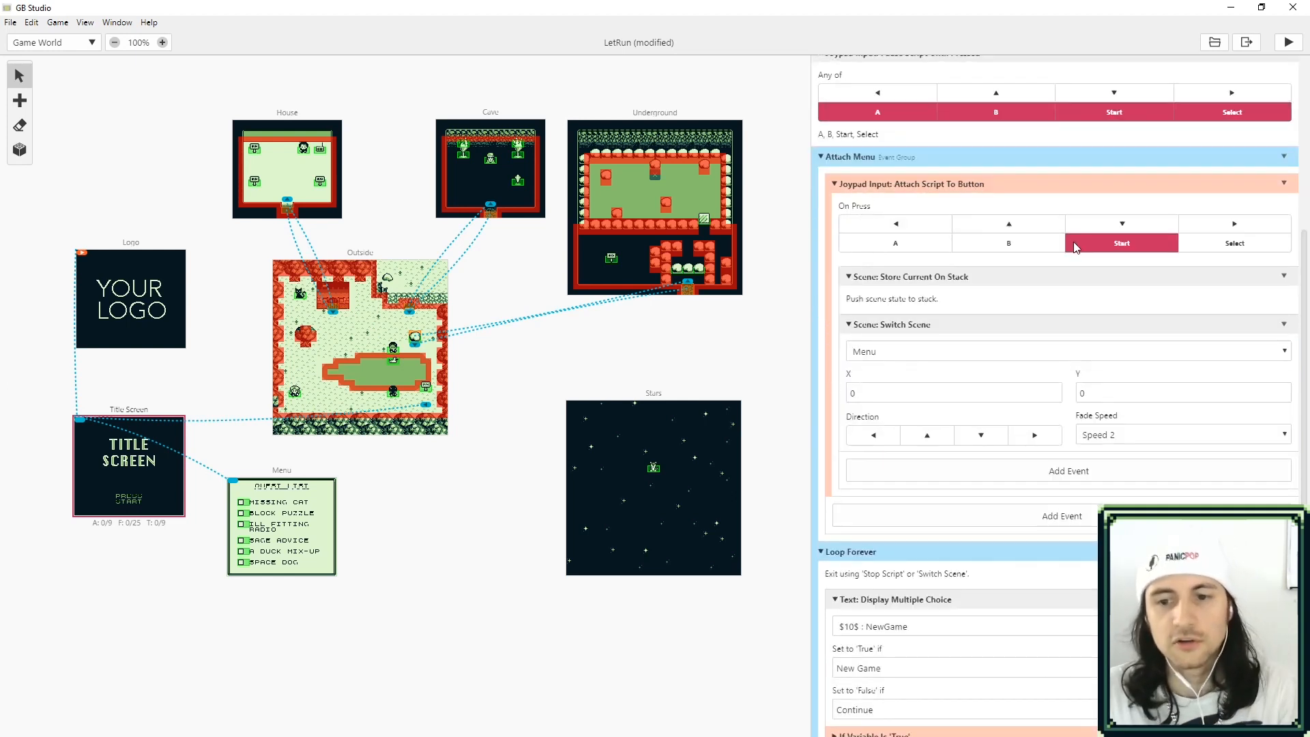
mouse_move(1121, 243)
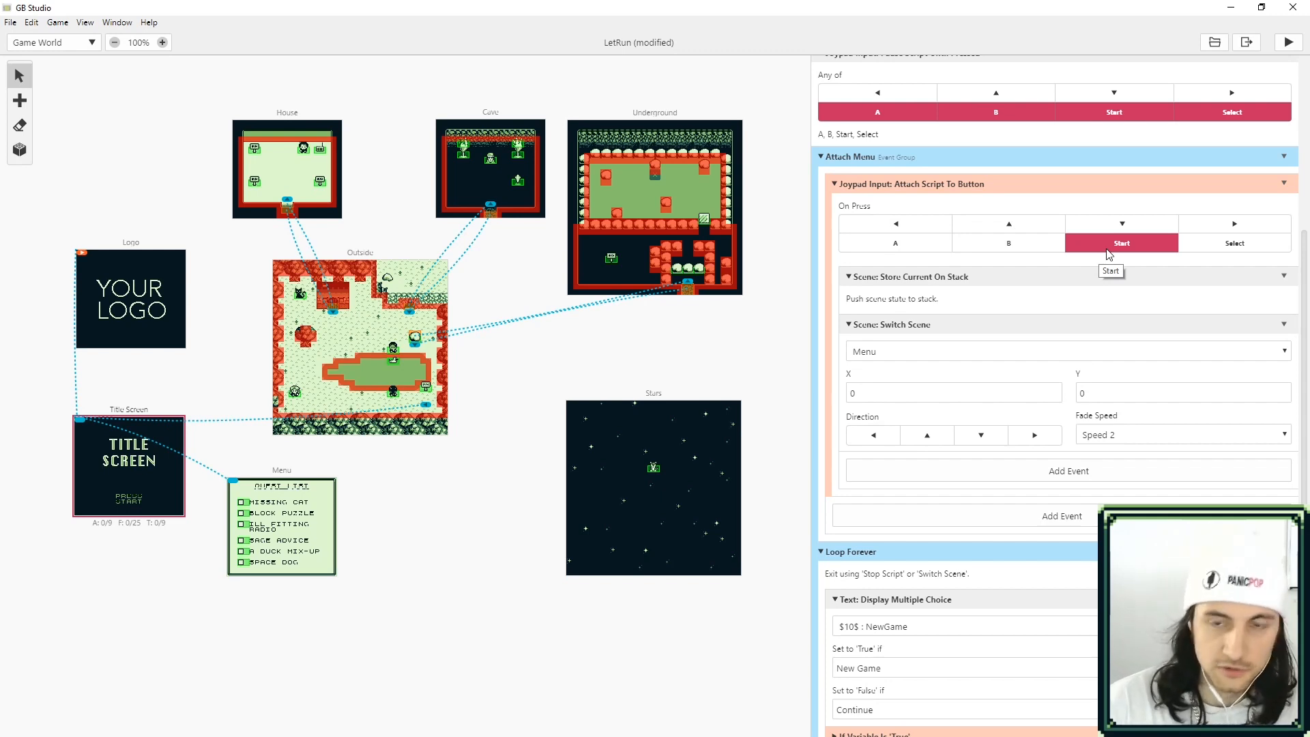
left_click(835, 325)
type("jo")
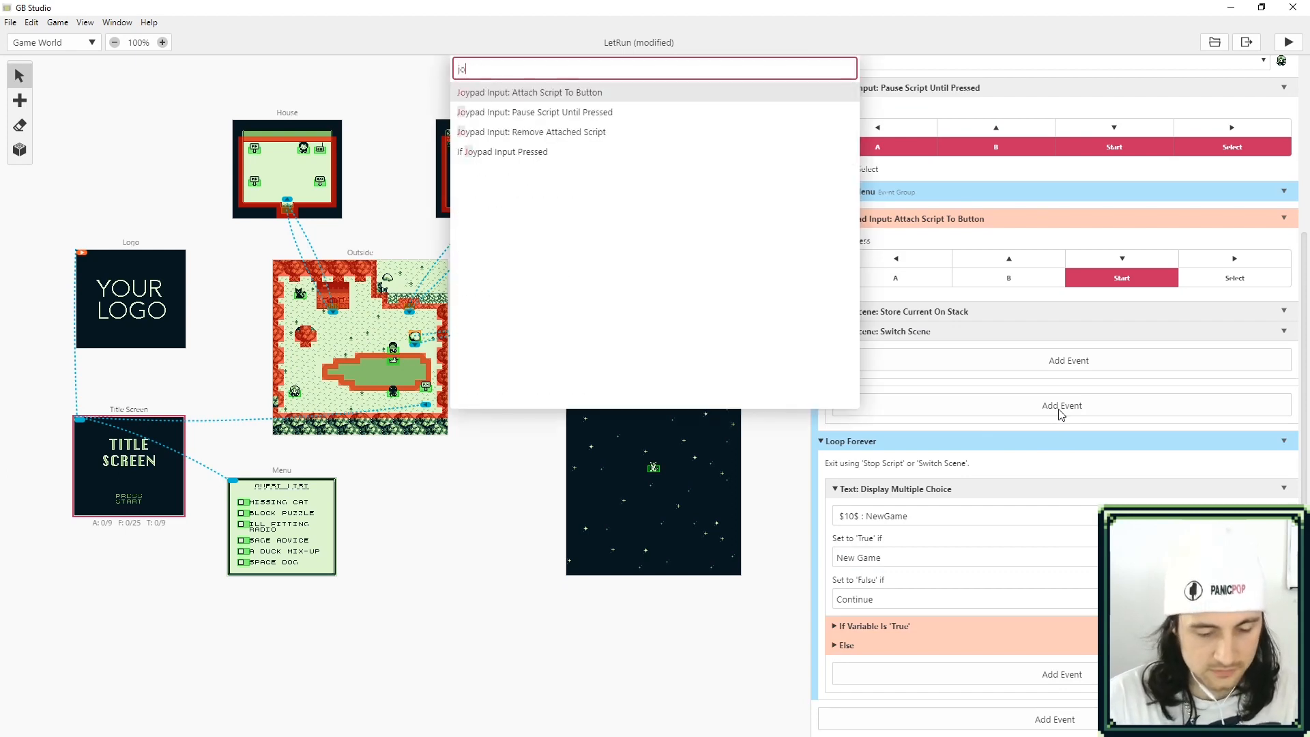
Attach a script to the B button containing an Actor: Emote Bubble event on the player.
type("ypo")
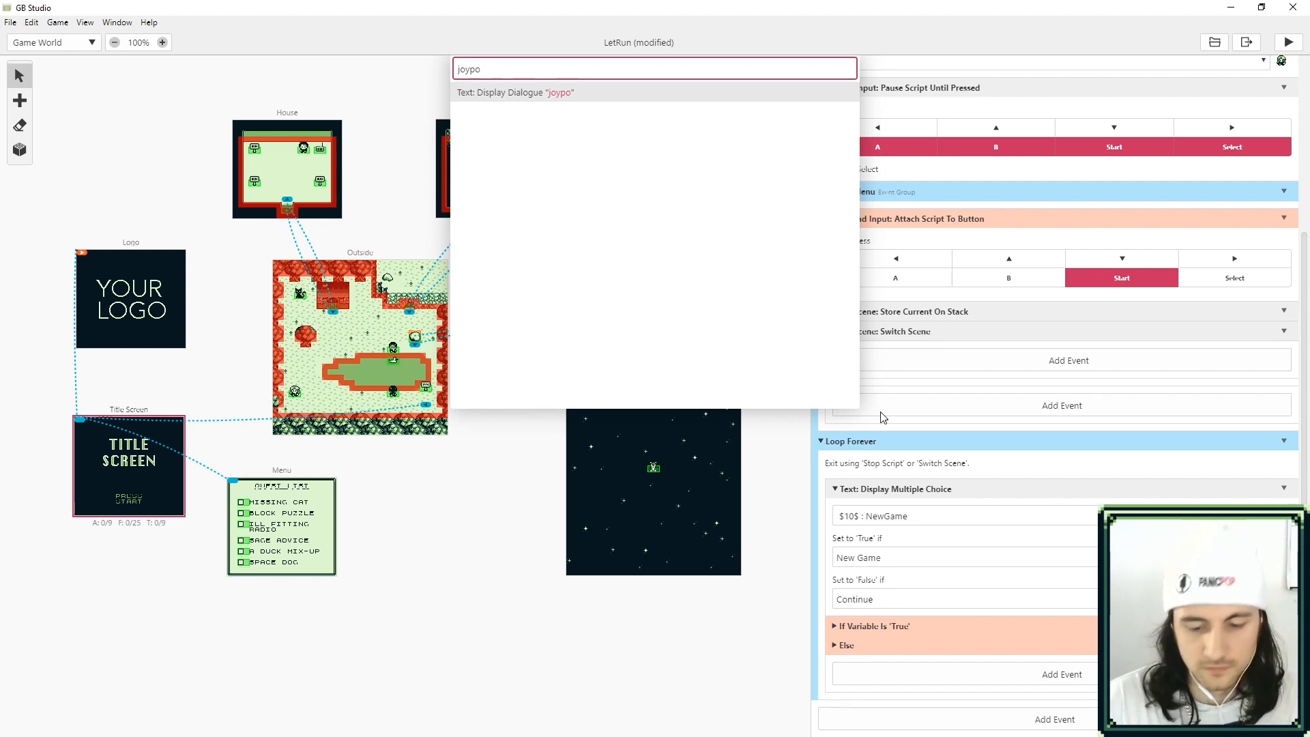
key("Backspace")
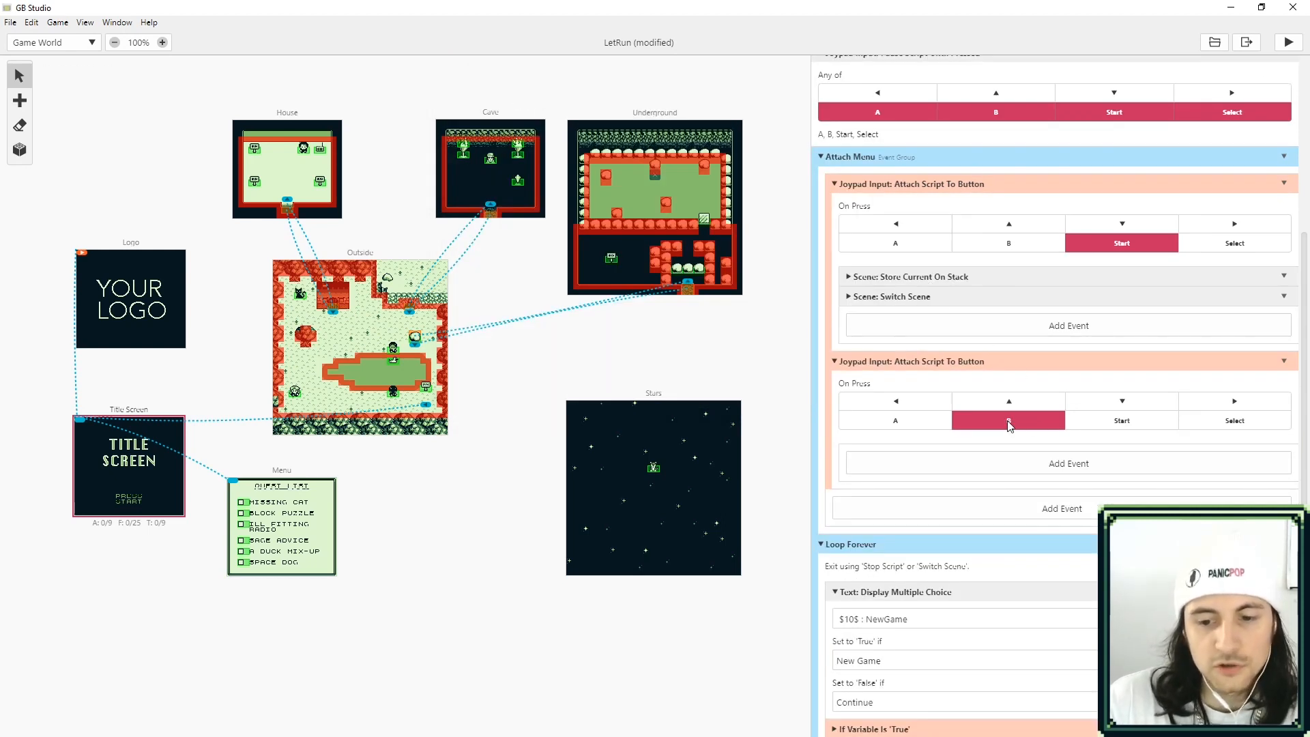
mouse_move(1009, 420)
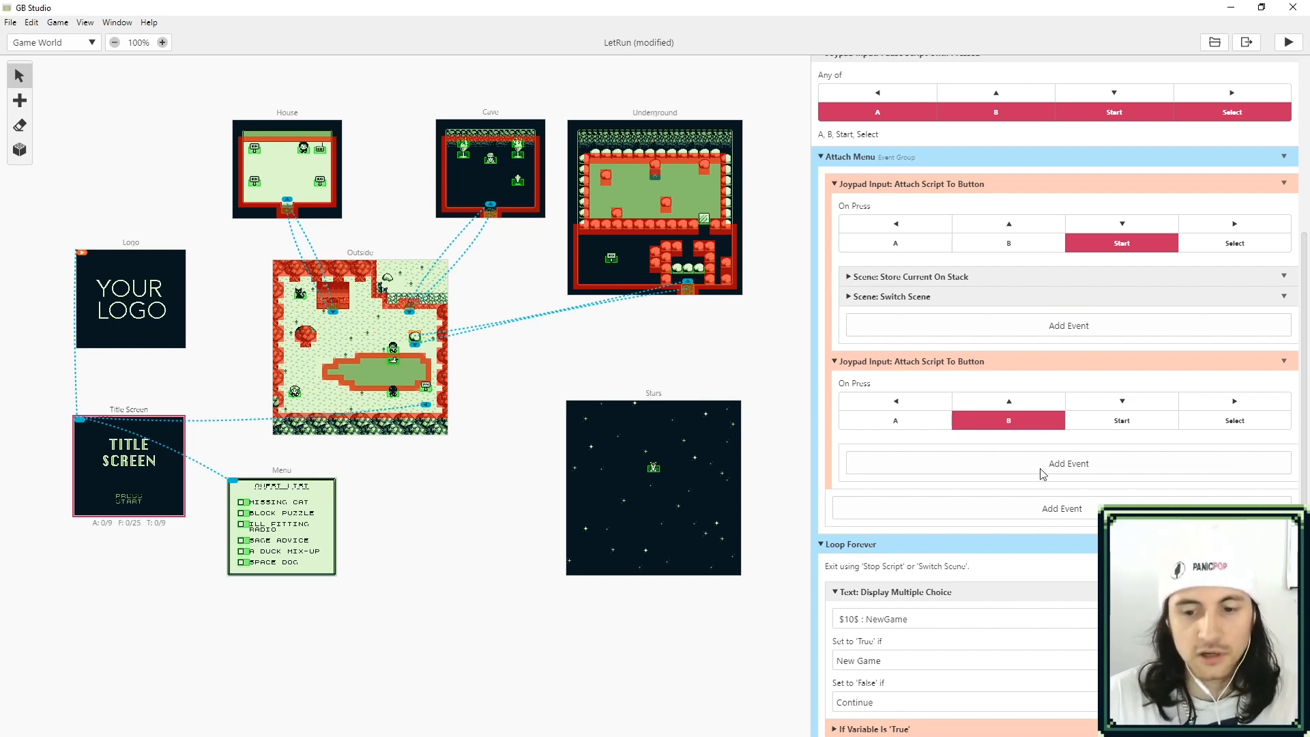
left_click(1068, 464)
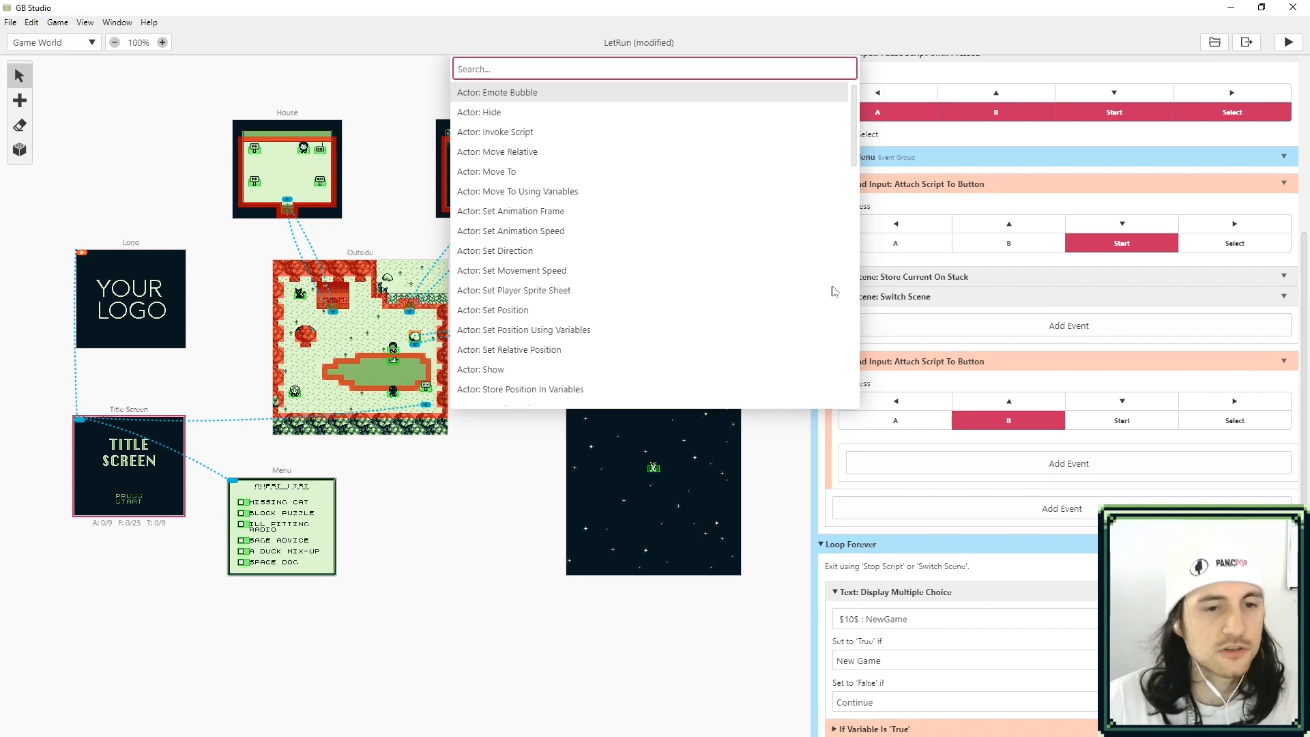
left_click(497, 91)
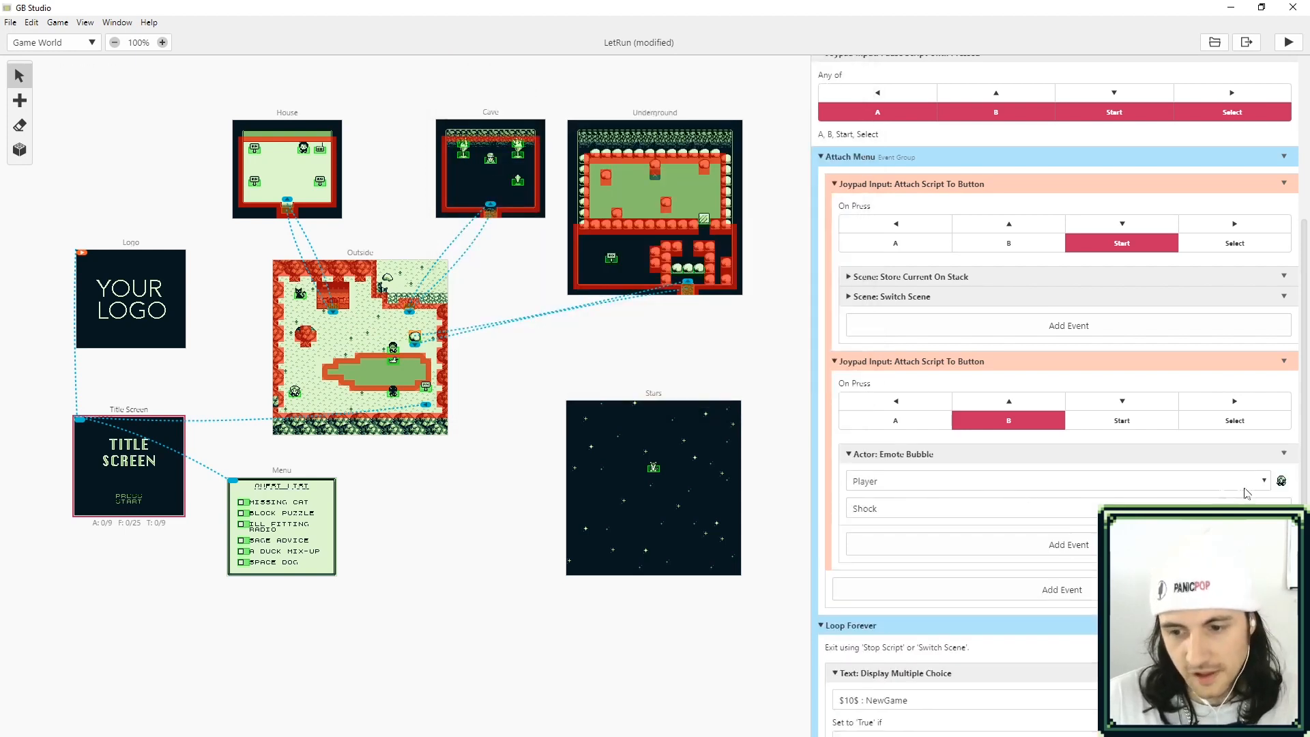
mouse_move(1157, 134)
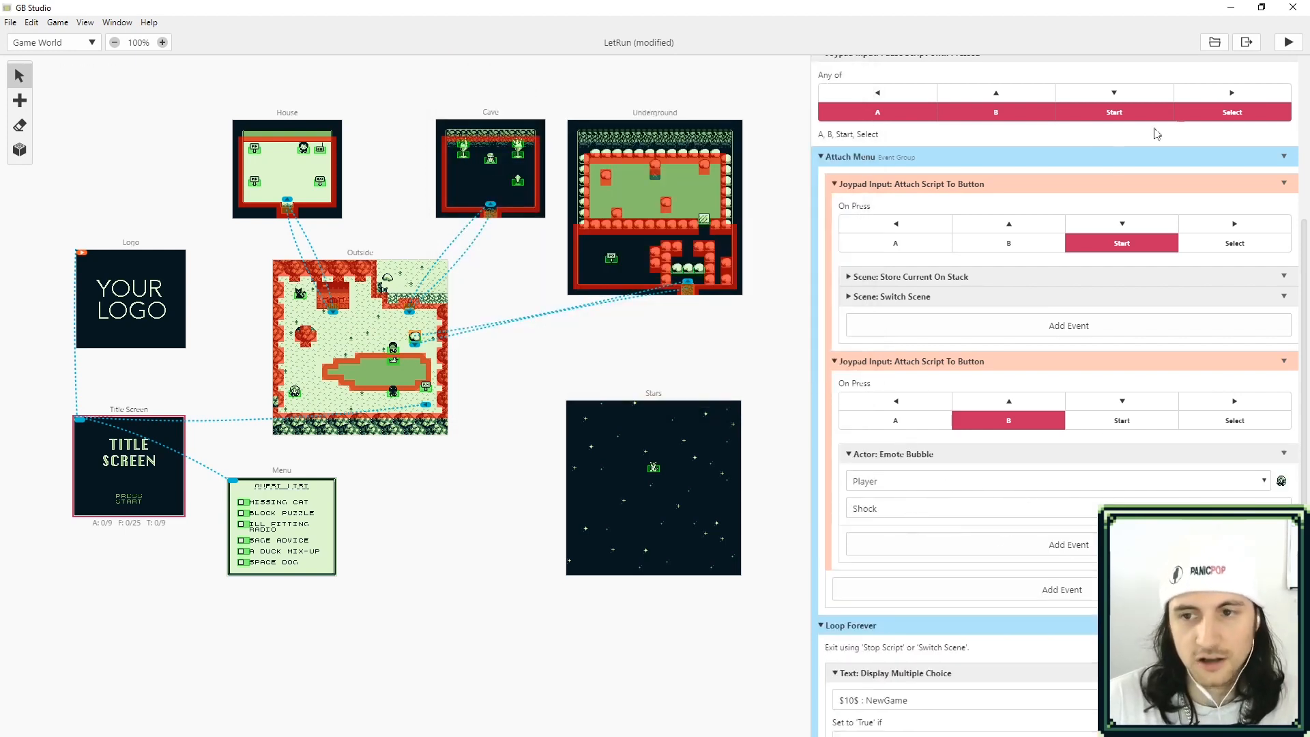
Build and run LetRun to test the B-button emote in the Outside scene.
left_click(1288, 42)
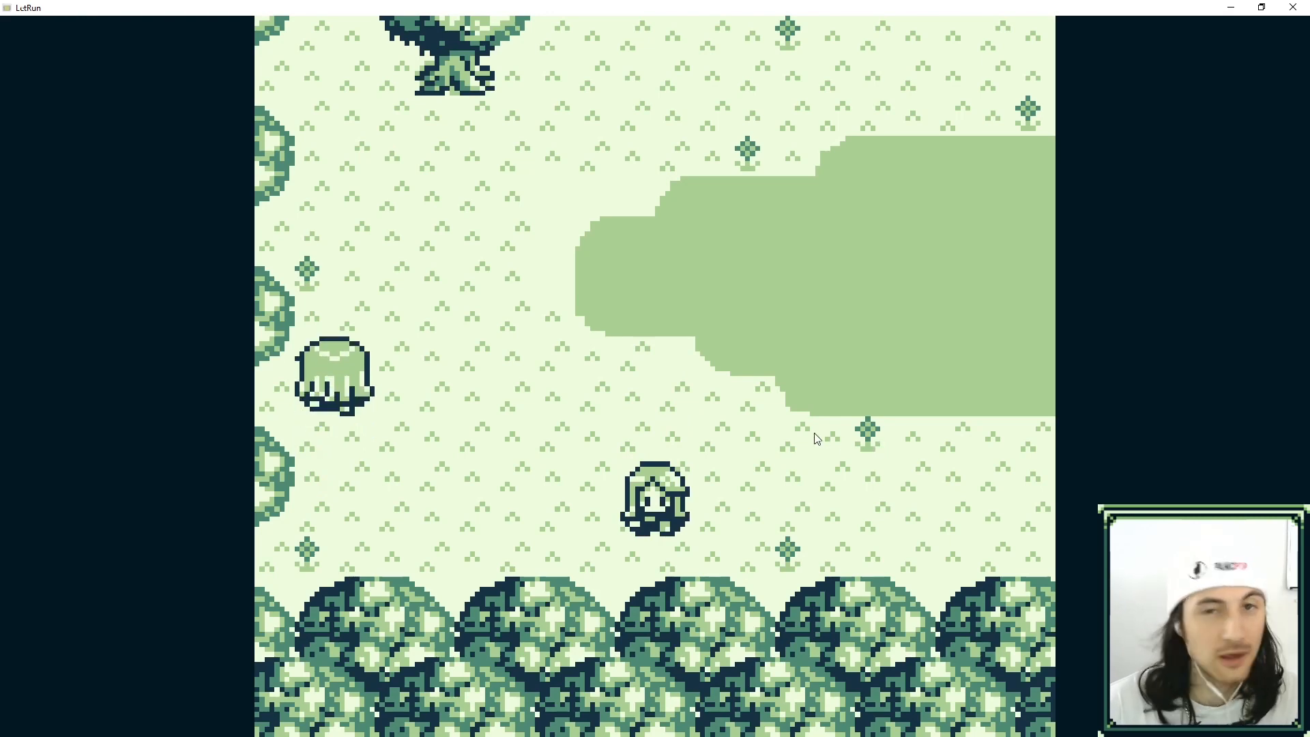
key("Up")
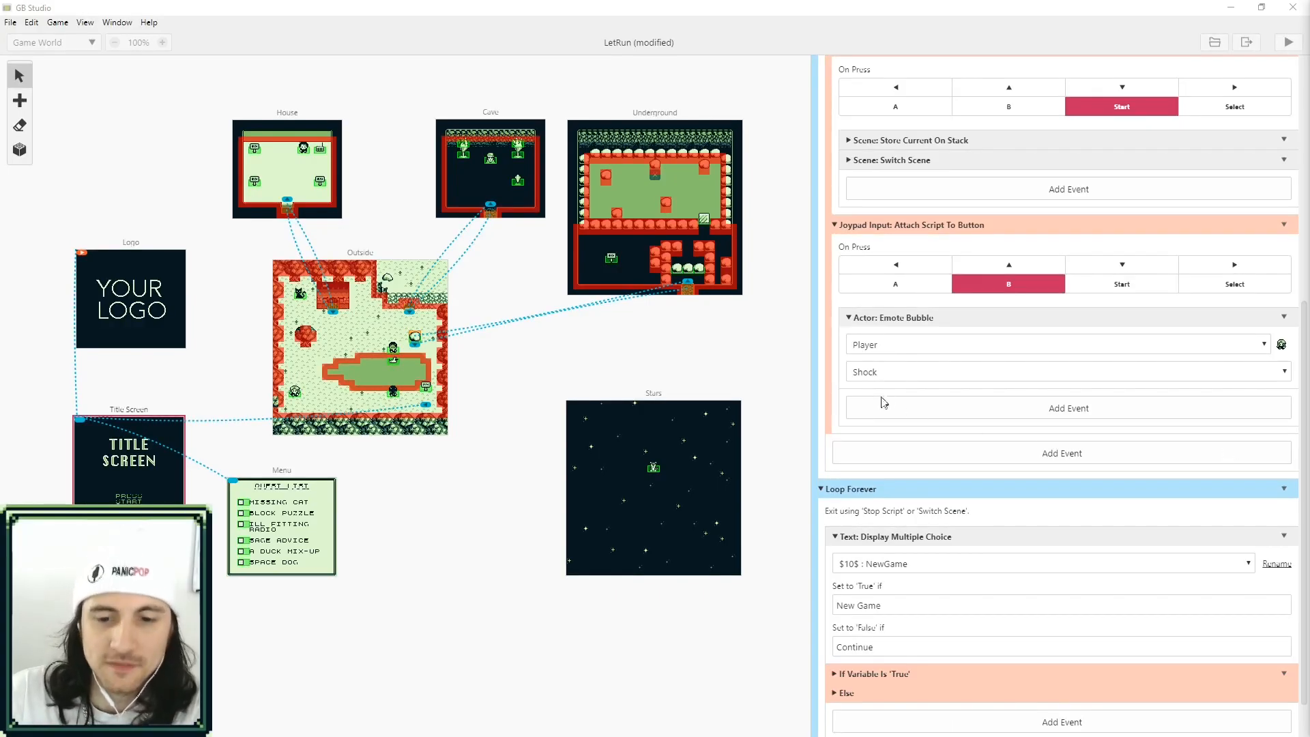
mouse_move(897, 362)
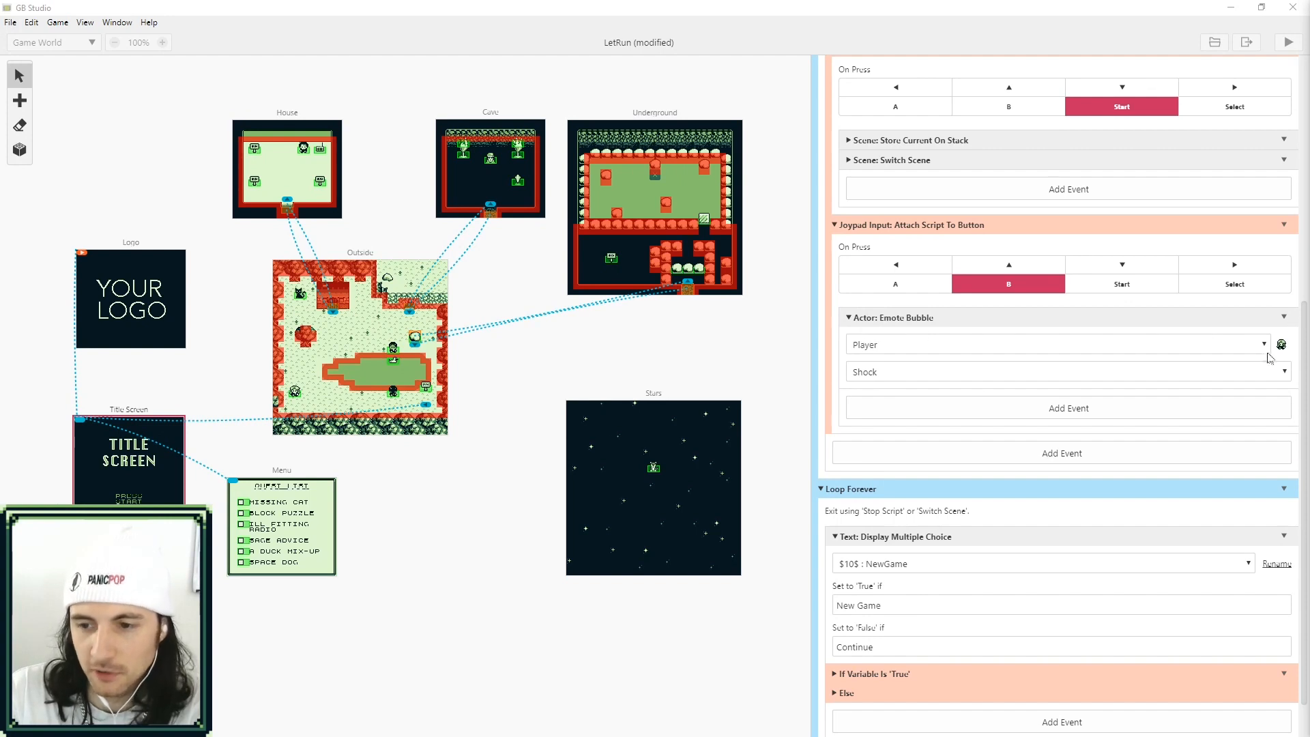
Replace the emote with Actor: Set Movement Speed for Player at Speed 4 (Faster).
left_click(1281, 344)
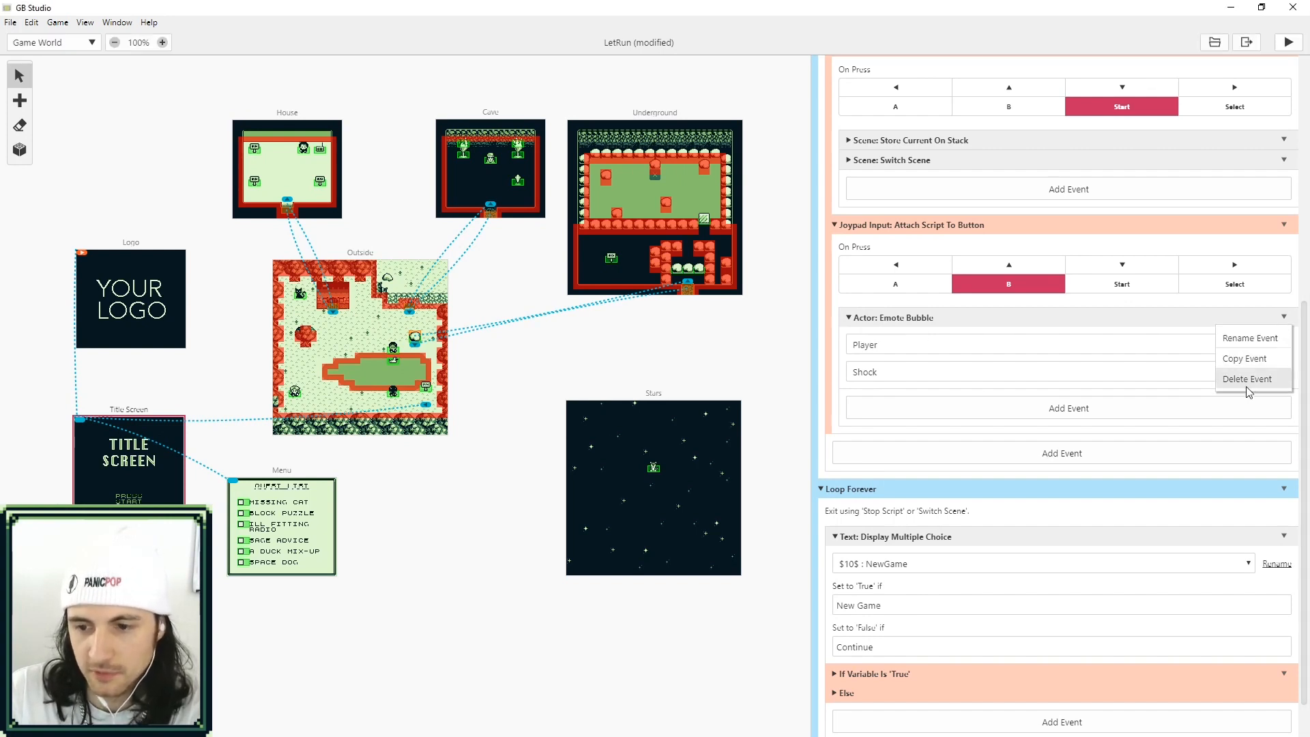
left_click(1249, 378)
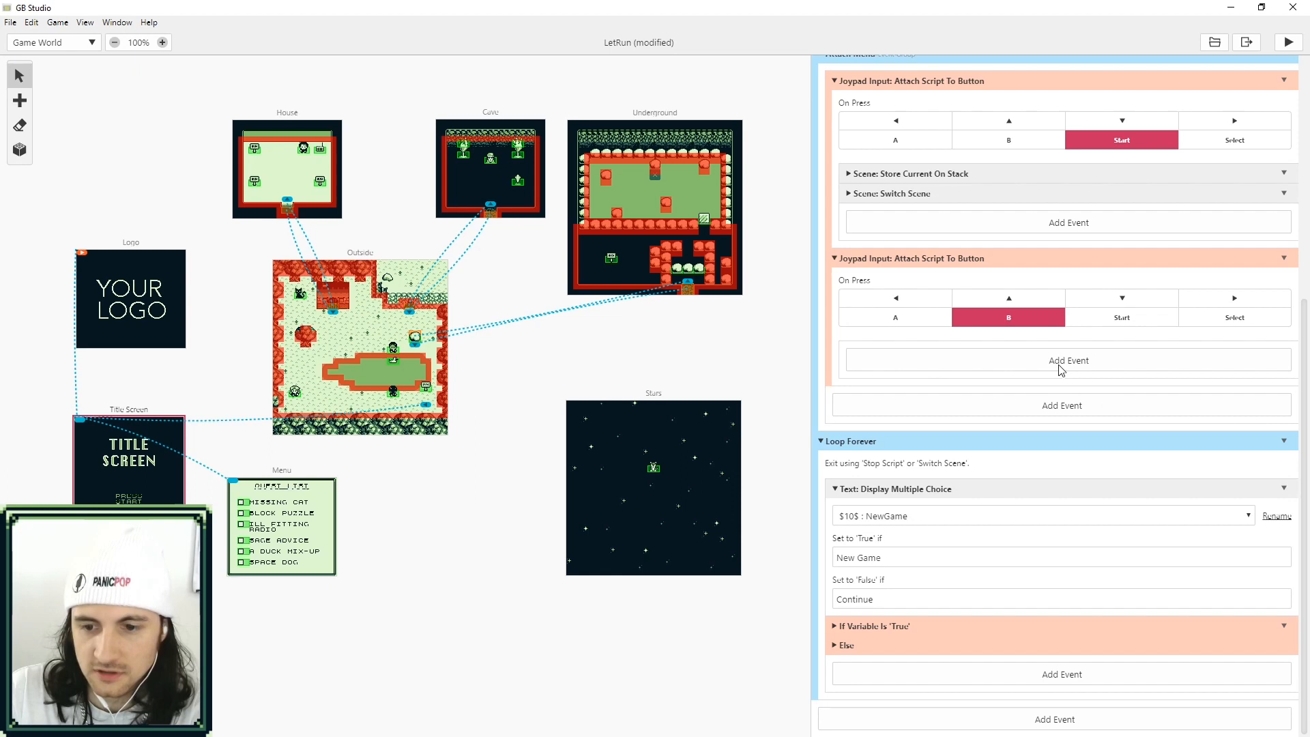
left_click(1068, 360)
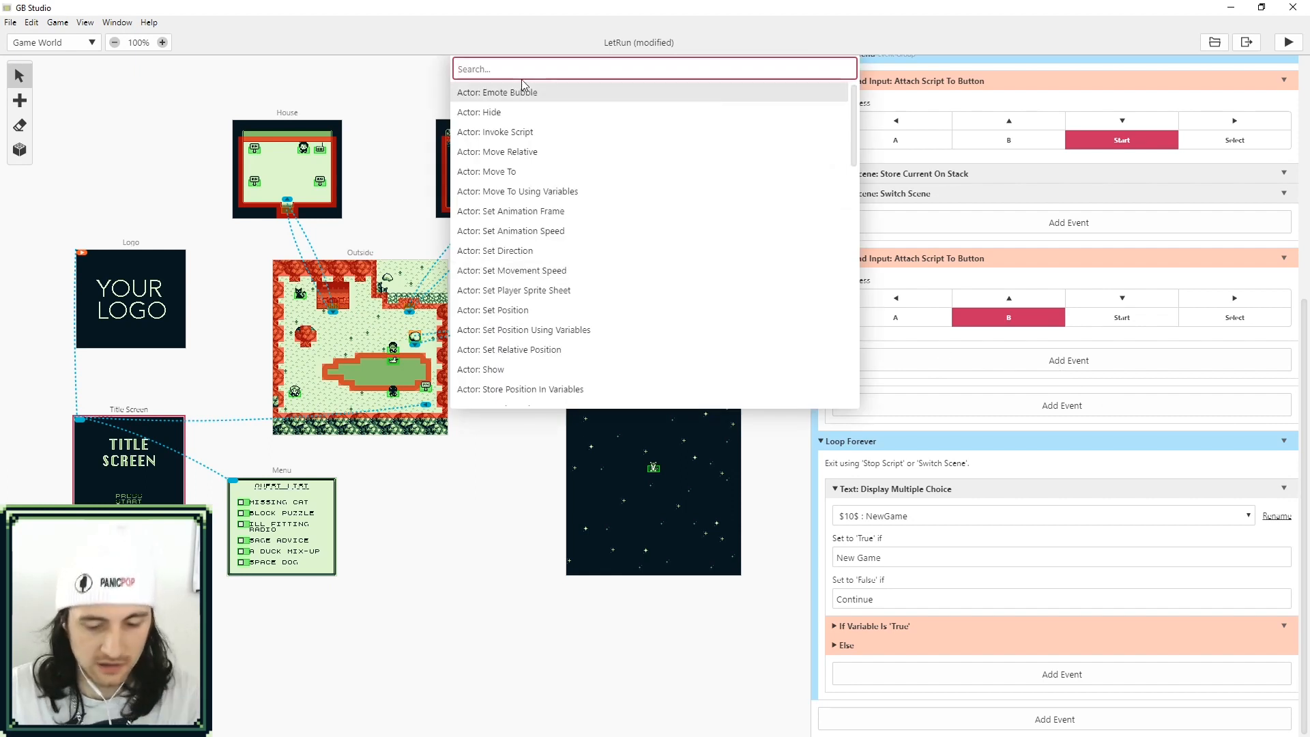
type("mov")
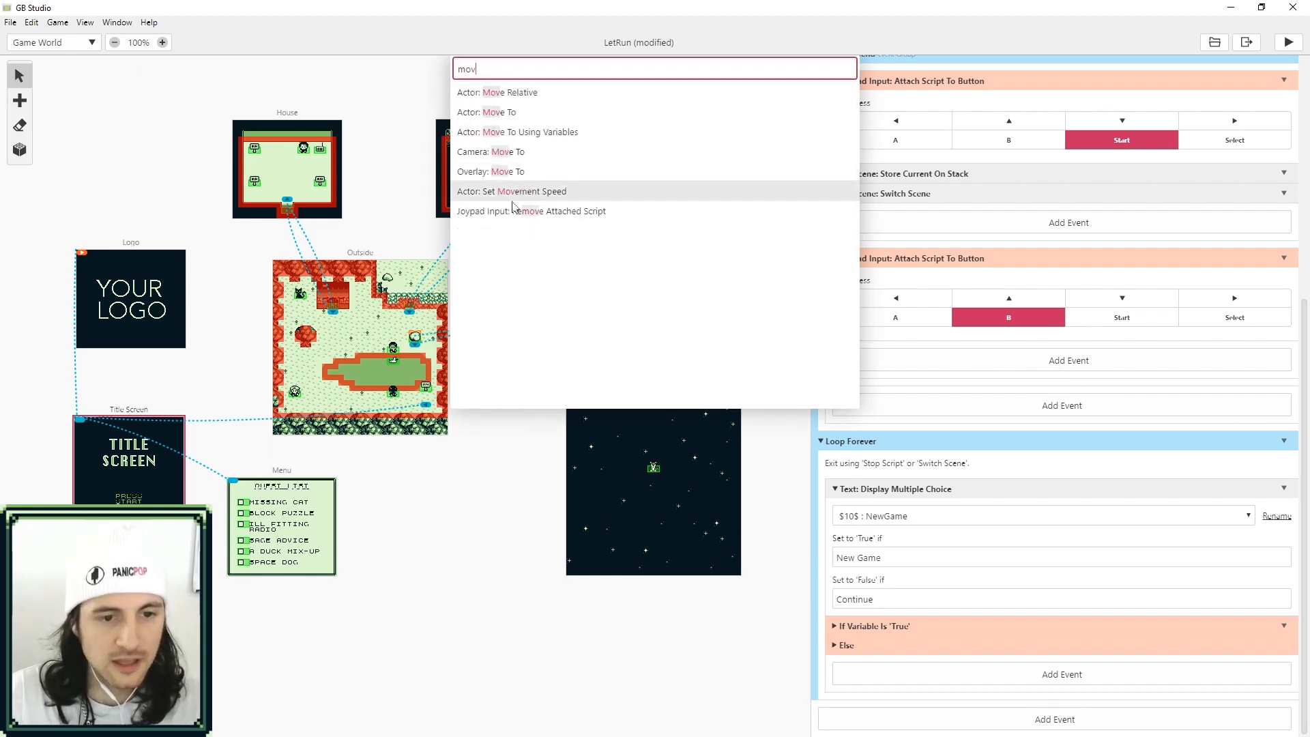
left_click(511, 192)
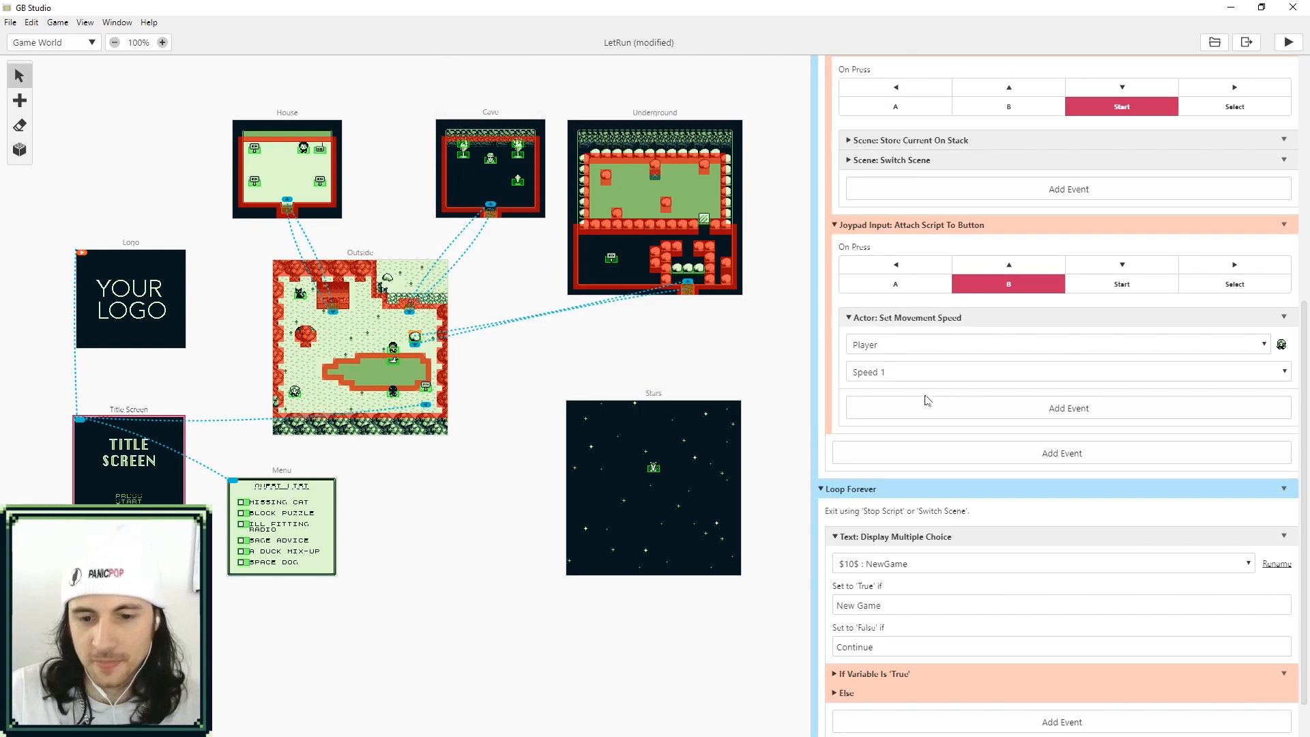
left_click(1062, 371)
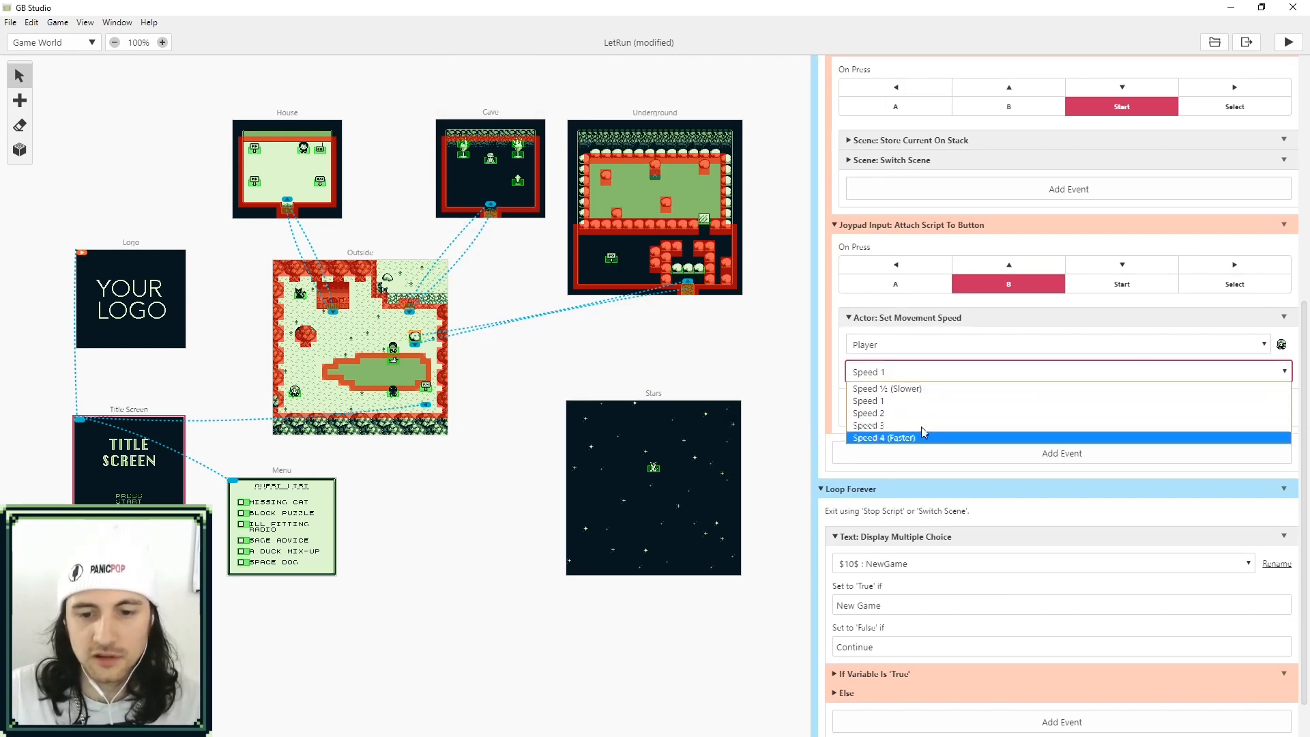
mouse_move(865, 405)
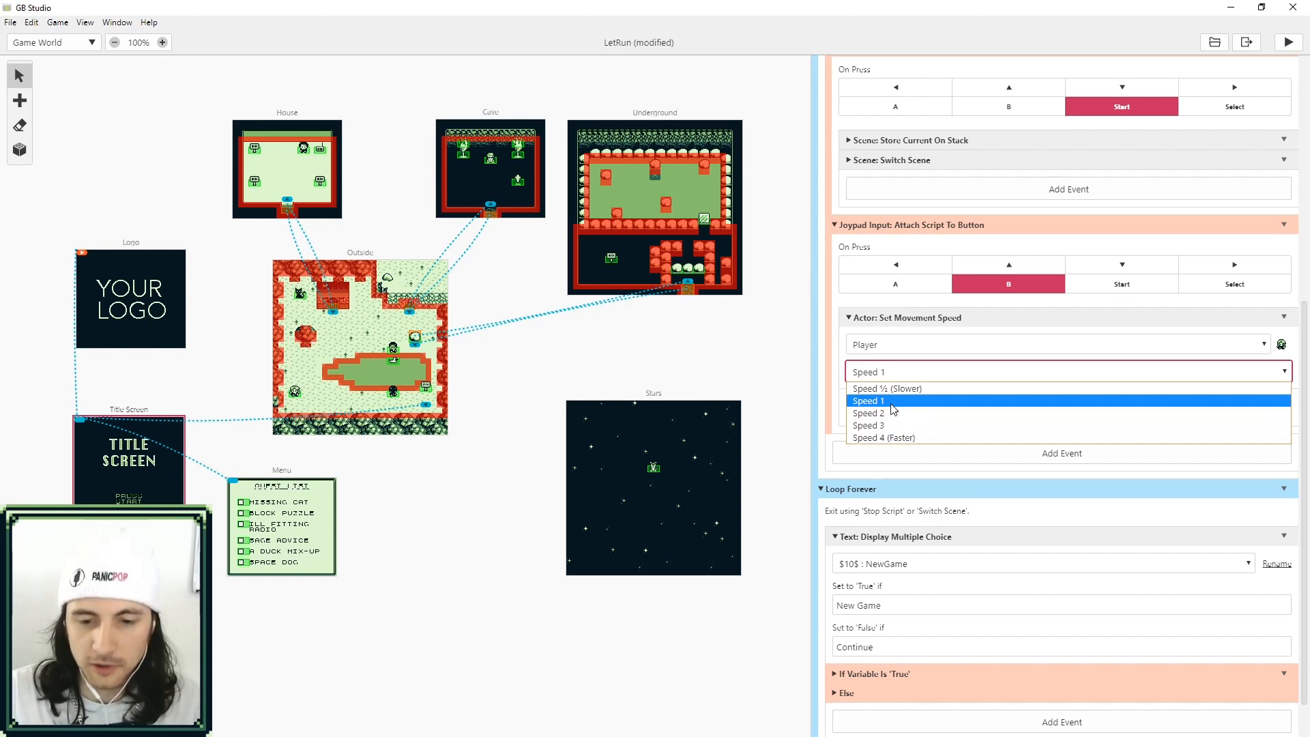
left_click(885, 438)
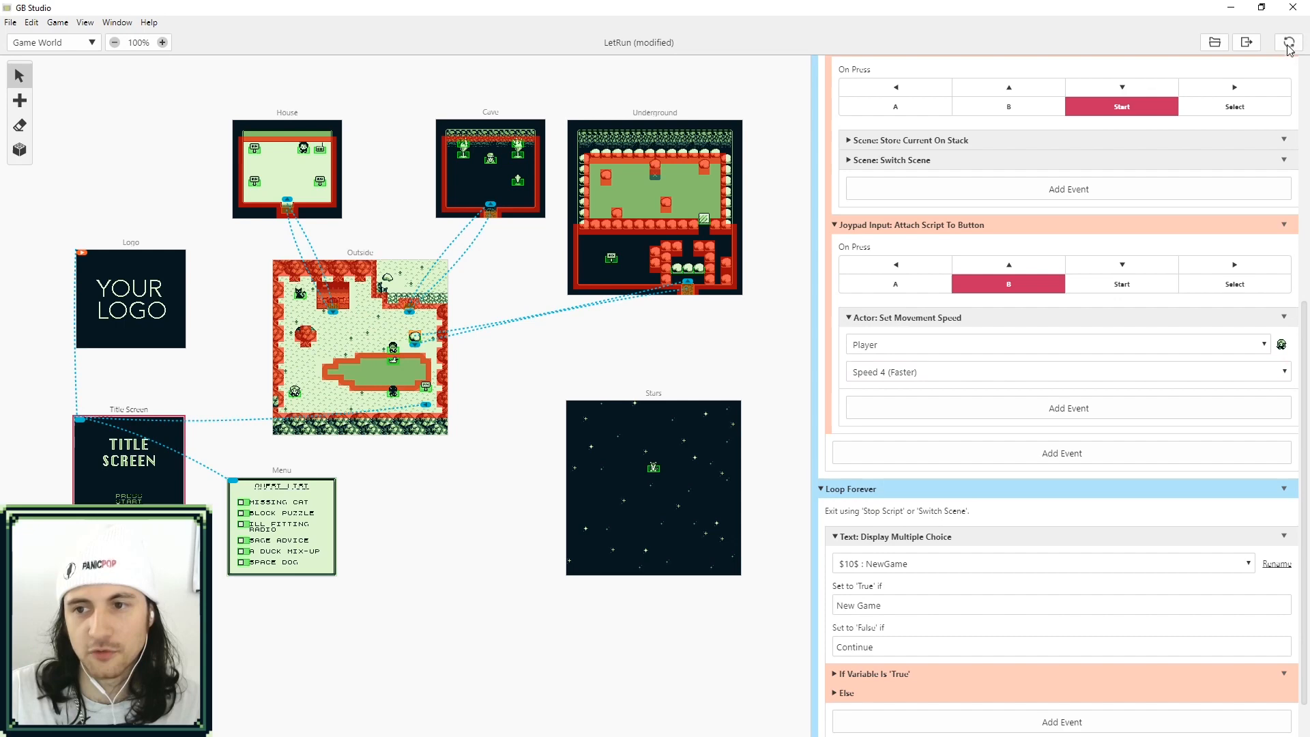
mouse_move(684, 251)
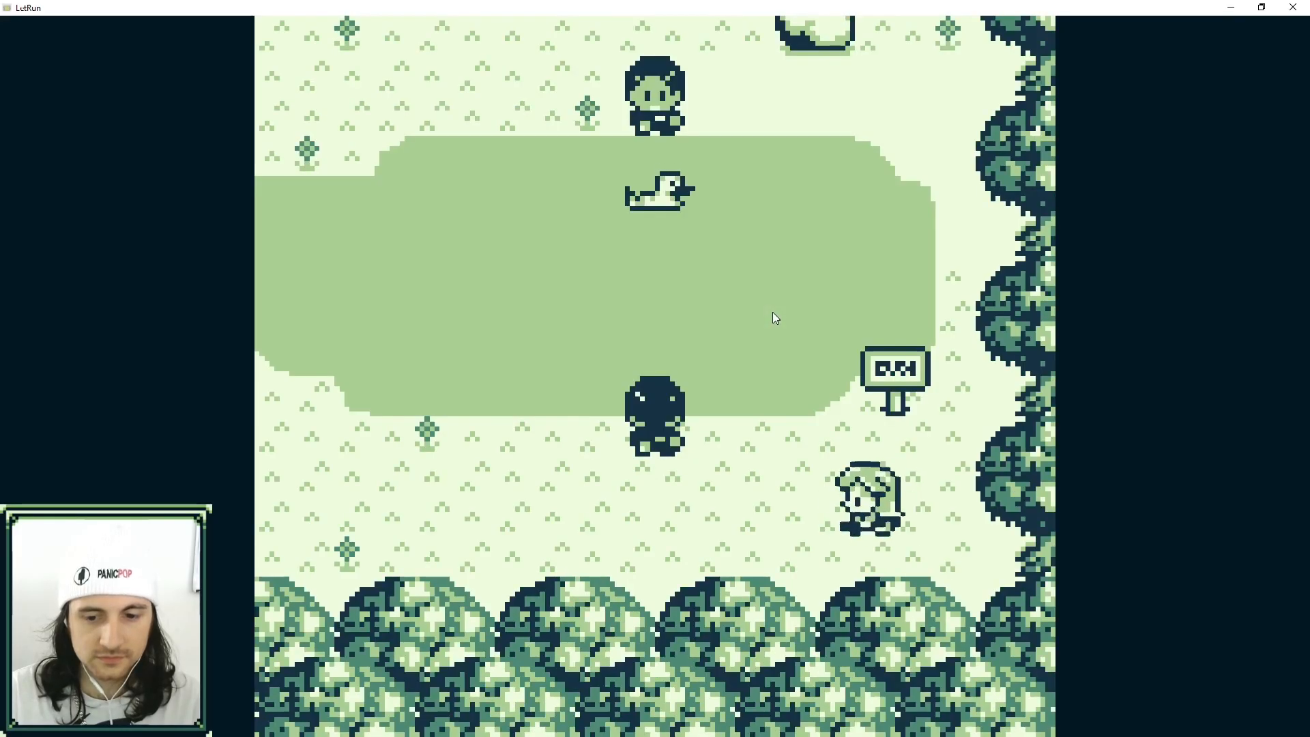
key("Up")
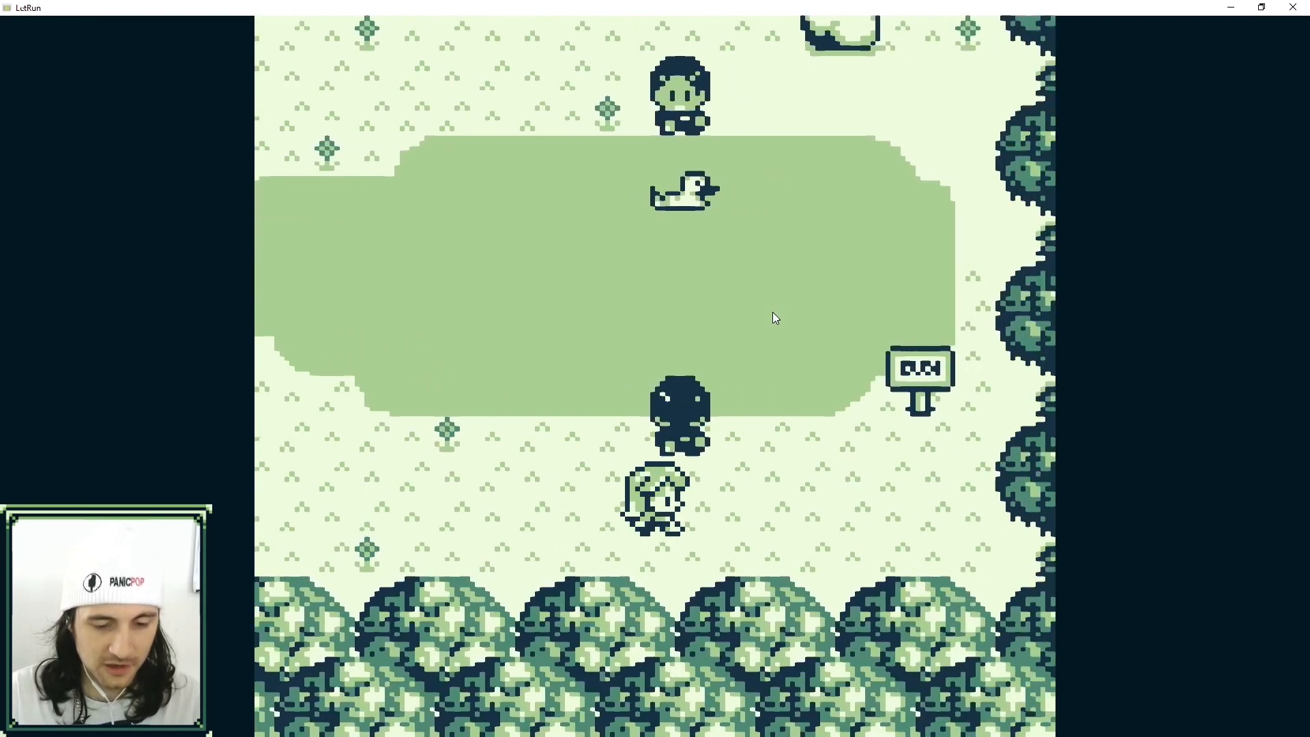
key("right")
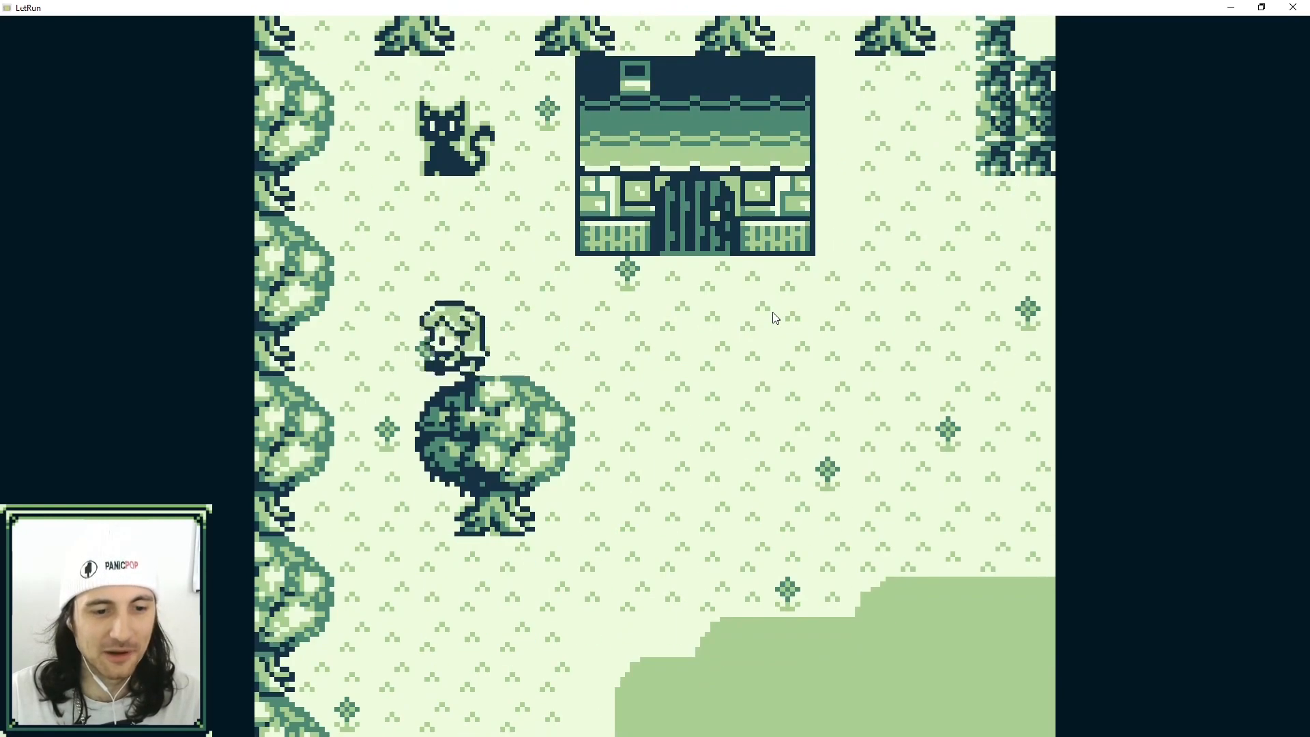
key("Down")
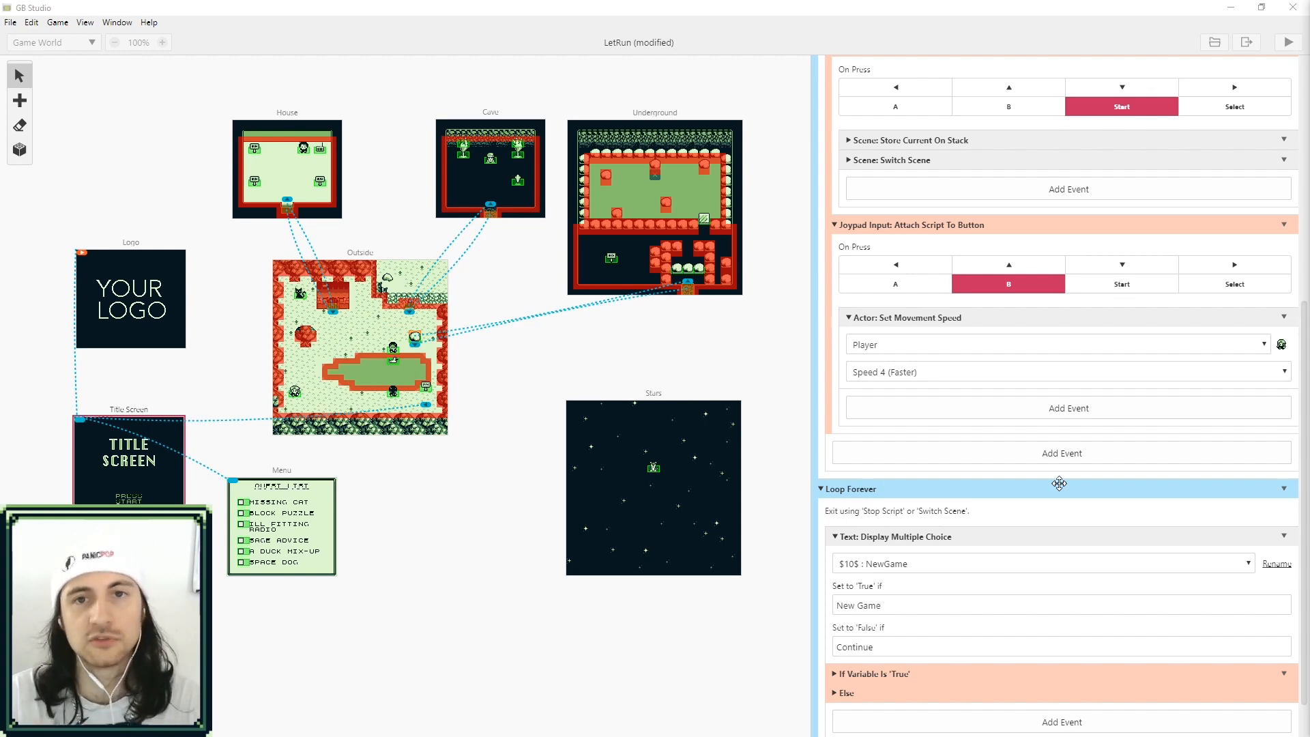
mouse_move(1032, 441)
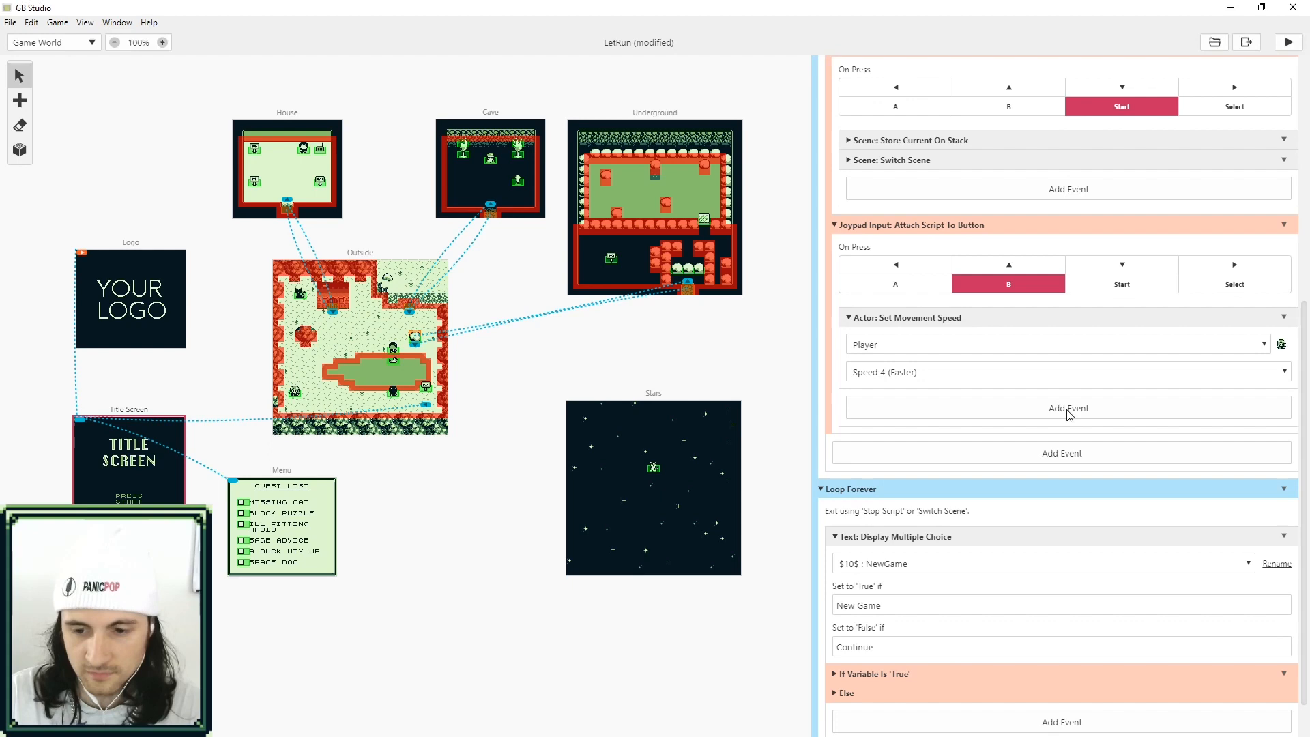
Add an If Variable Is True check using a variable renamed to IsWalking.
left_click(1067, 408)
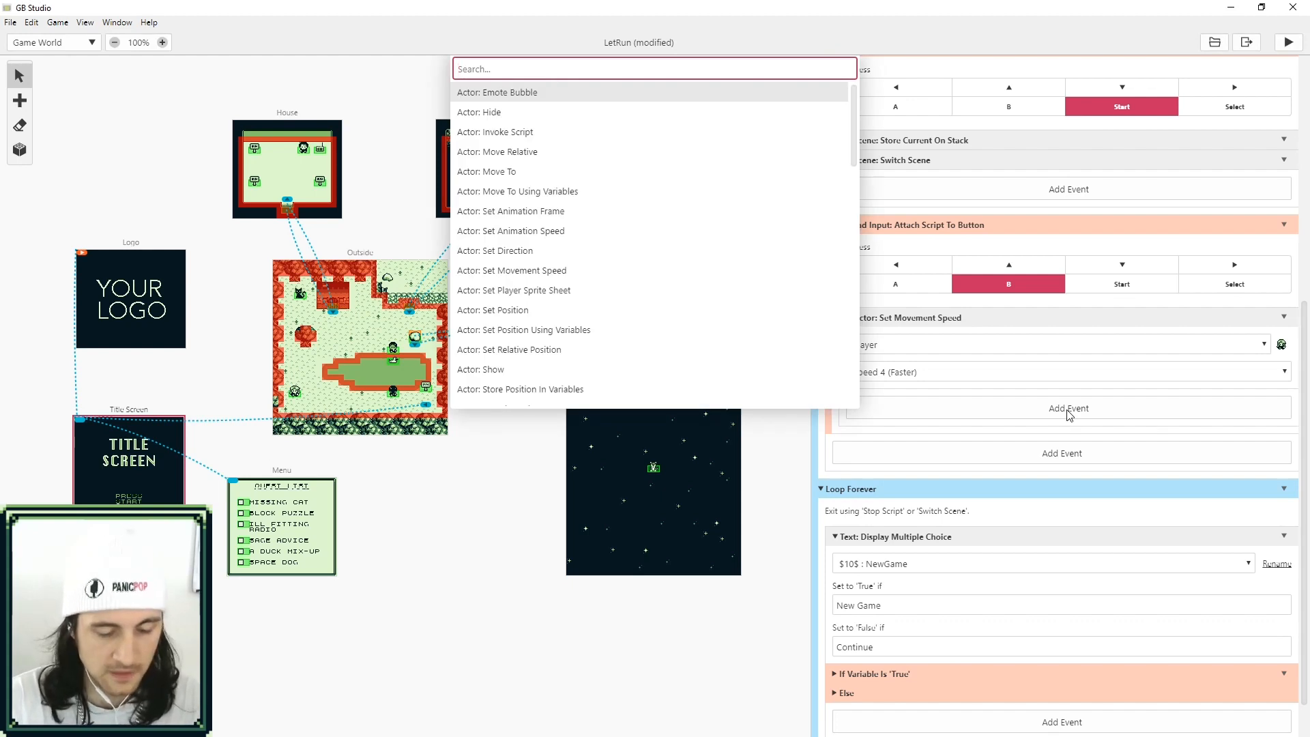
type("if")
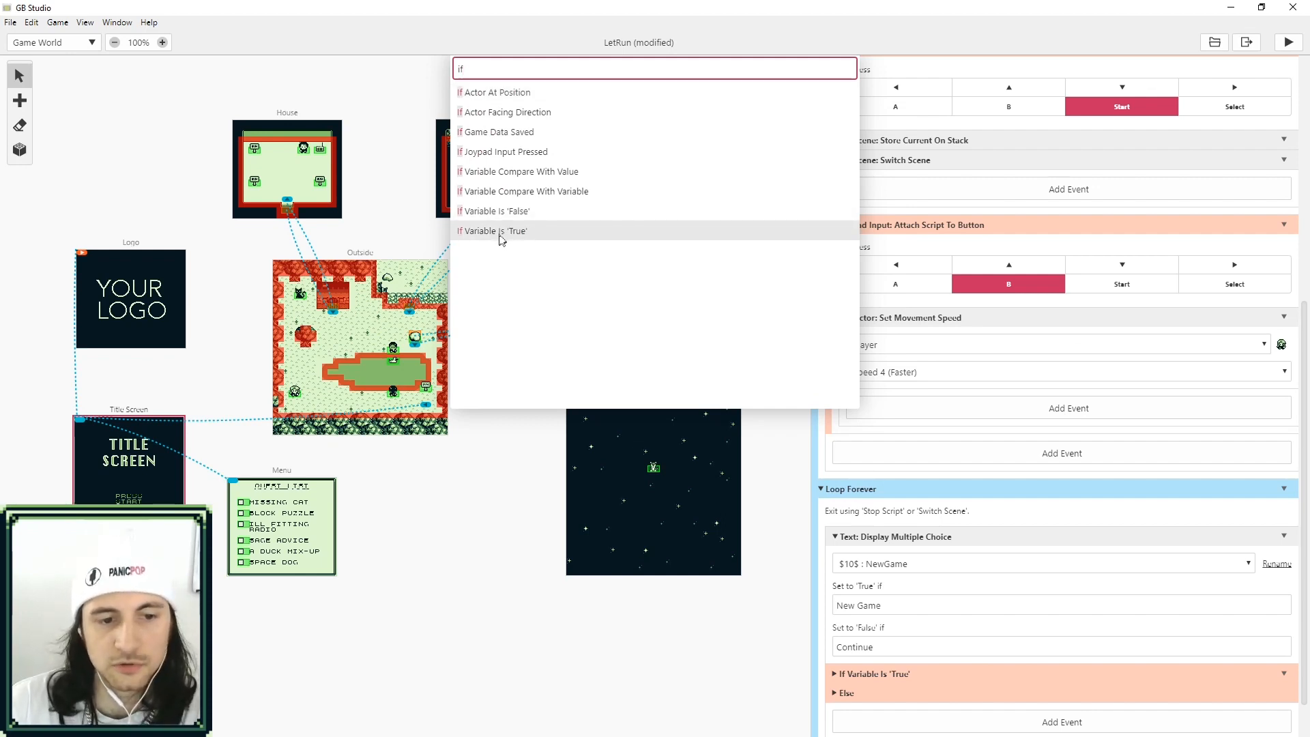
left_click(498, 230)
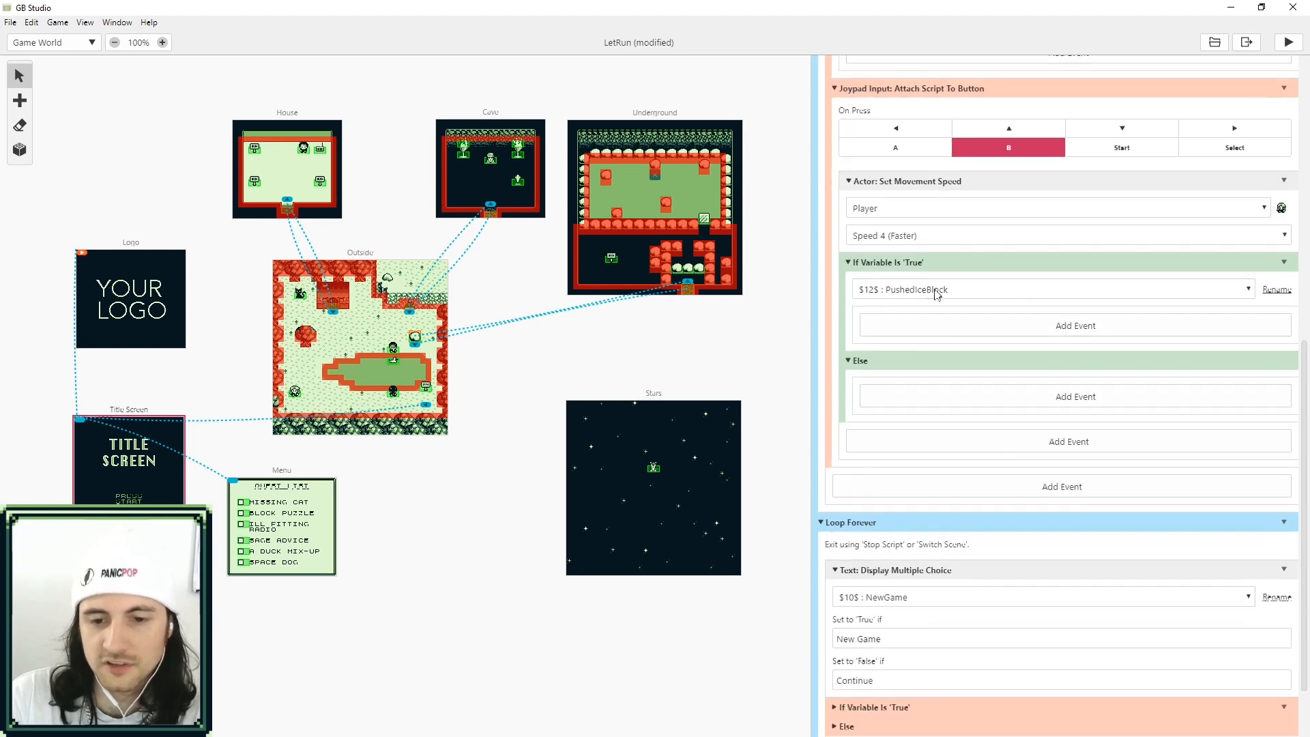
left_click(1051, 290)
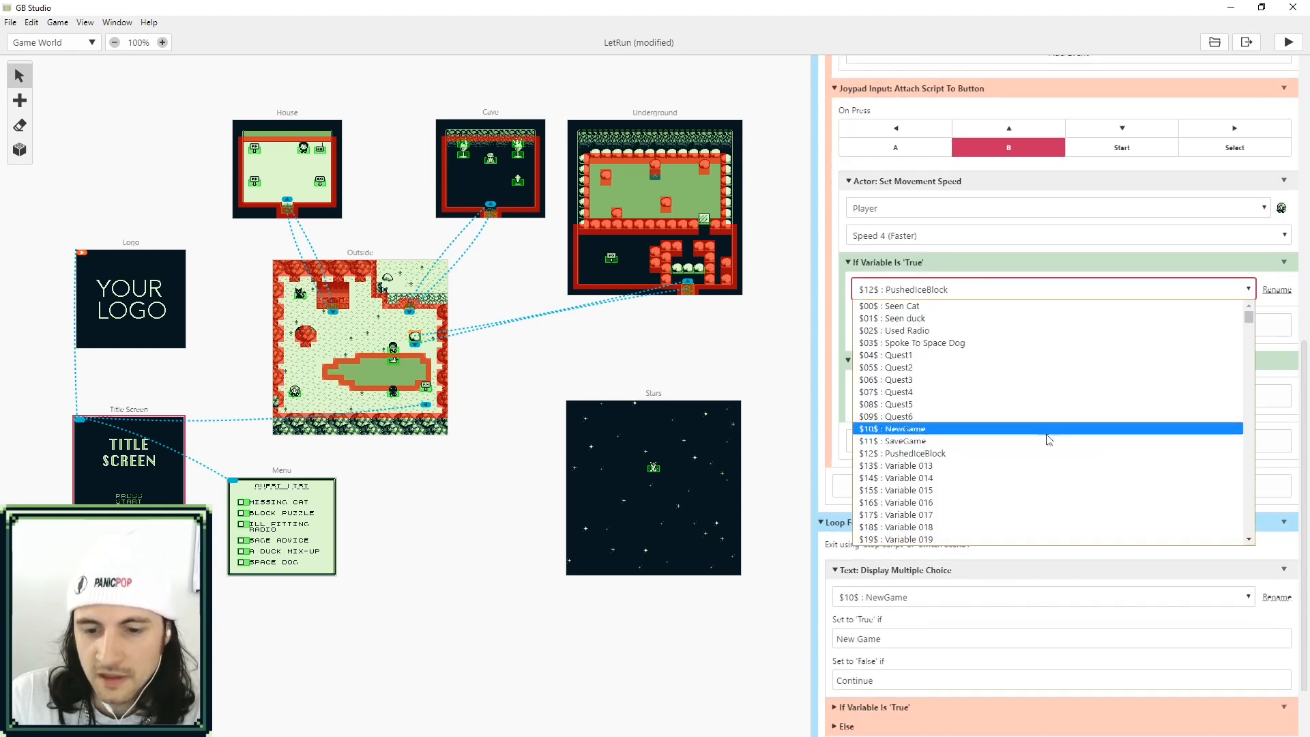
mouse_move(903, 466)
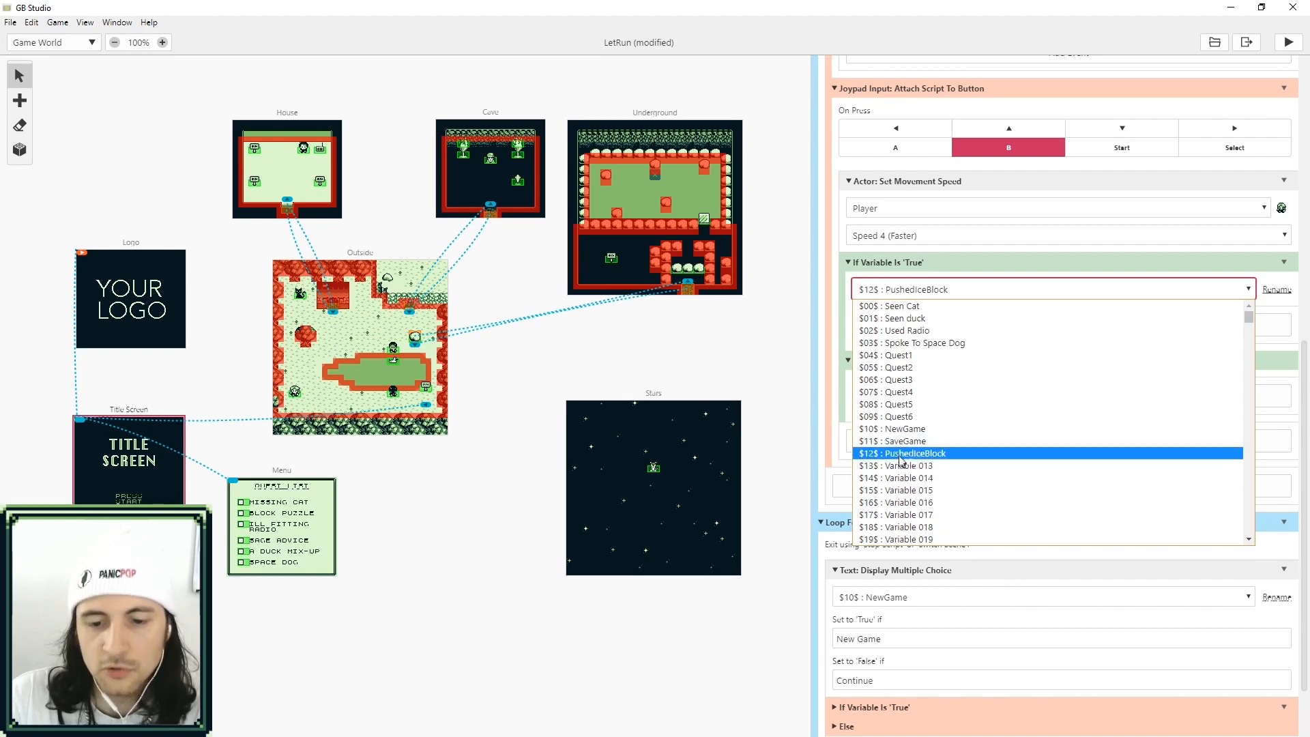
scroll("down", 3)
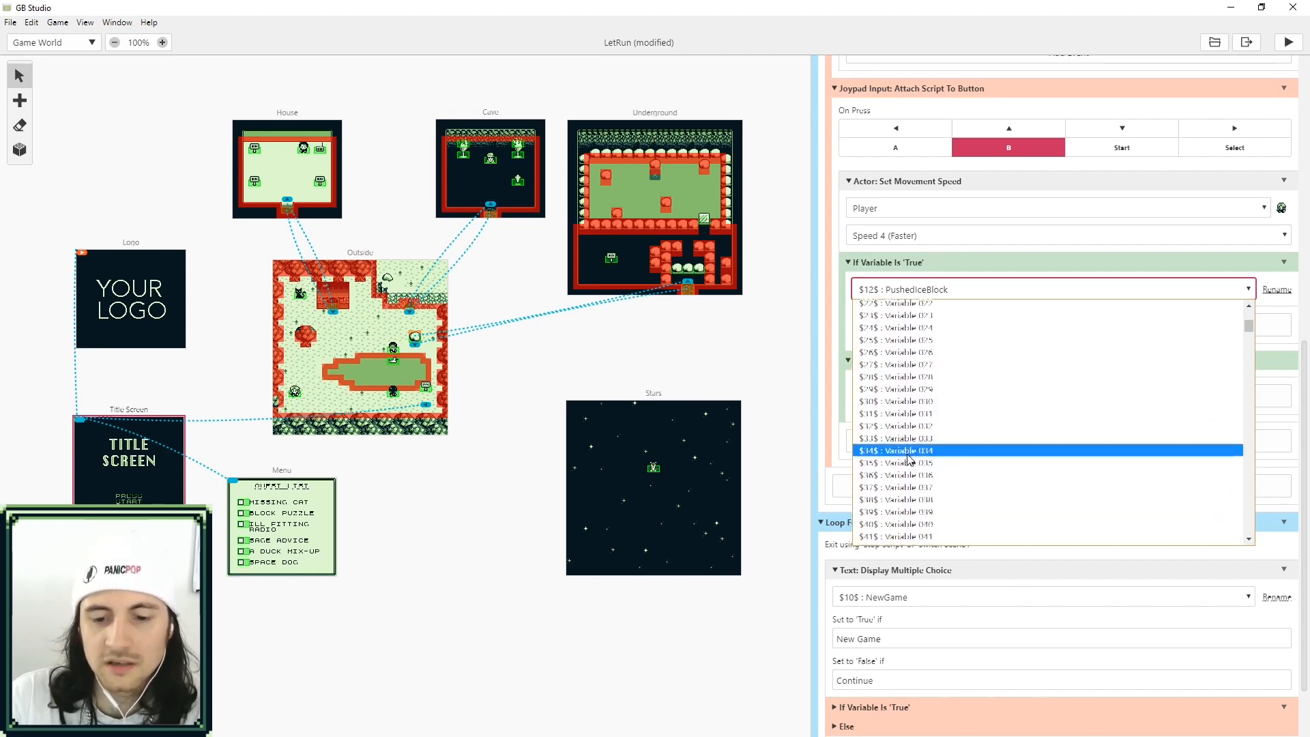
scroll("down", 3)
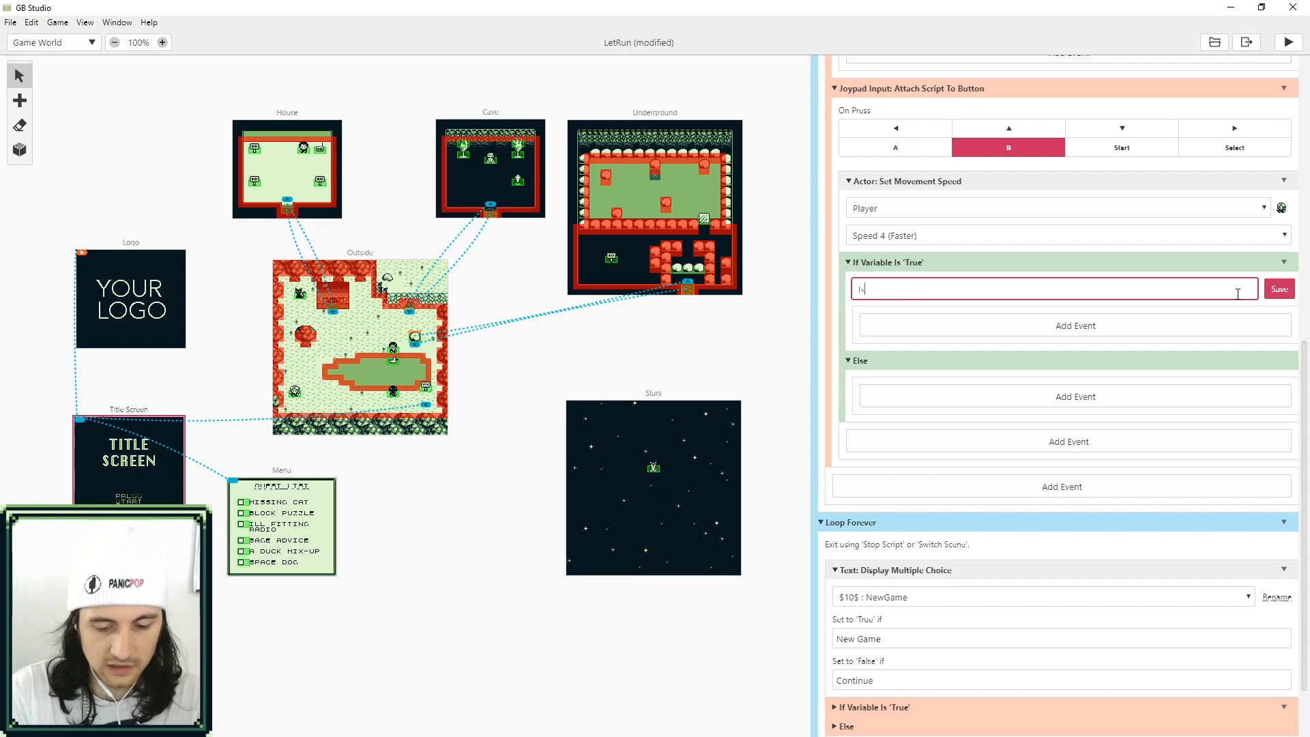
type("IsWalking")
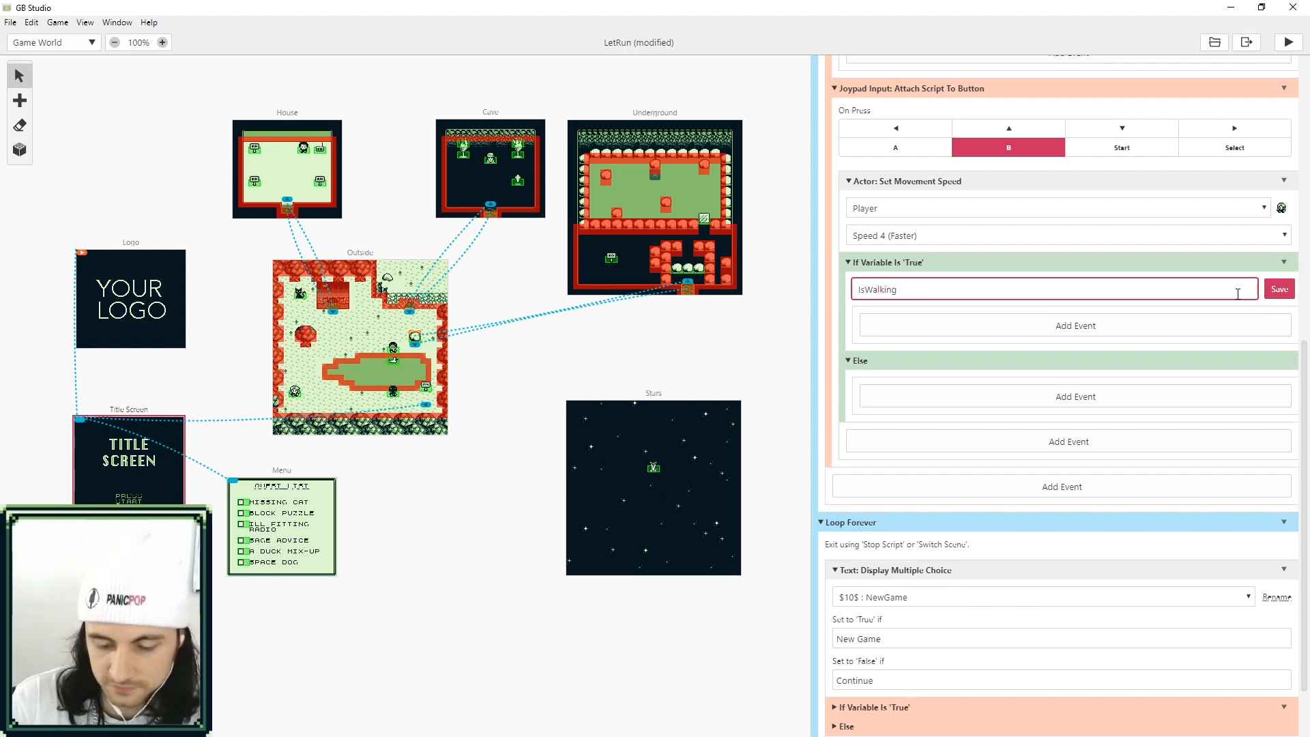
left_click(1279, 288)
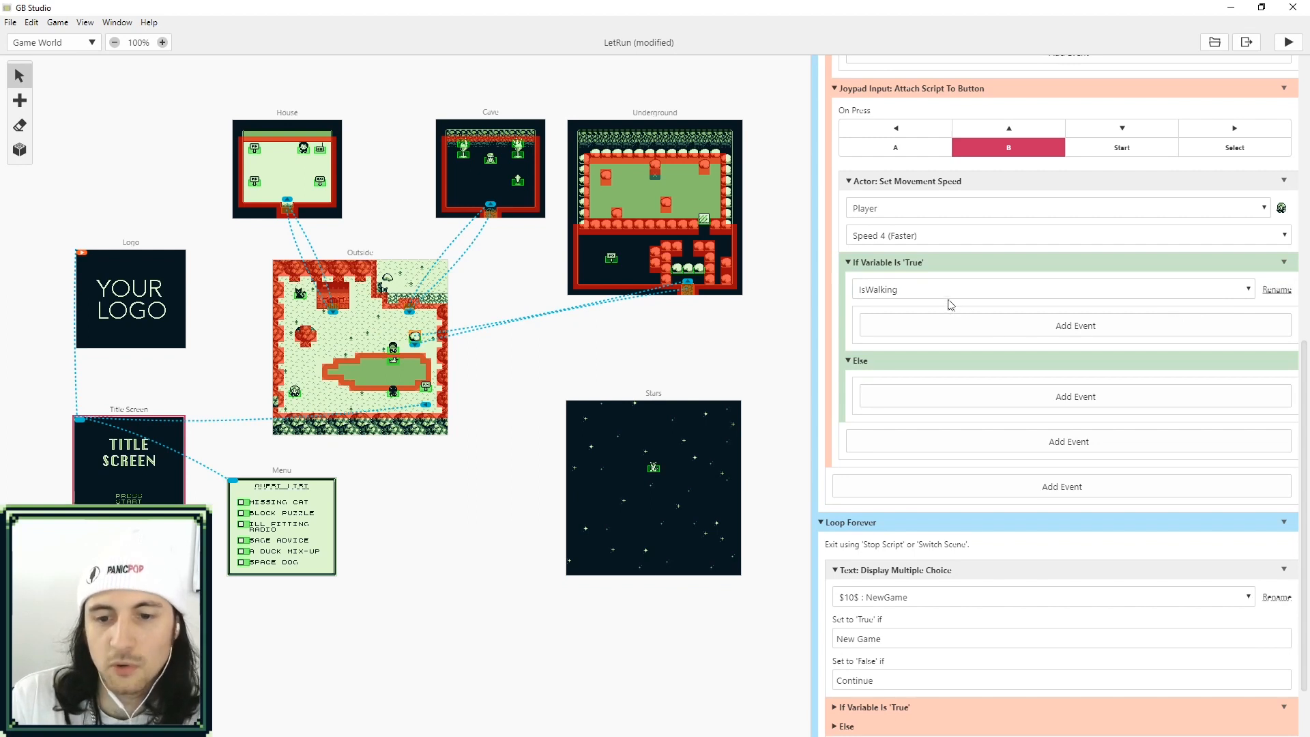
mouse_move(877, 367)
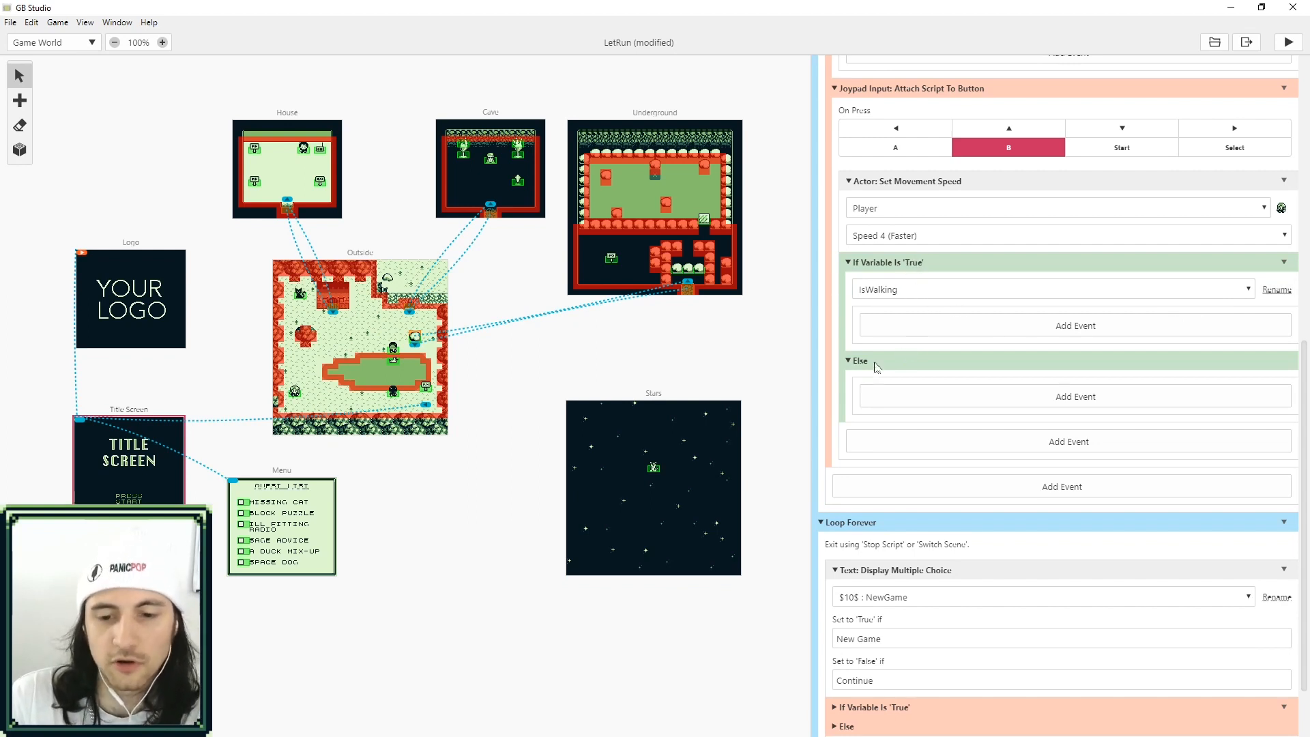
mouse_move(859, 278)
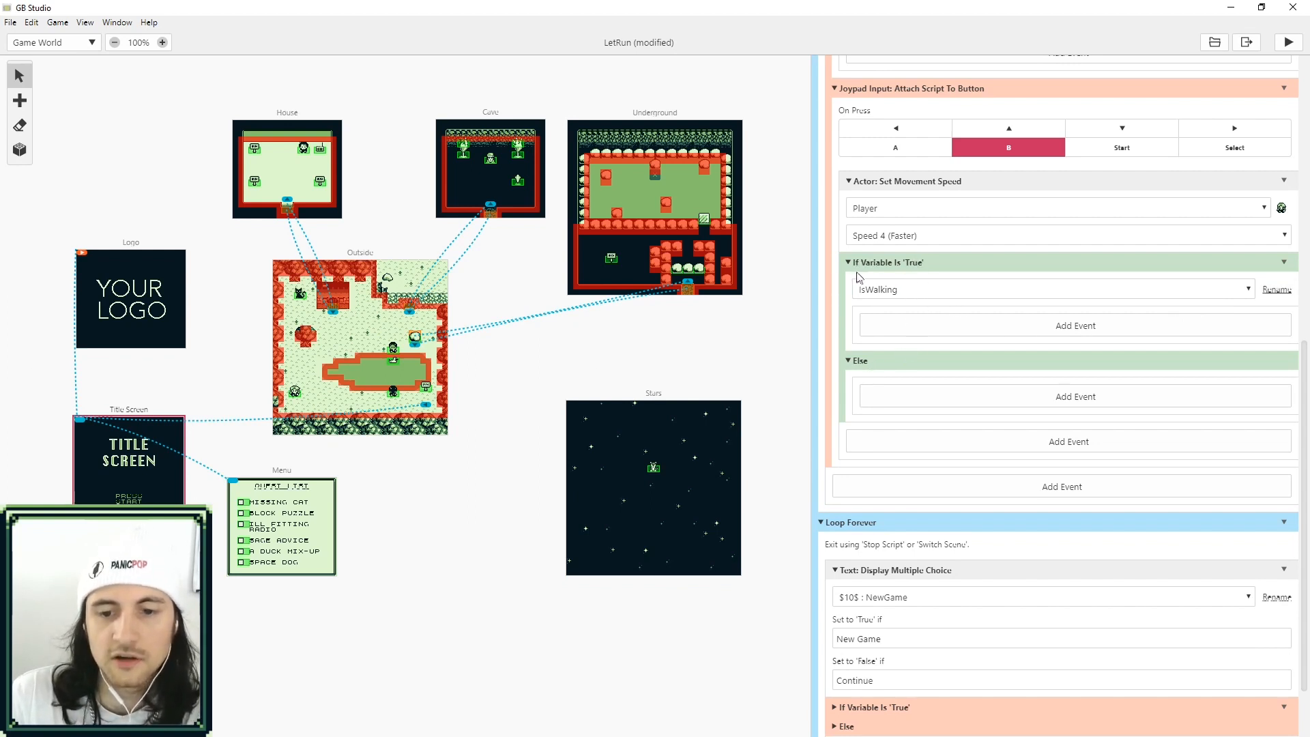
mouse_move(888, 300)
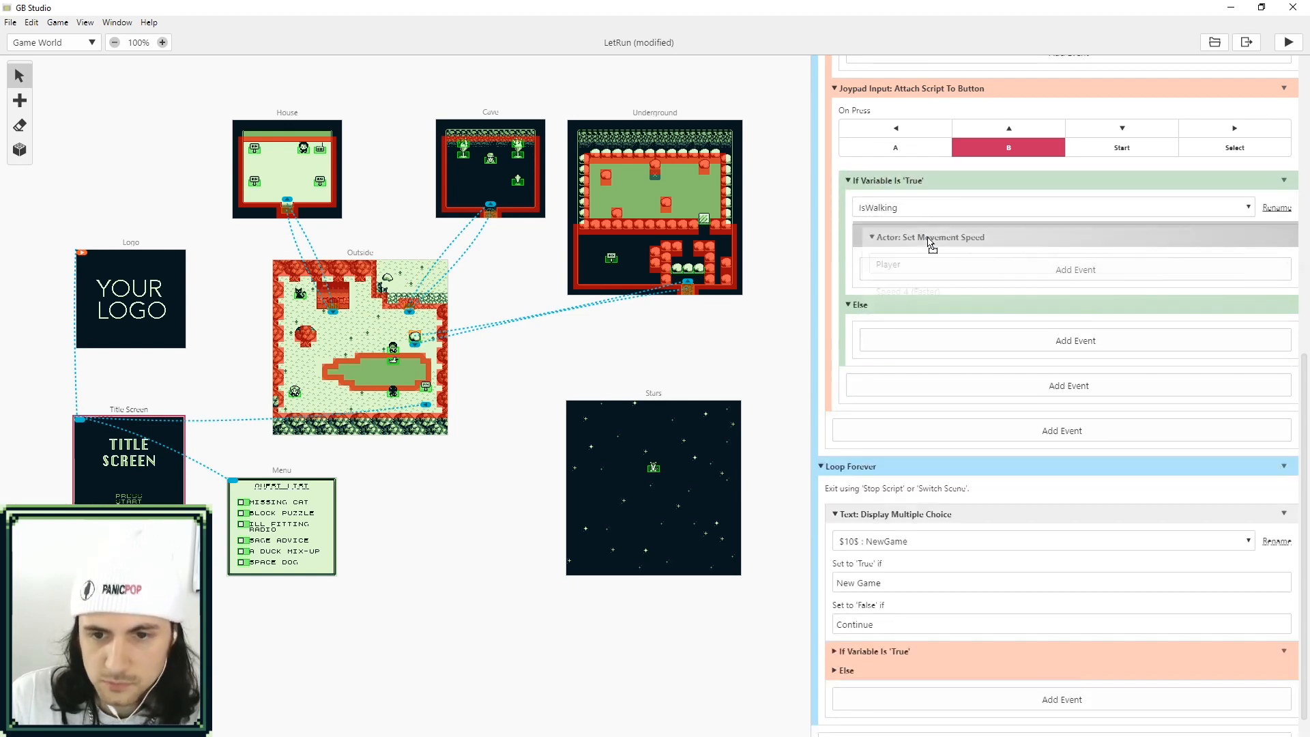
Move the Speed 4 (Faster) movement event into the IsWalking true branch.
left_click(929, 236)
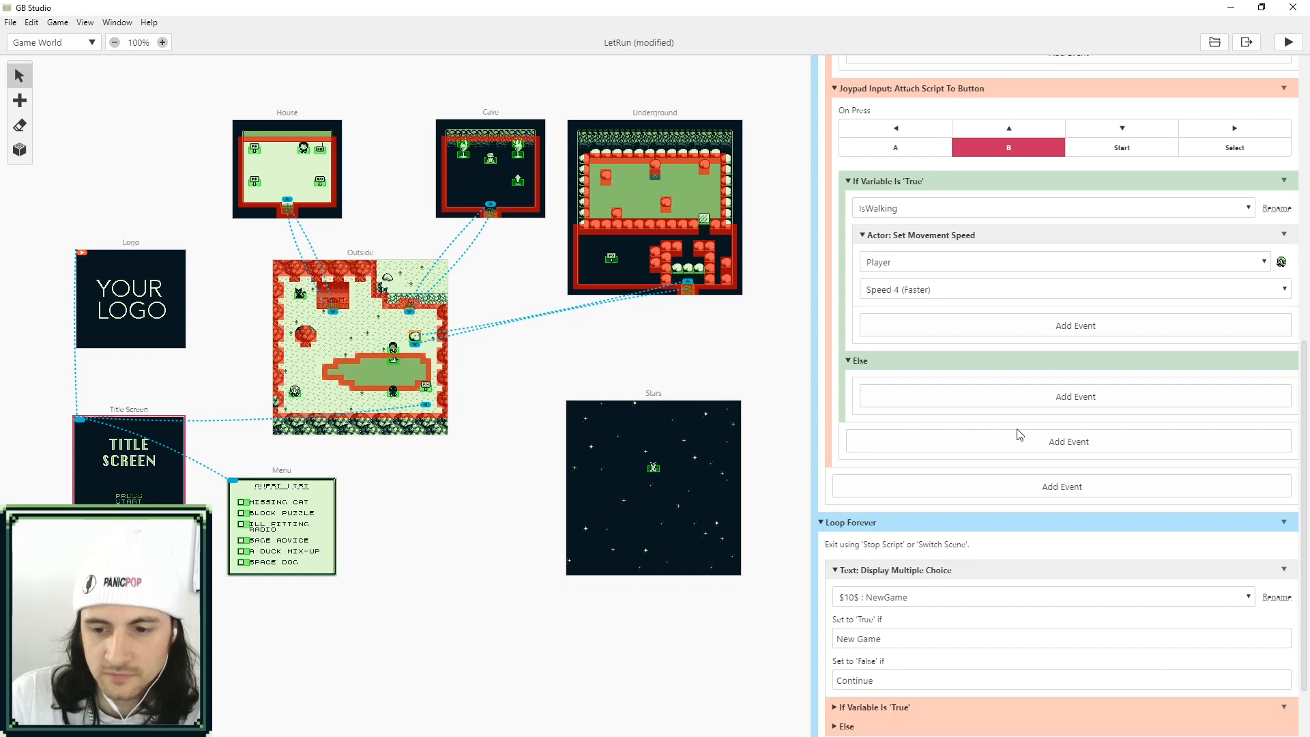
mouse_move(889, 218)
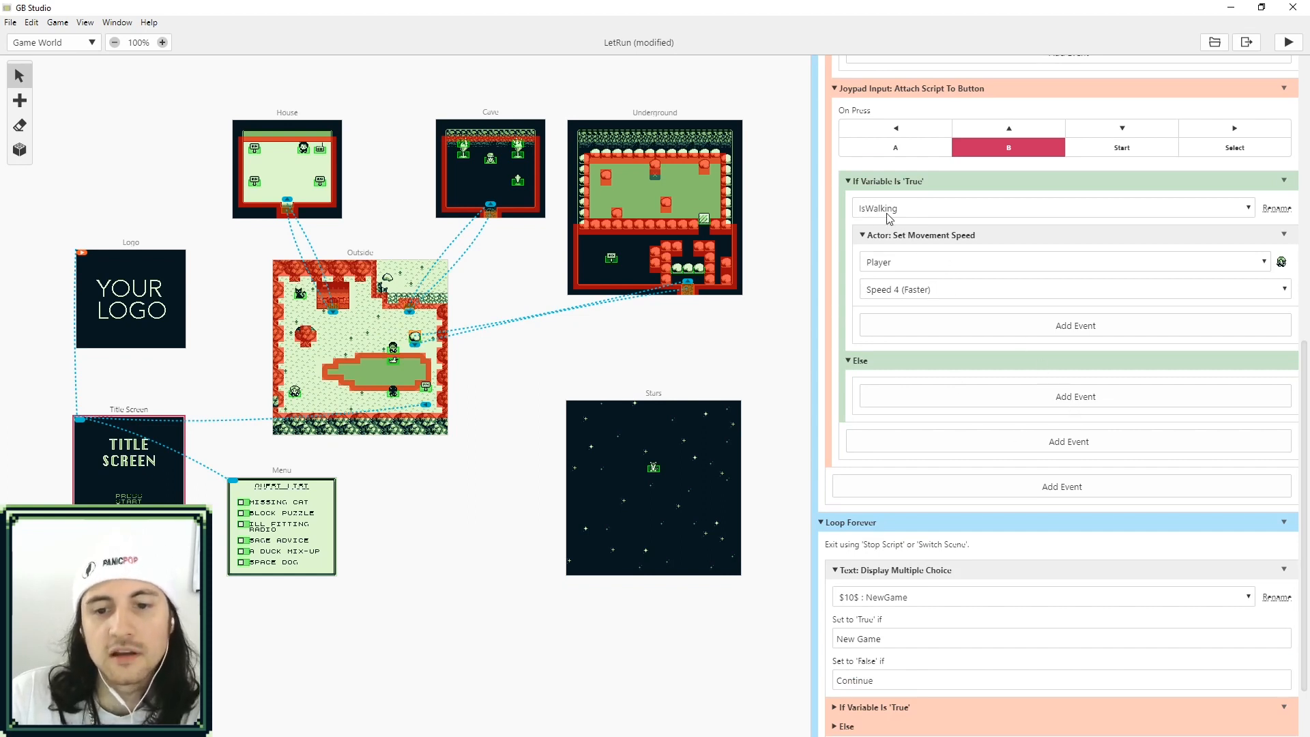
mouse_move(903, 220)
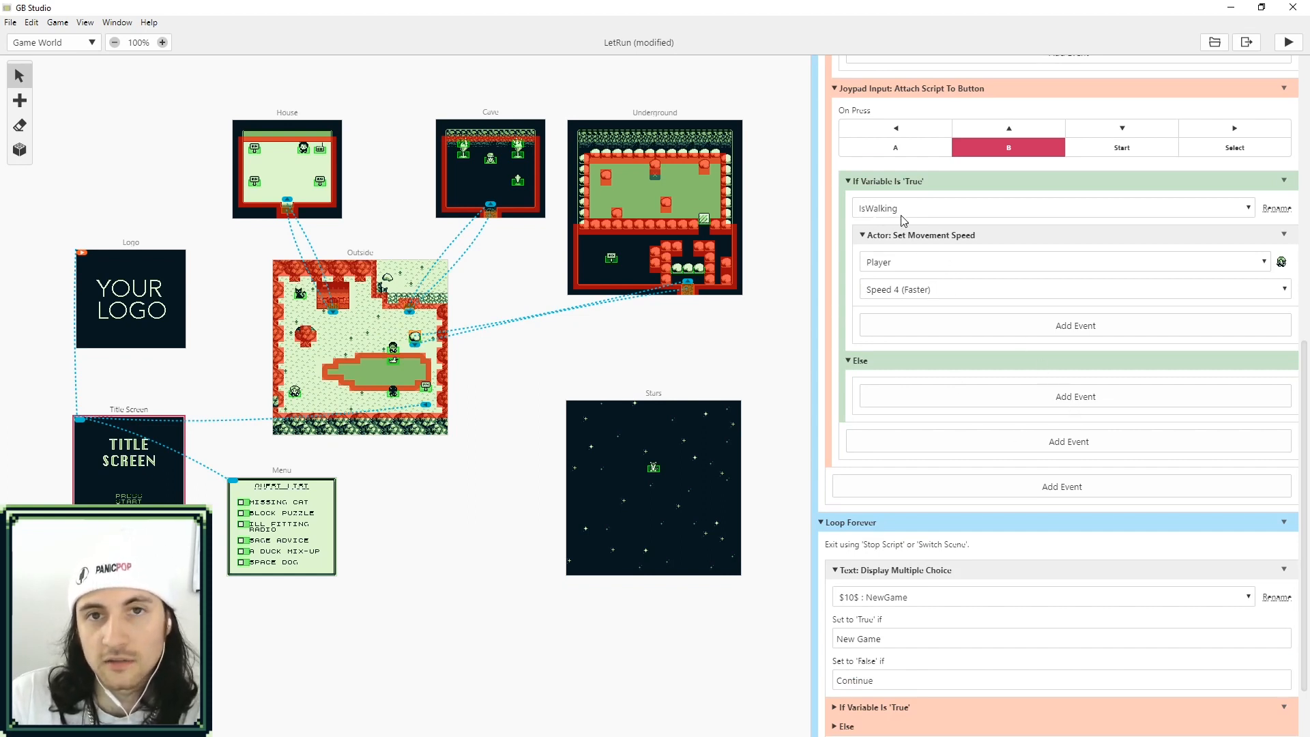
mouse_move(1081, 414)
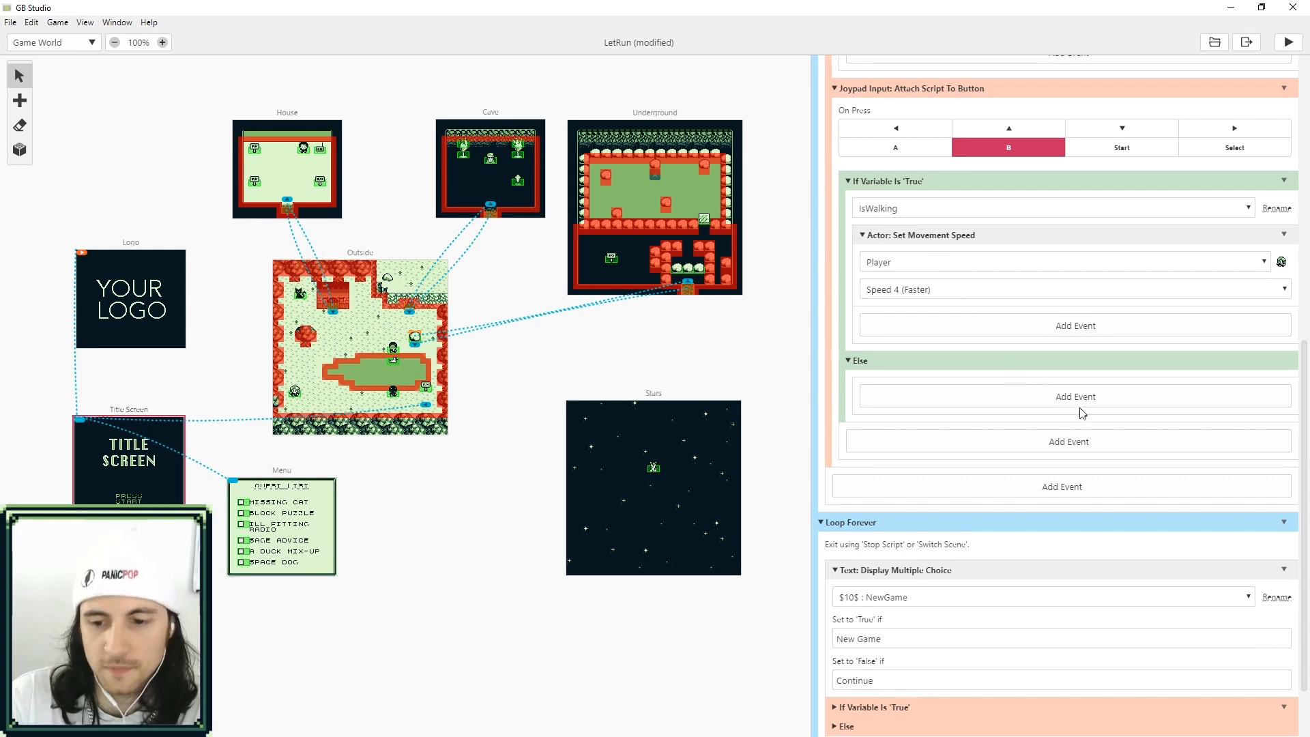
mouse_move(1073, 414)
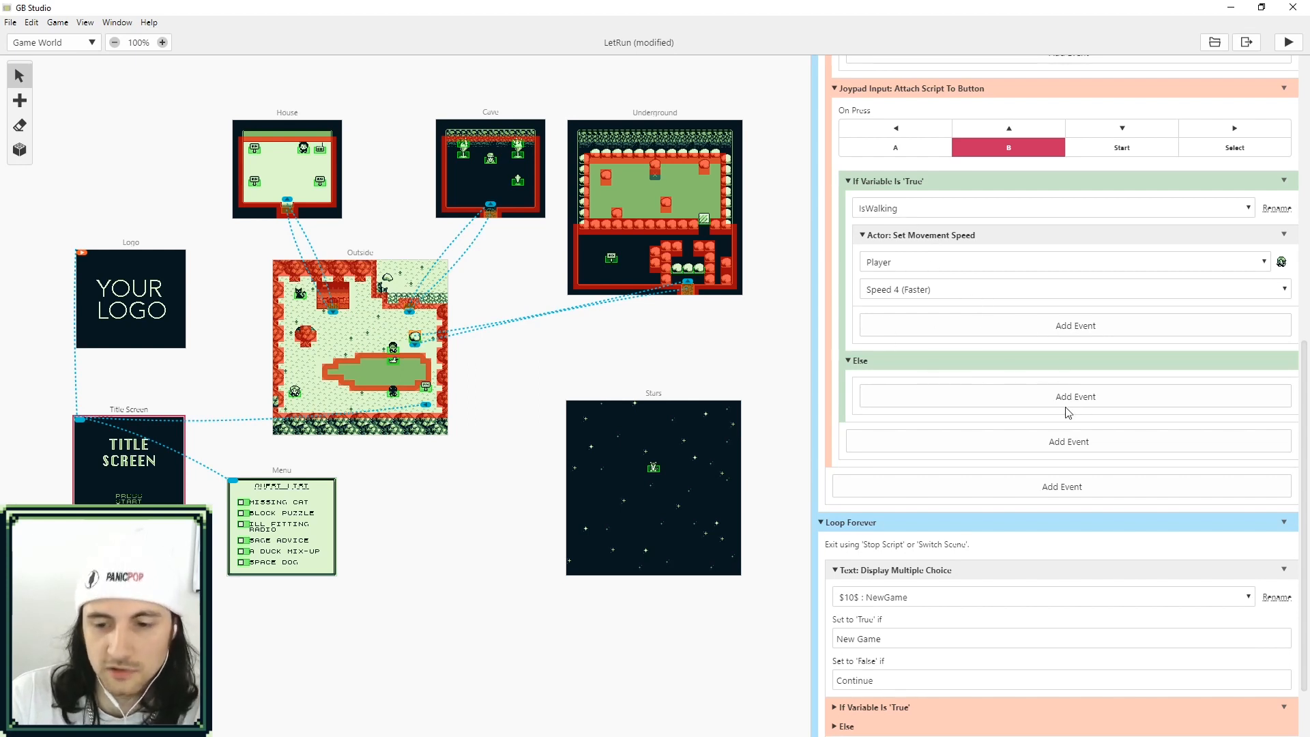
mouse_move(1067, 404)
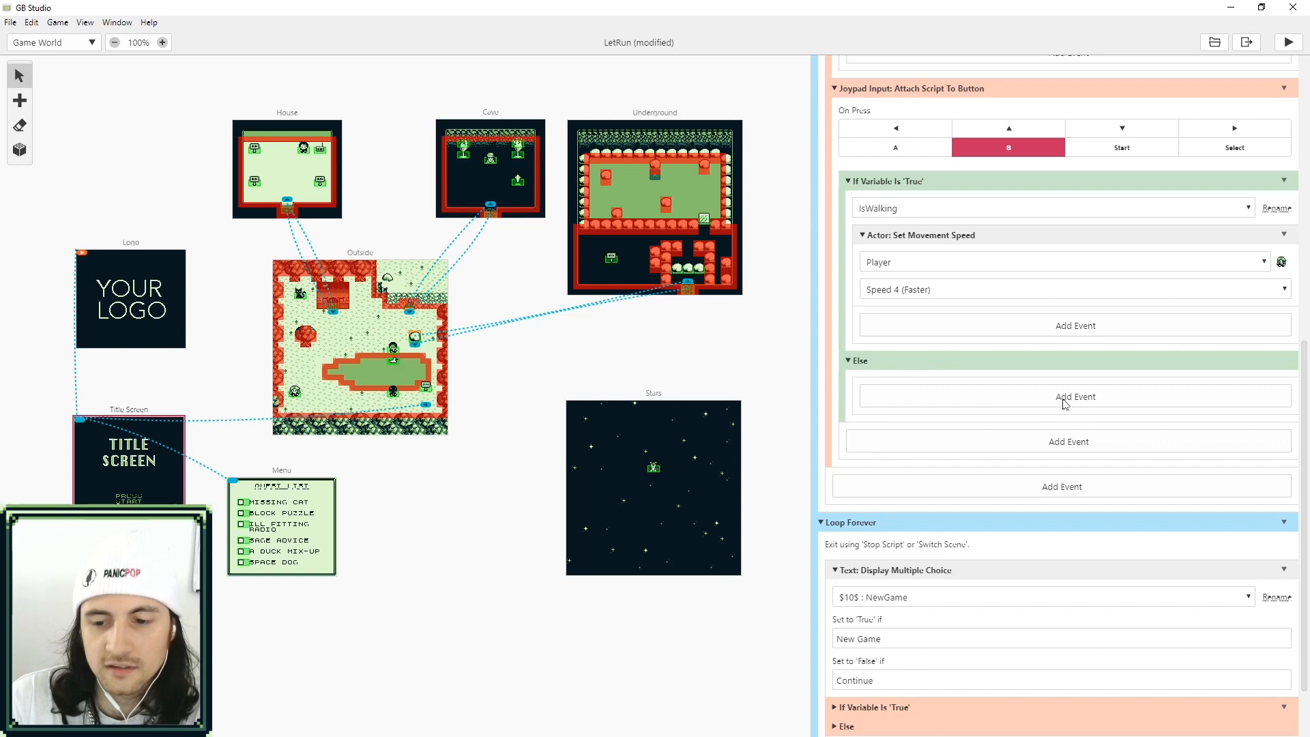
Add Actor: Set Movement Speed for Player at Speed 1 in the Else branch.
left_click(1075, 396)
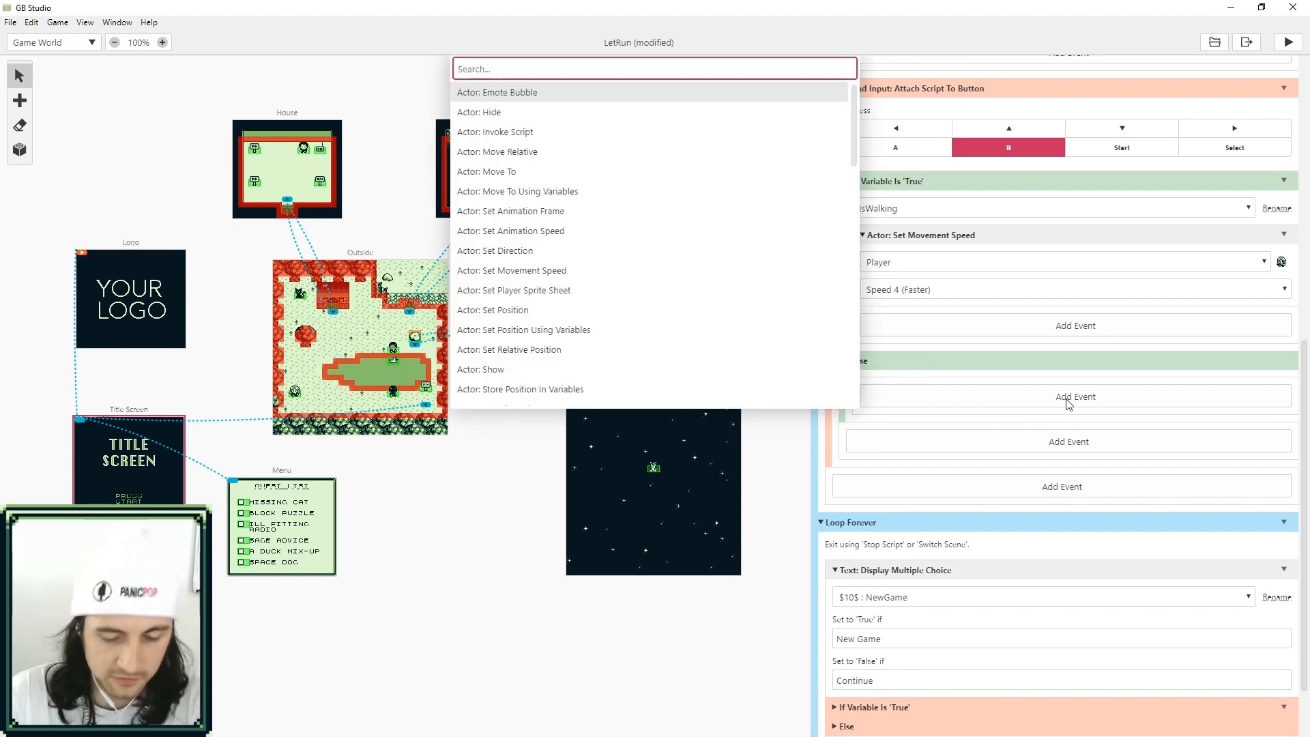
type("move")
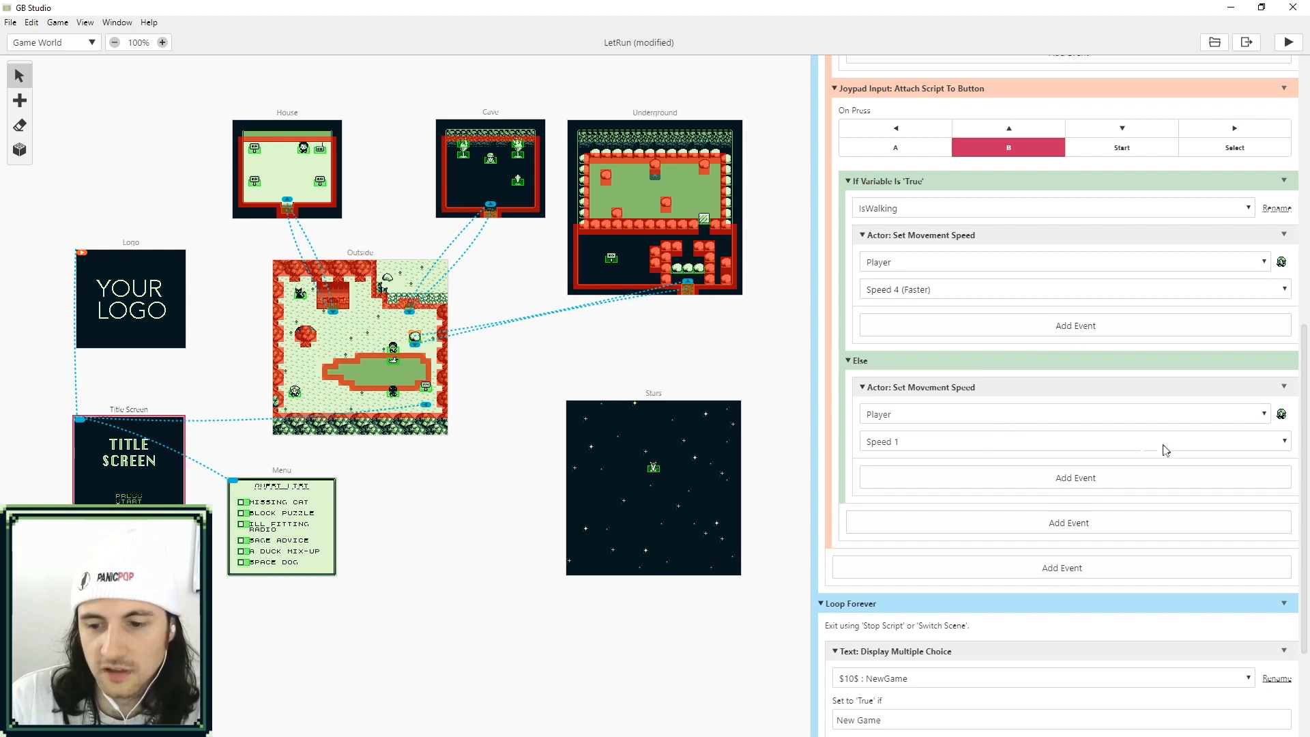
left_click(1066, 441)
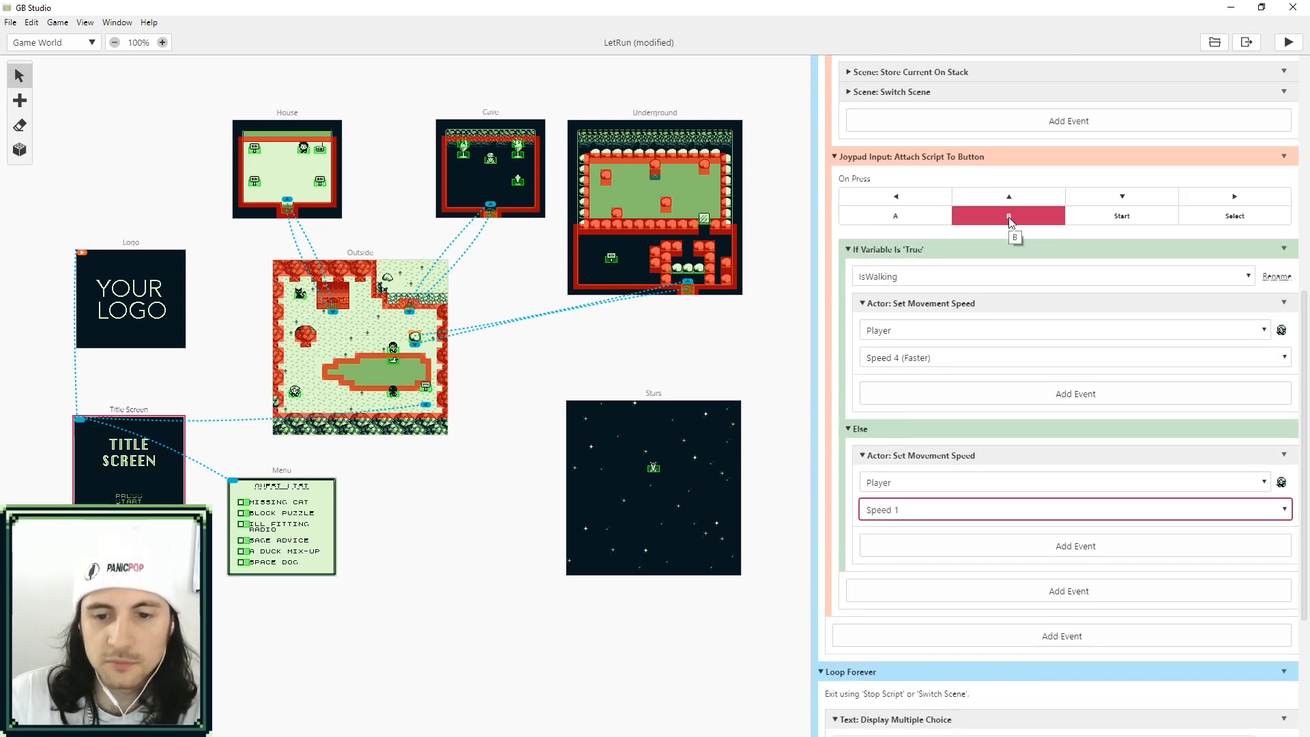
scroll("up", 3)
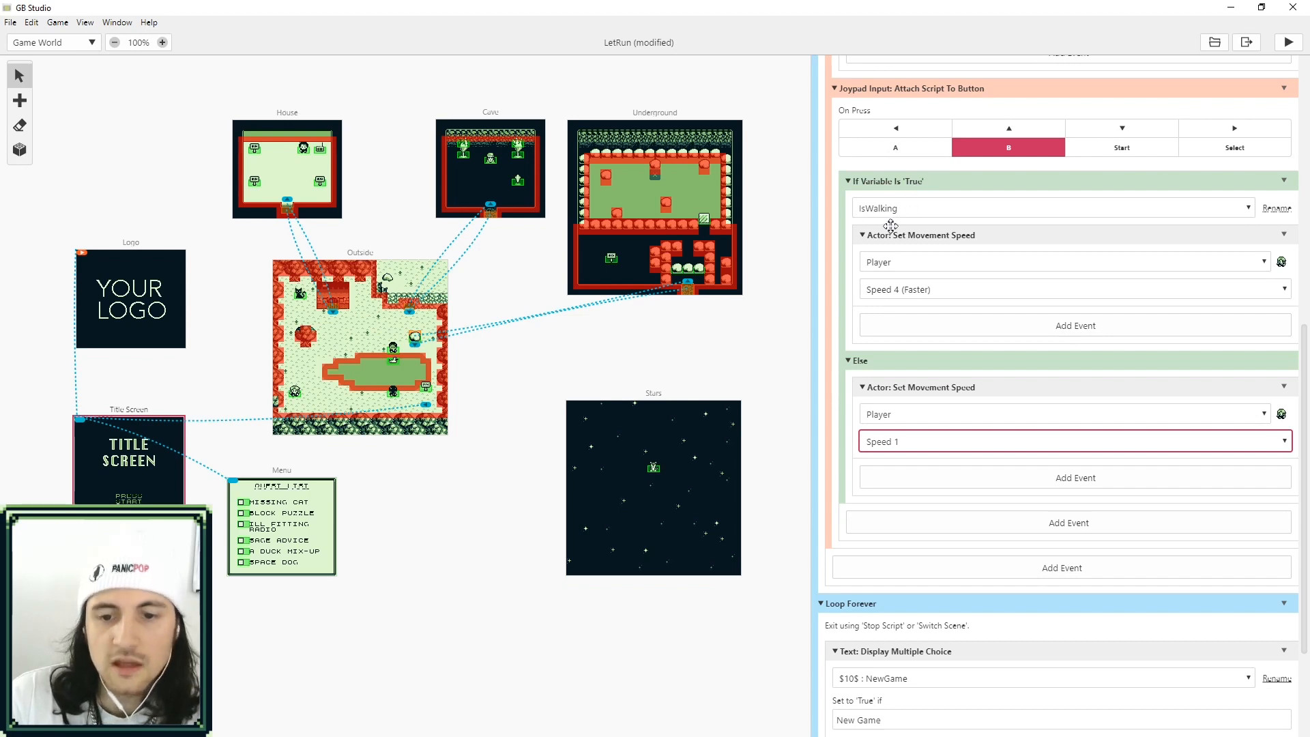
mouse_move(904, 300)
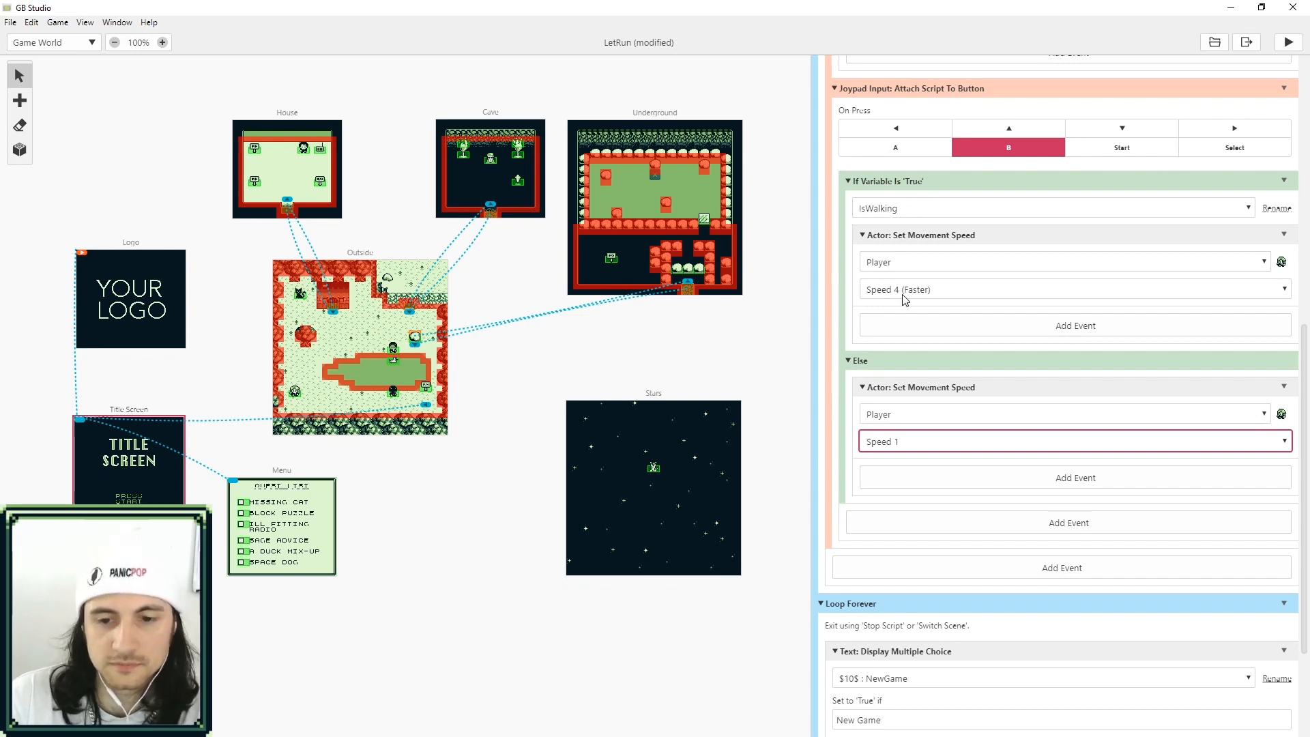
mouse_move(895, 218)
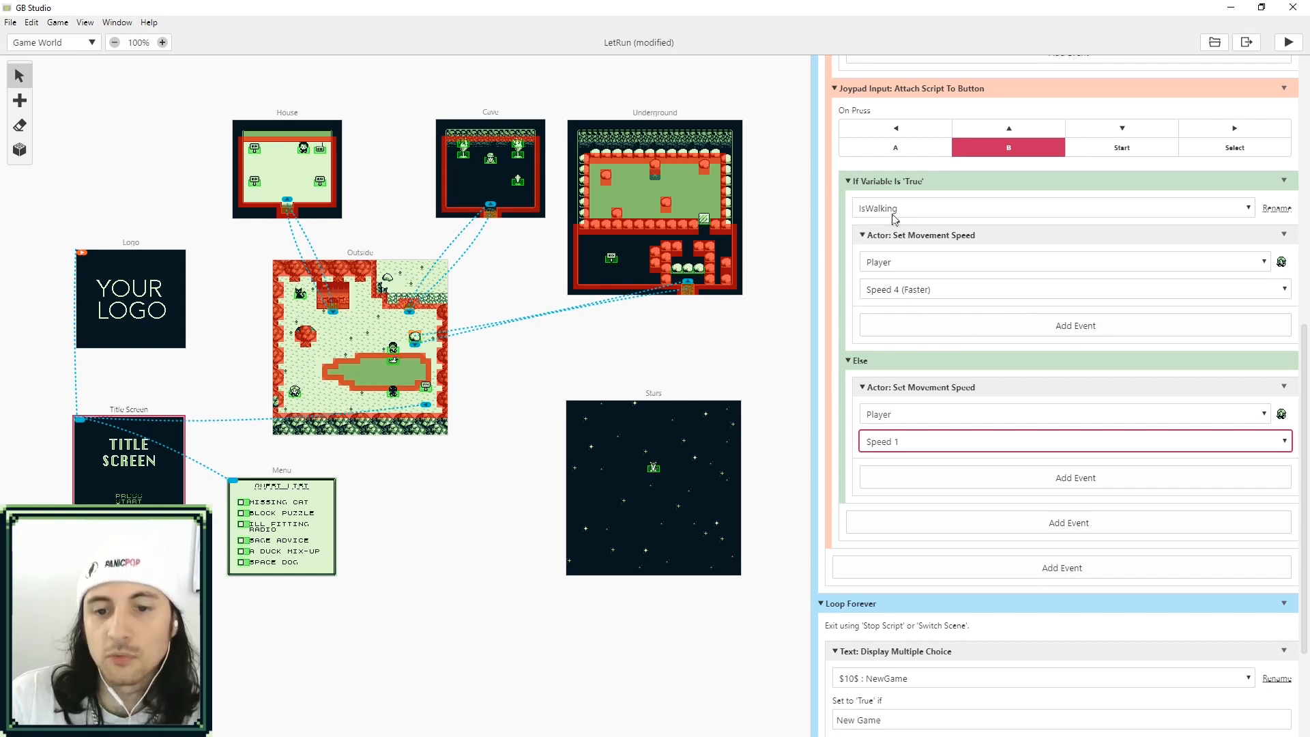
mouse_move(905, 449)
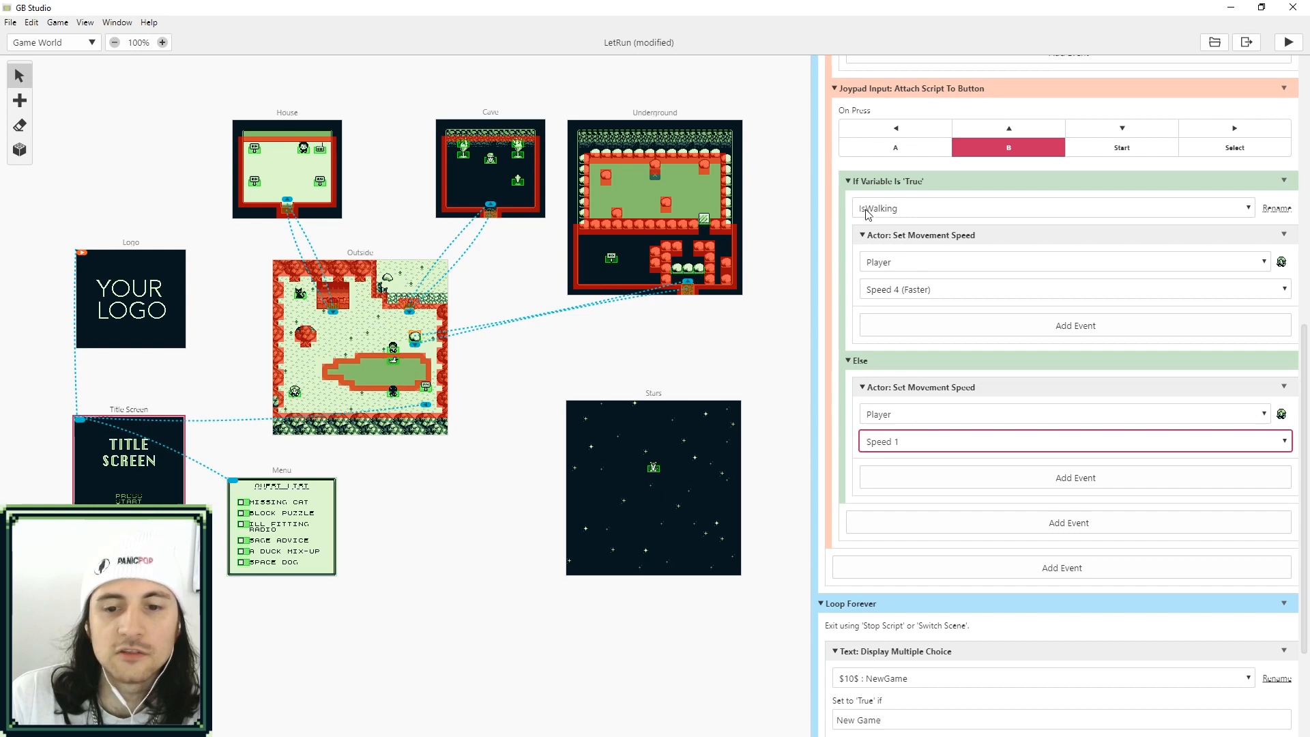
mouse_move(988, 295)
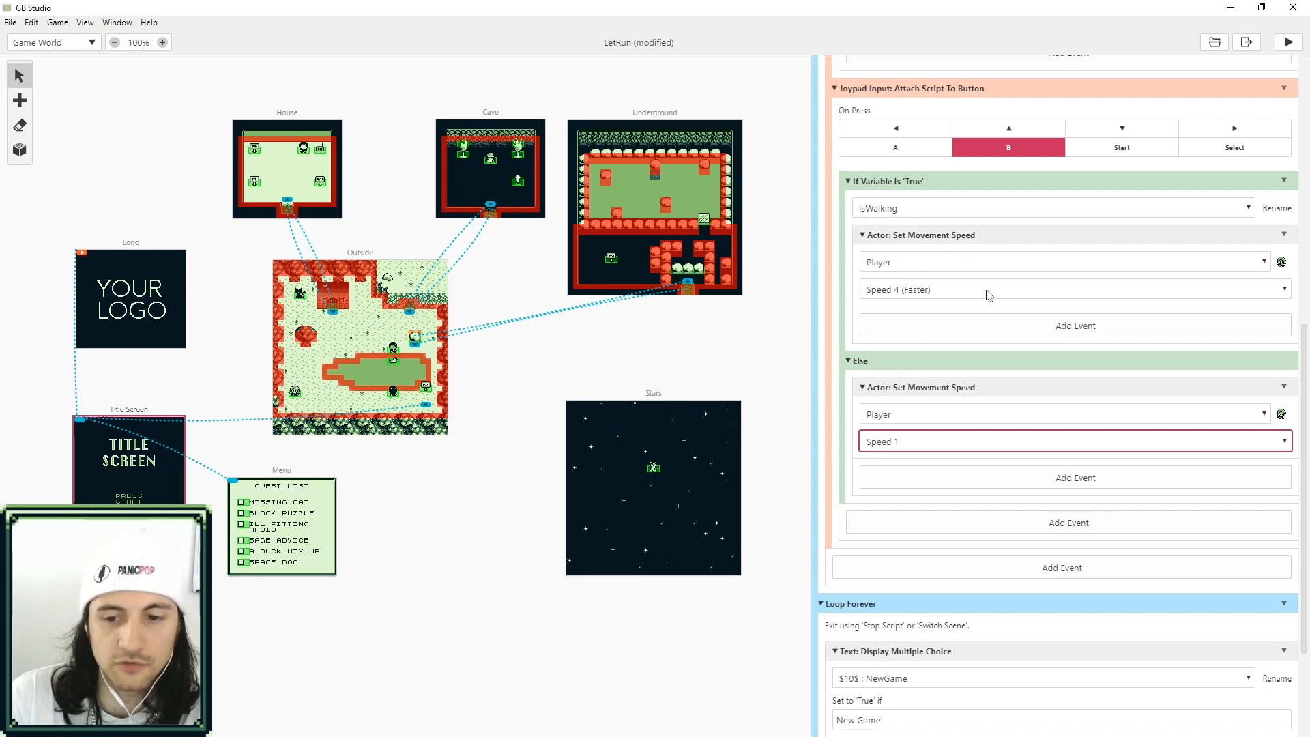
Set IsWalking to False in the true branch and to True in the Else branch.
left_click(1076, 325)
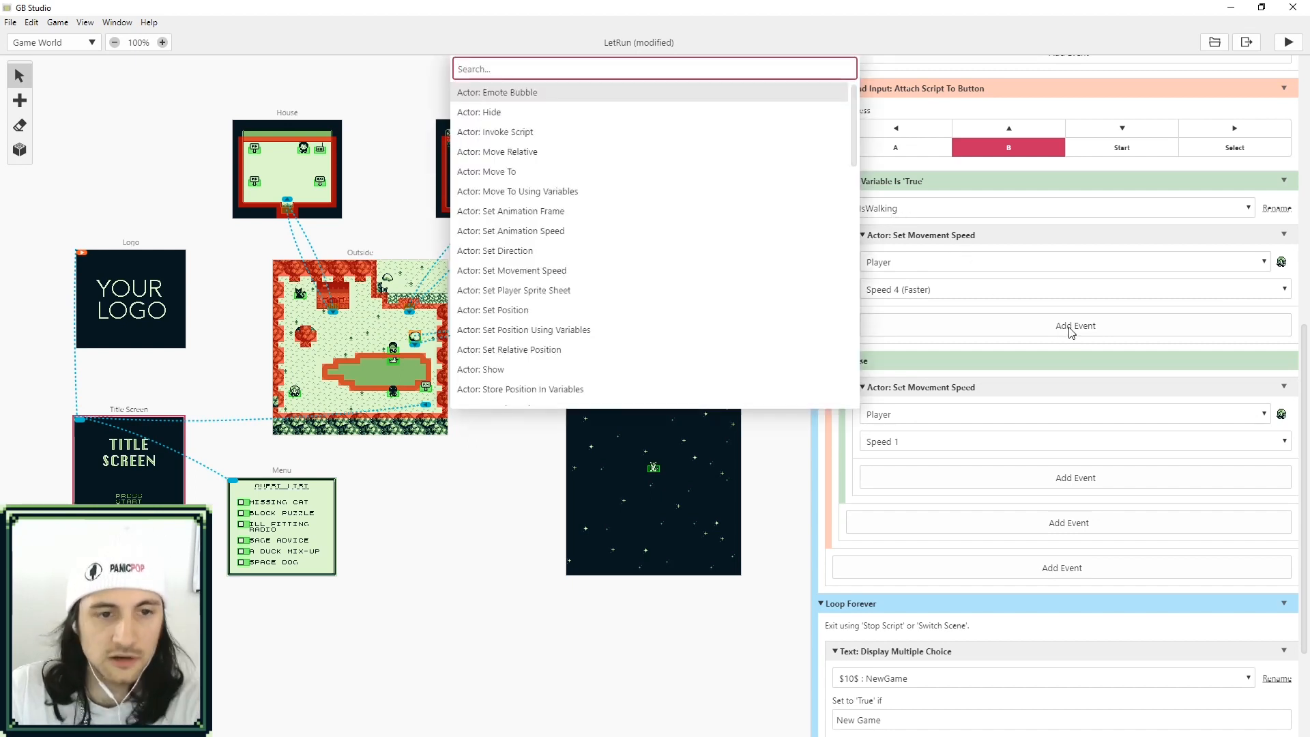
type("set")
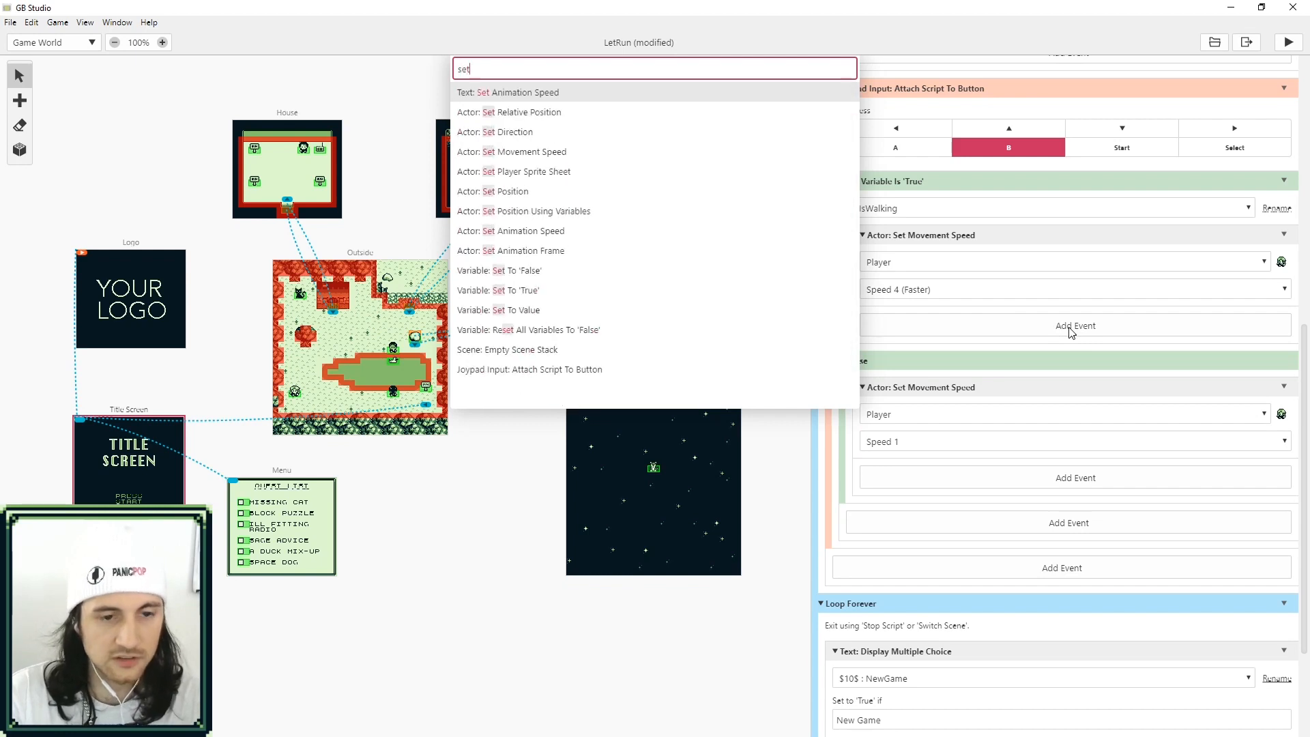
mouse_move(612, 325)
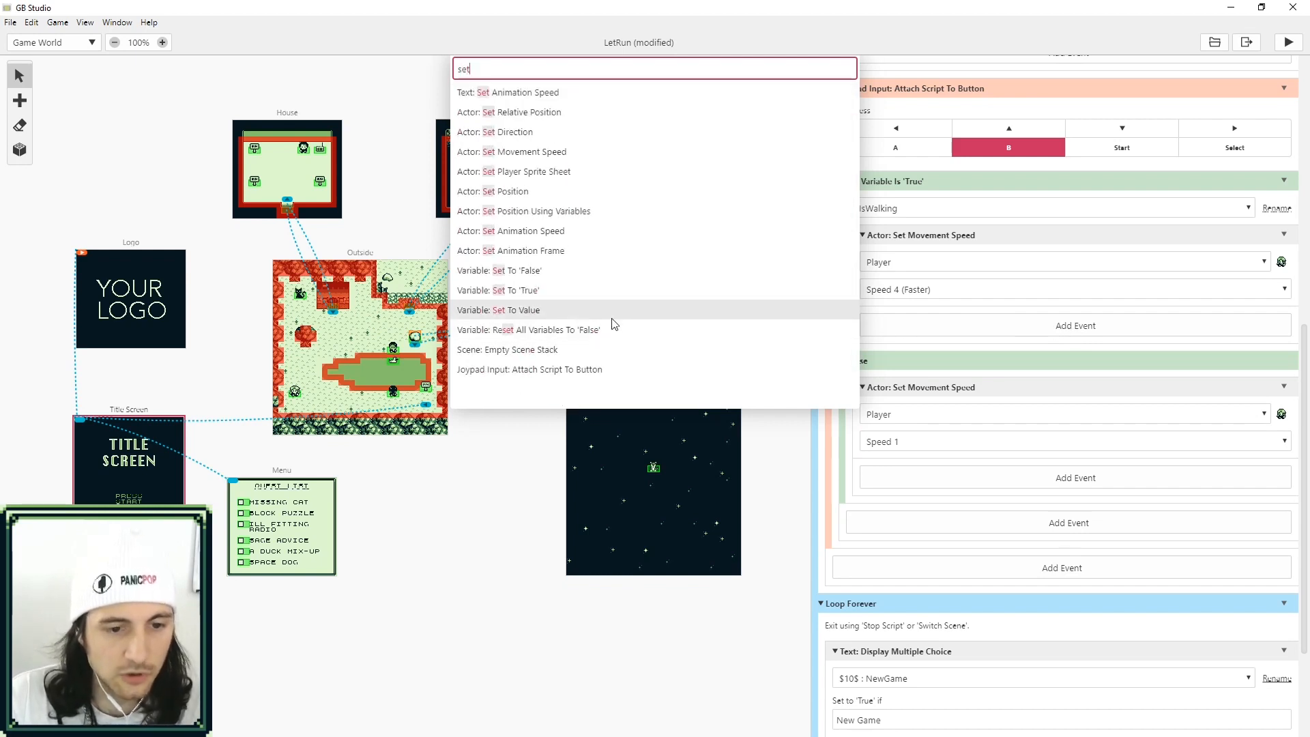
left_click(500, 271)
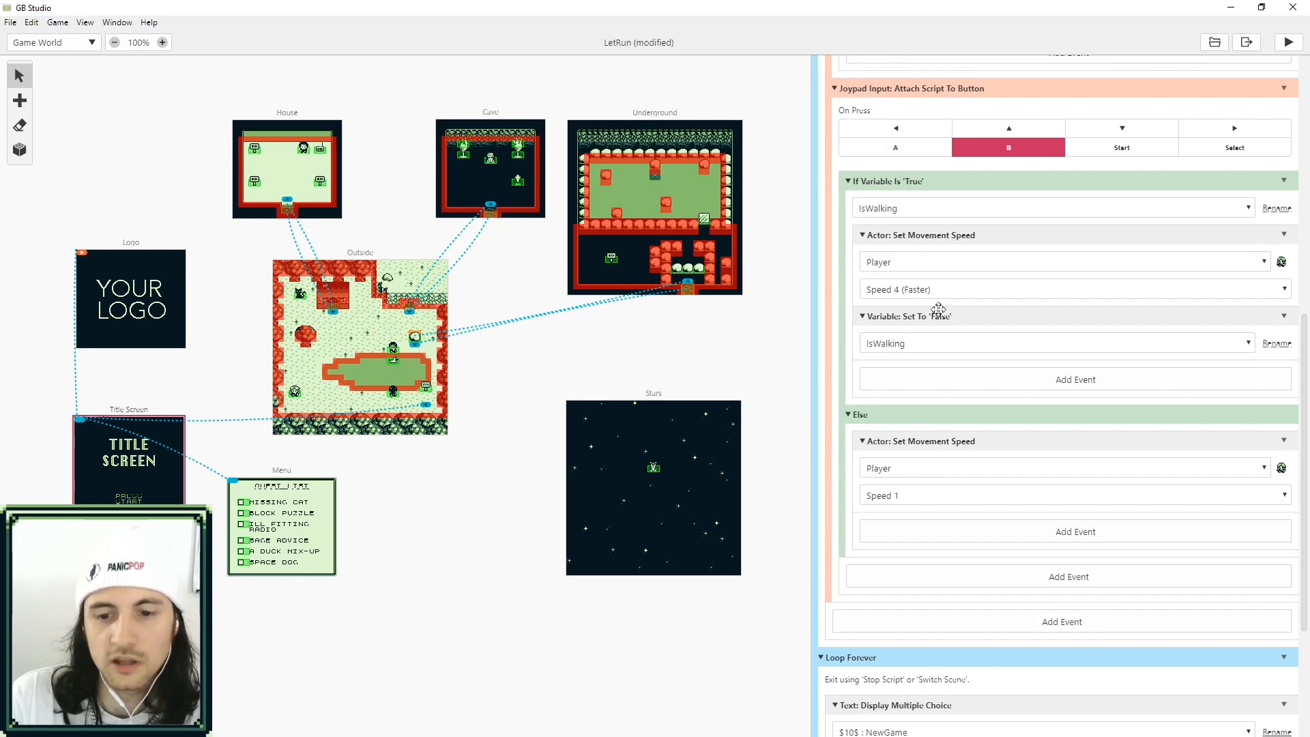
mouse_move(921, 289)
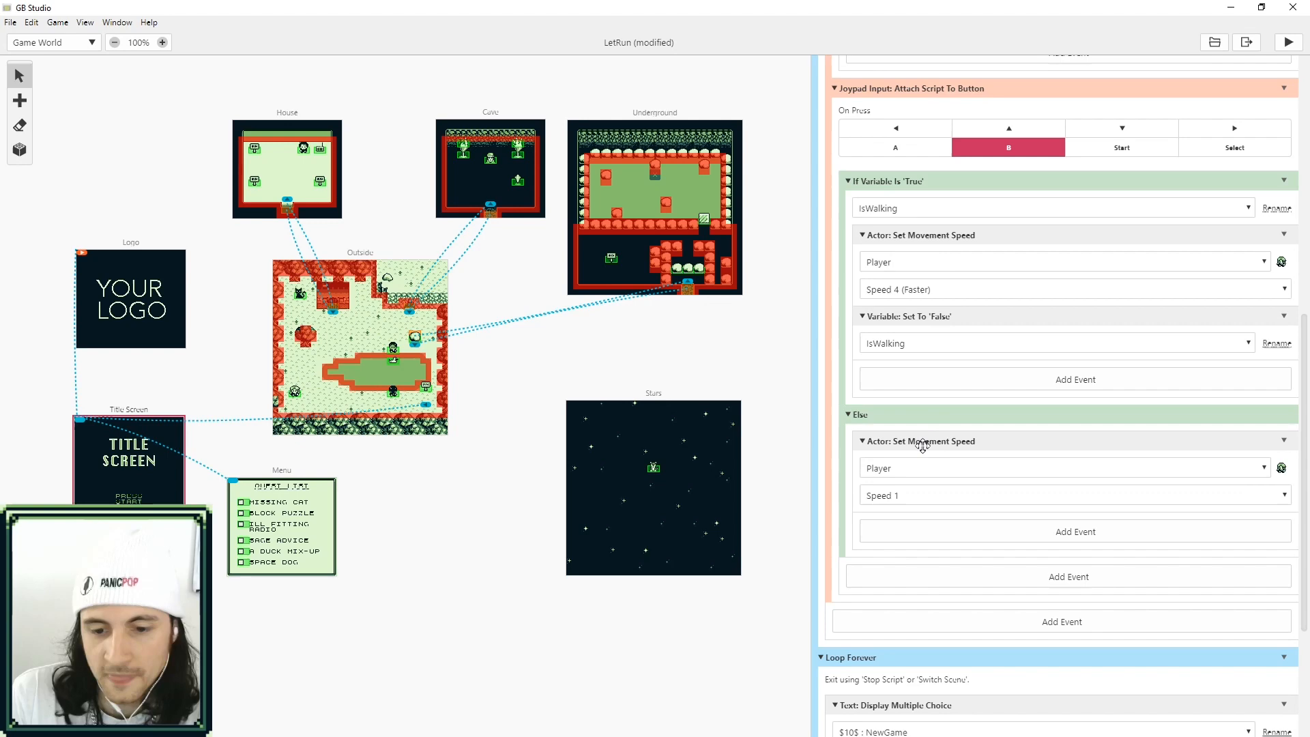
scroll("down", 3)
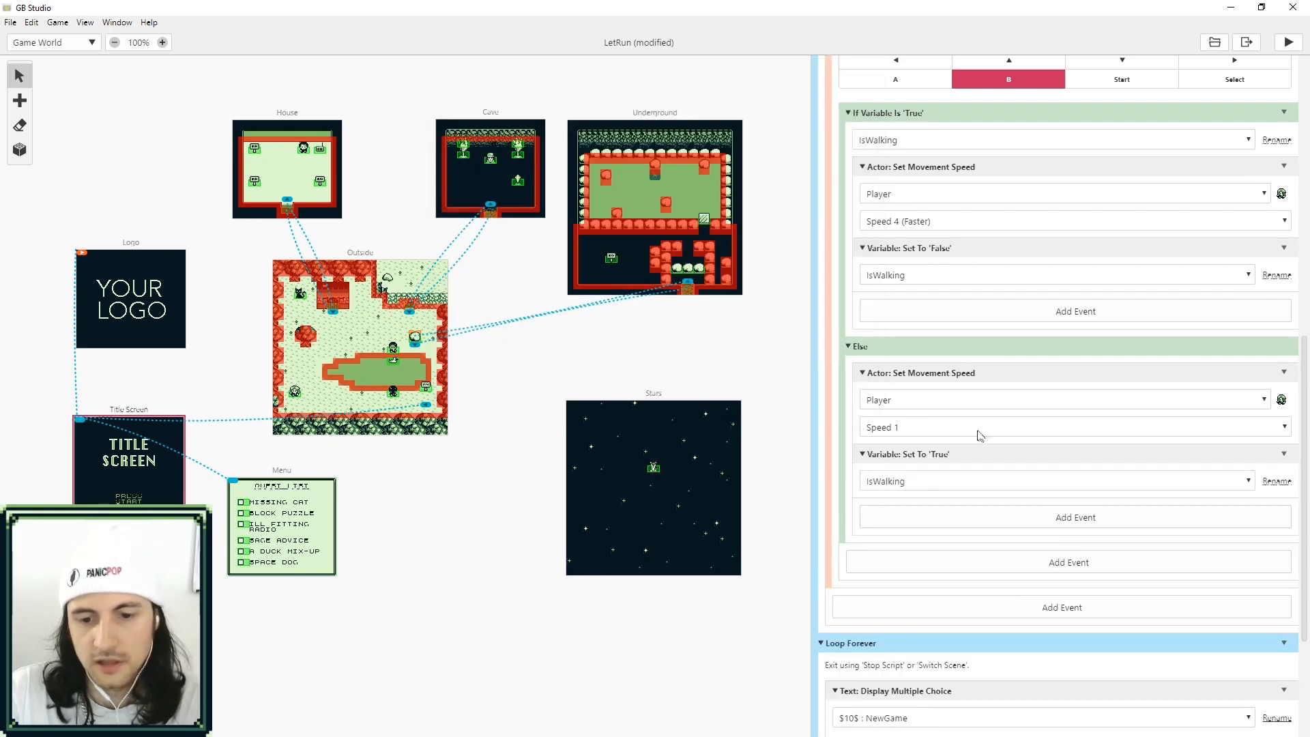
mouse_move(944, 417)
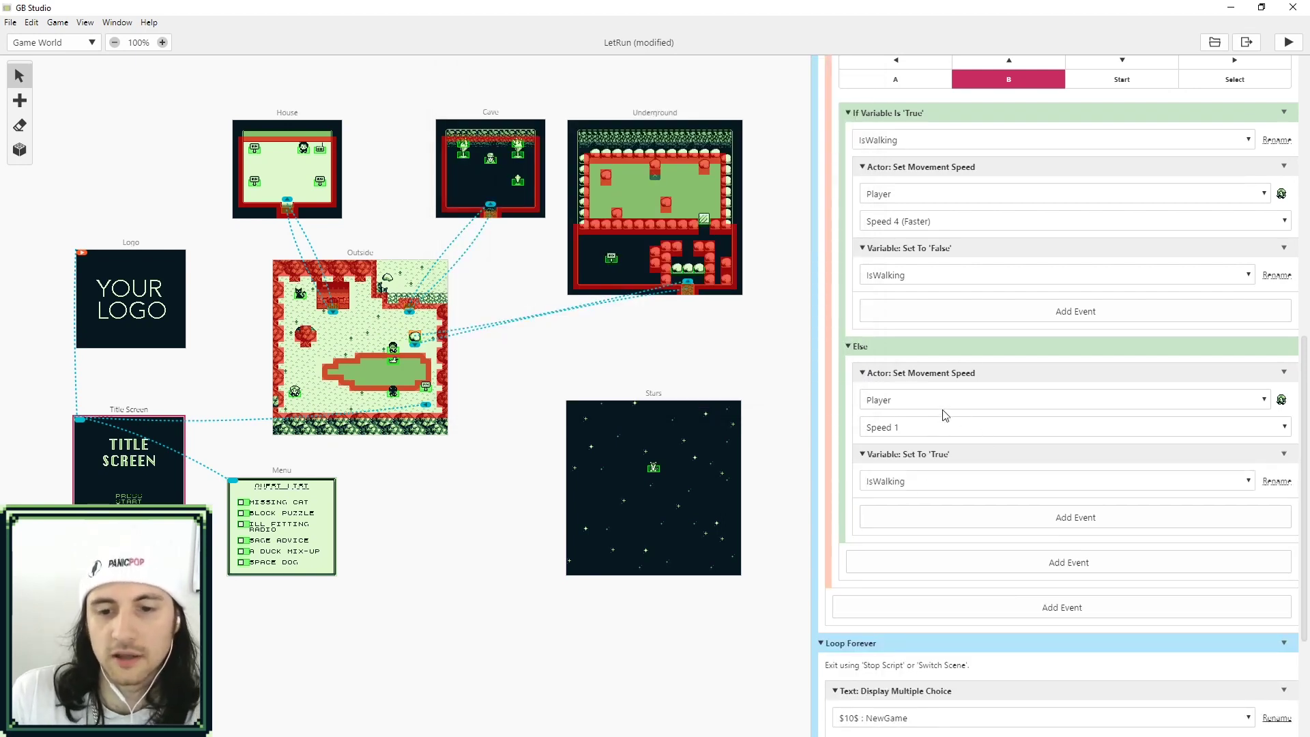
scroll("up", 3)
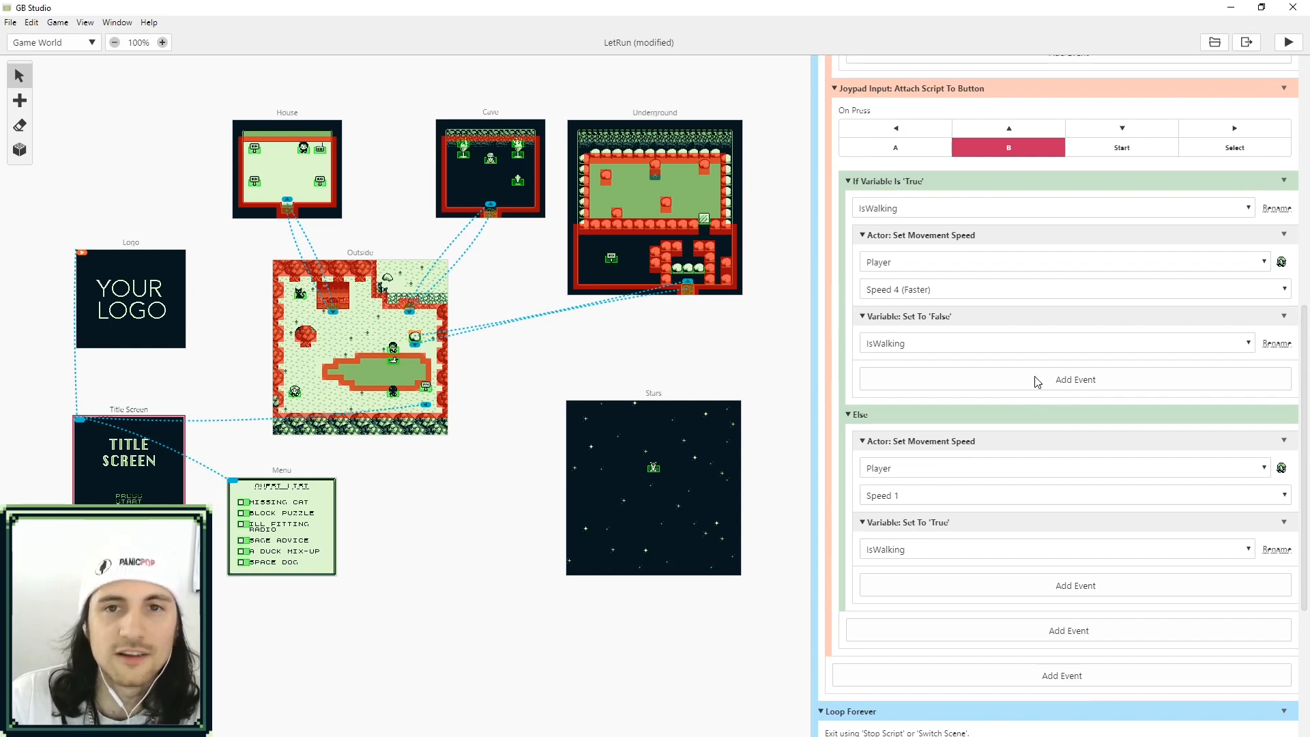
Build and run LetRun, moving the player left, up and right to check the speed toggle.
left_click(1287, 42)
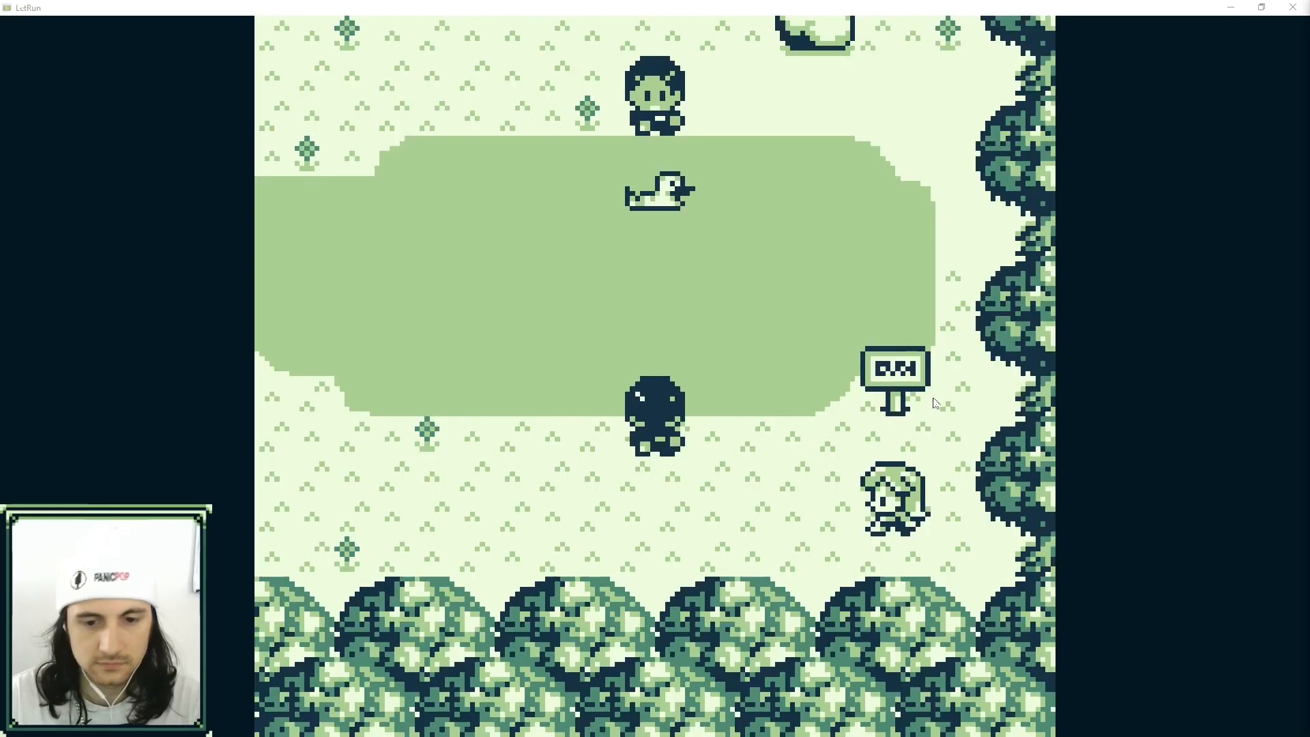
key("Left")
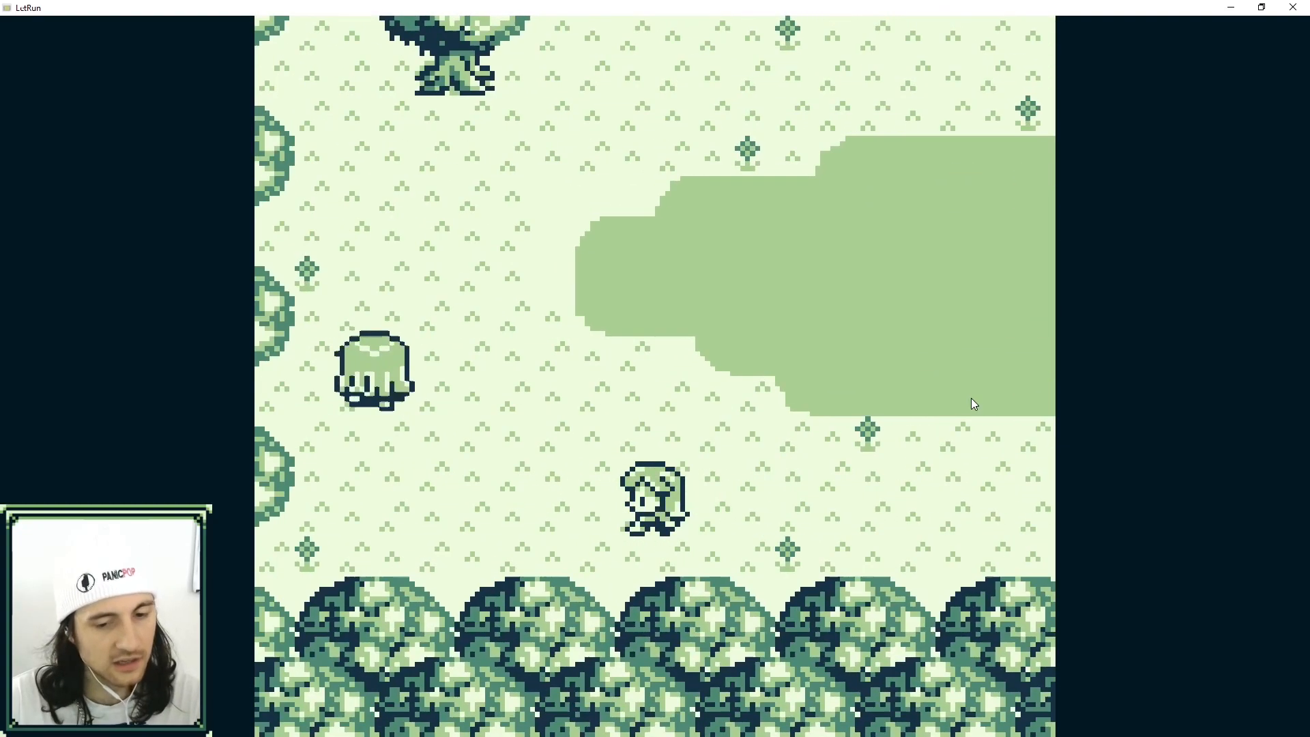
key("up")
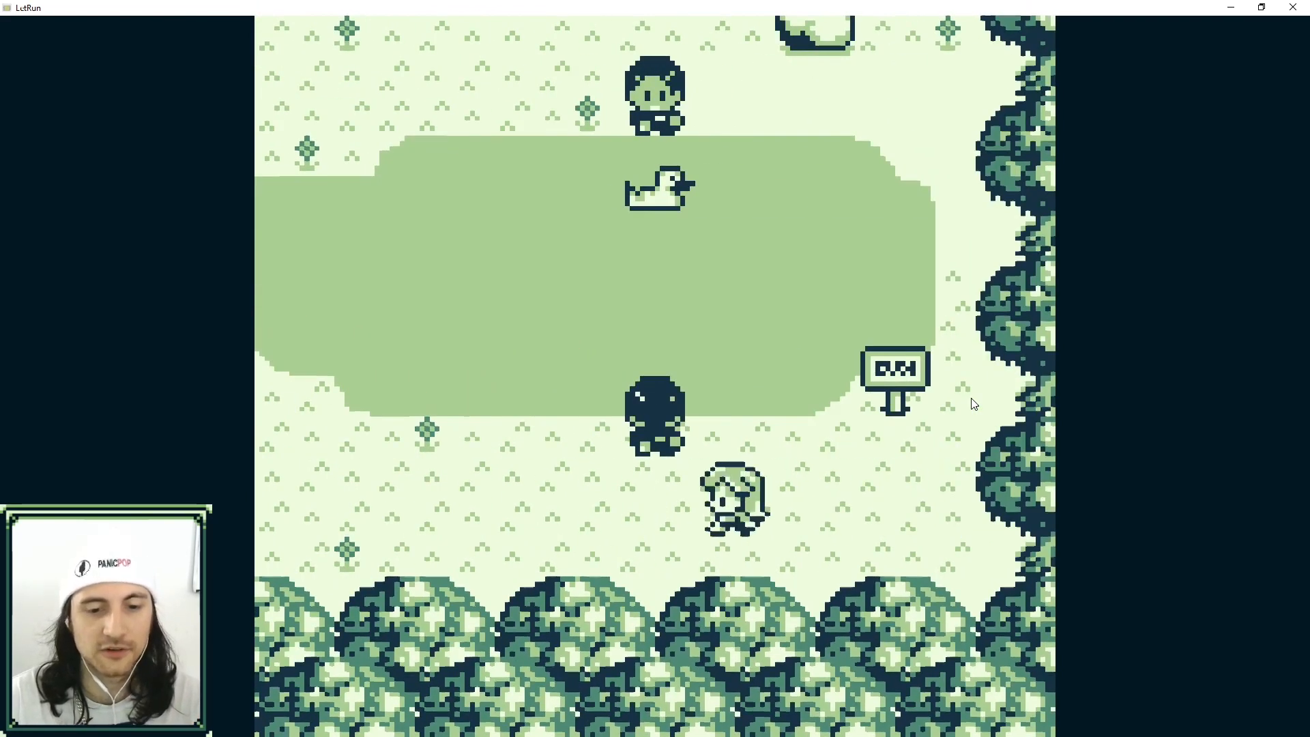
key("Left")
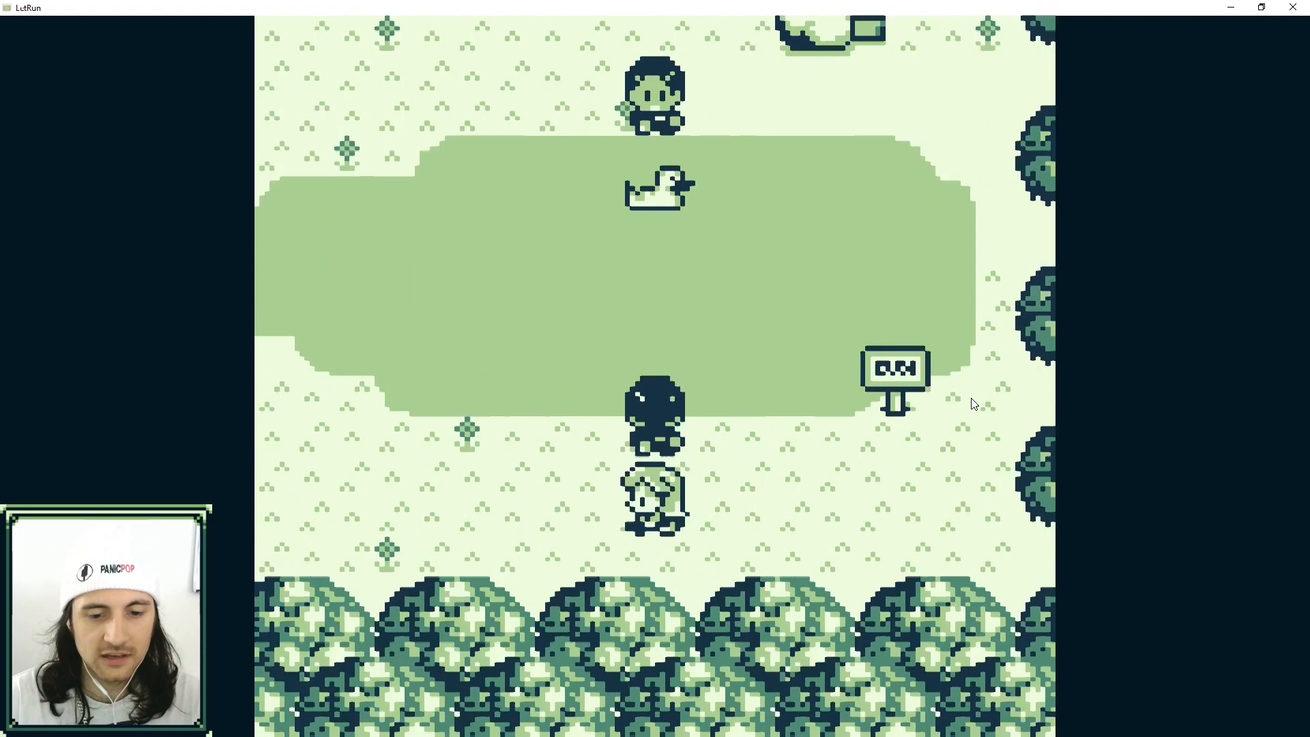
key("Right")
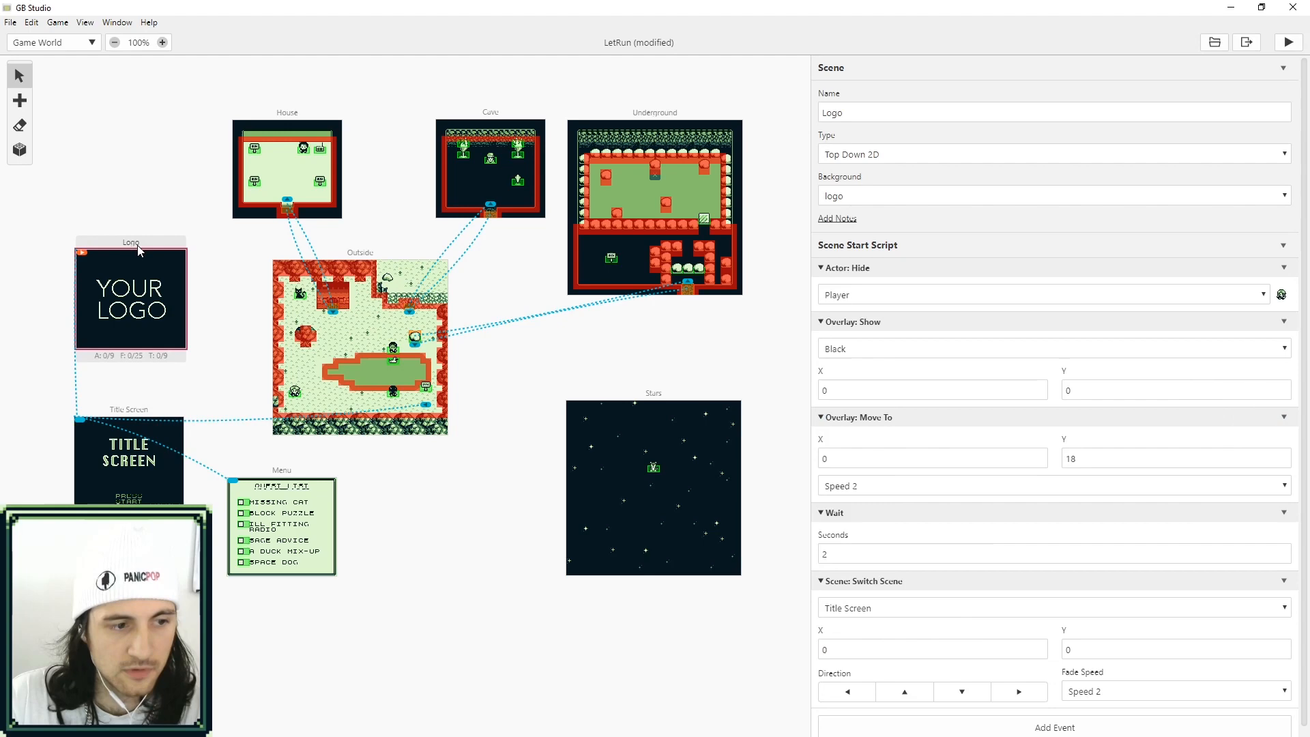
mouse_move(225, 412)
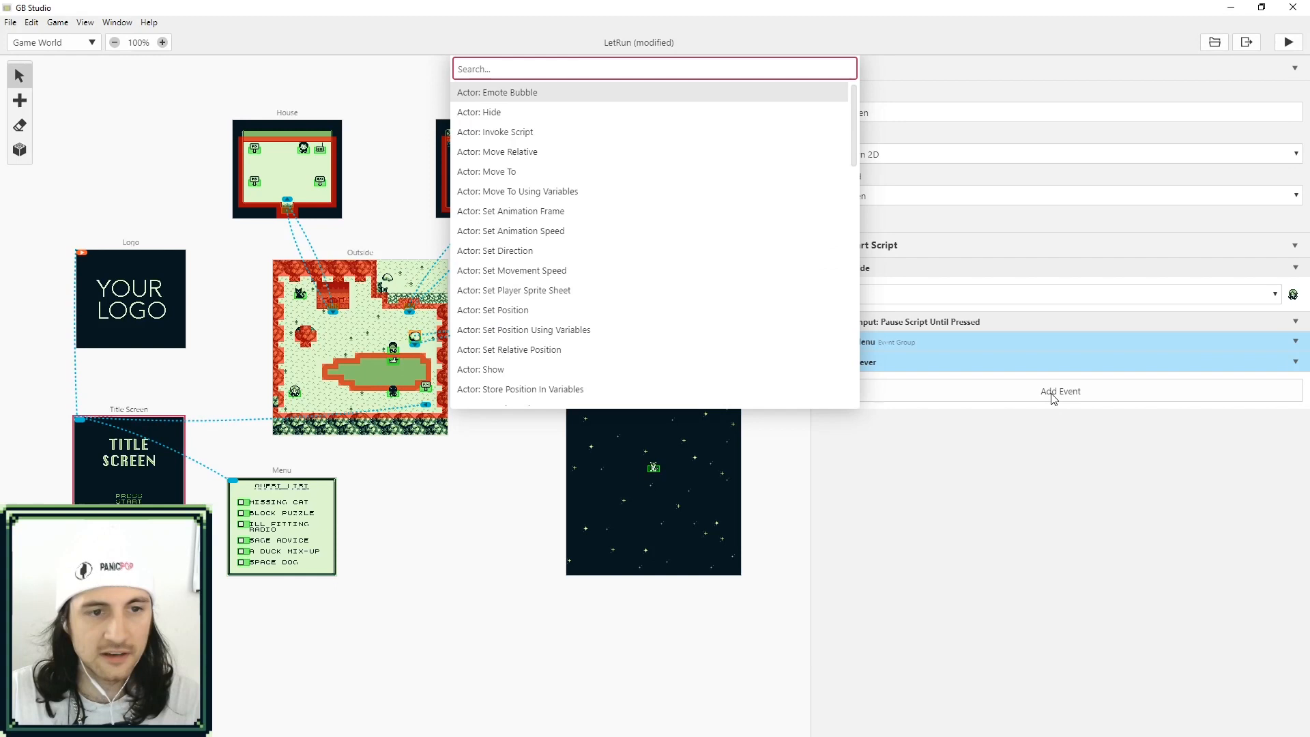
Add a Variable: Set To 'True' event for IsWalking on the Title Screen start script and run the game.
type("set")
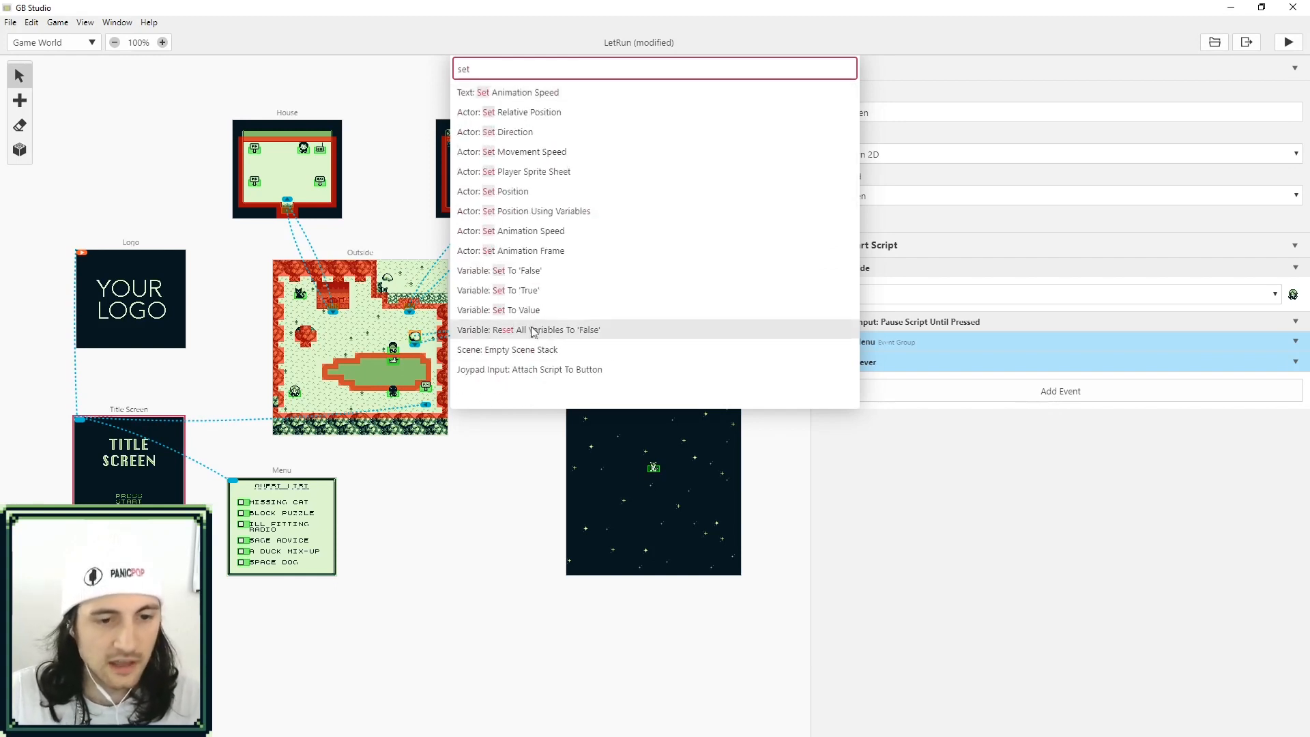
left_click(499, 290)
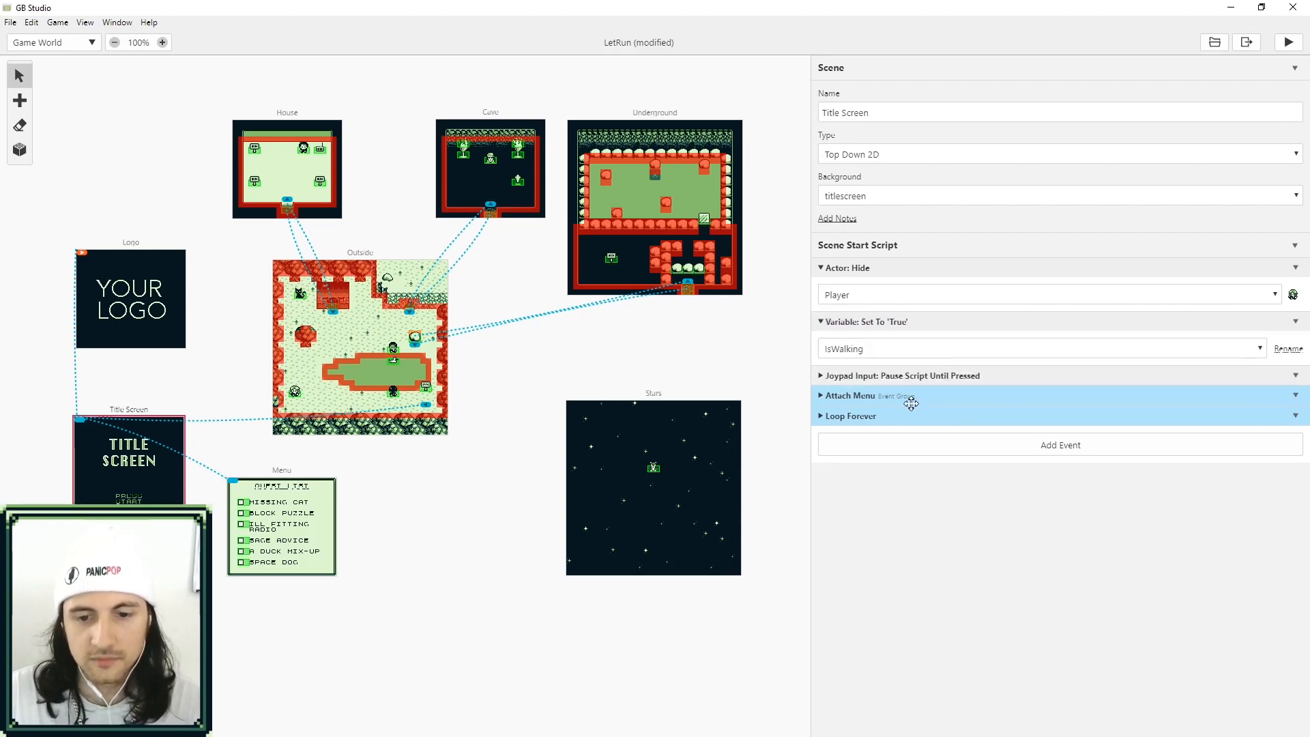
left_click(1287, 42)
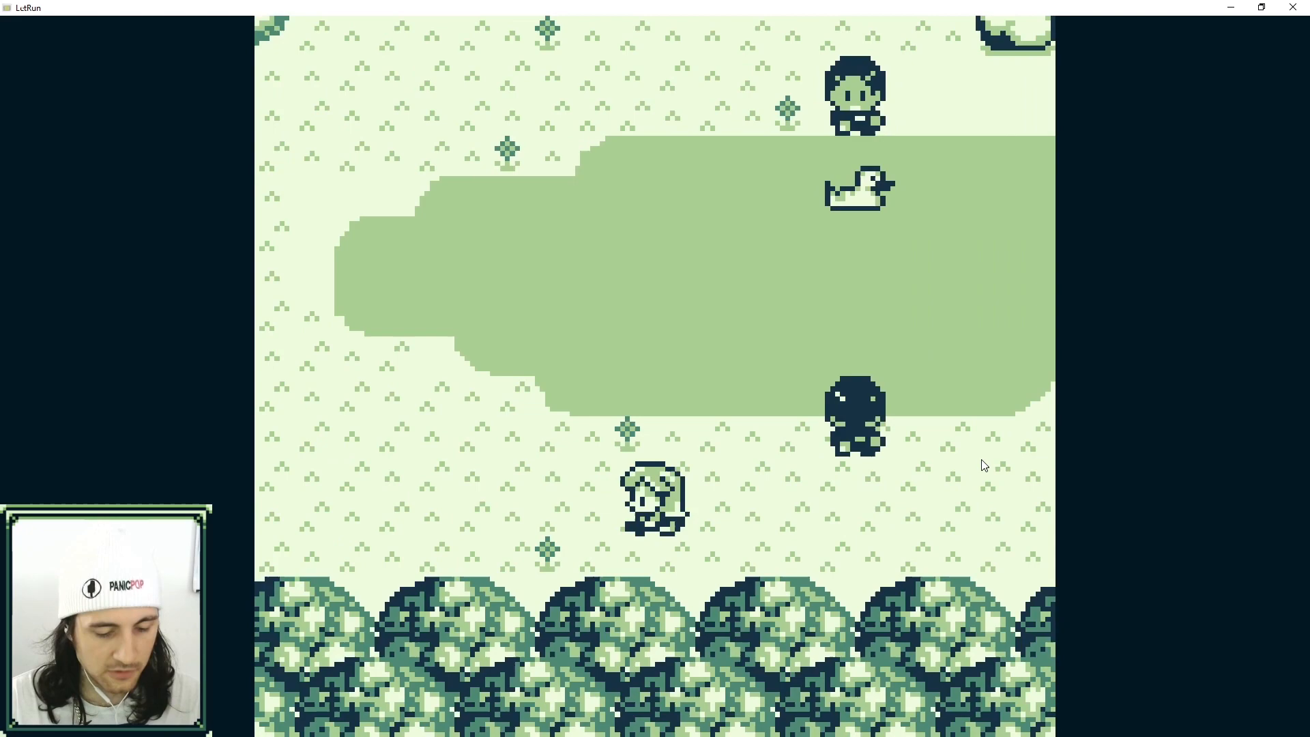
Walk the player right, up and down through the Outside scene with IsWalking starting True.
key("right")
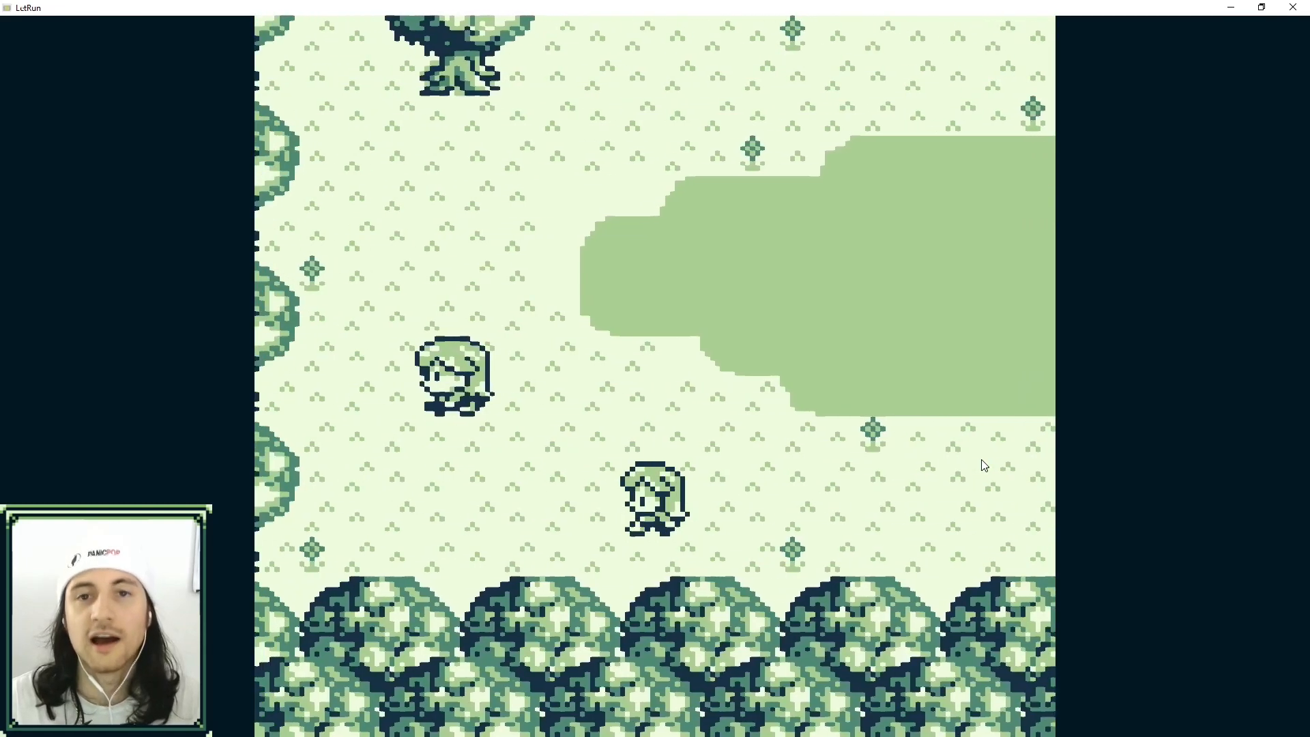
key("up")
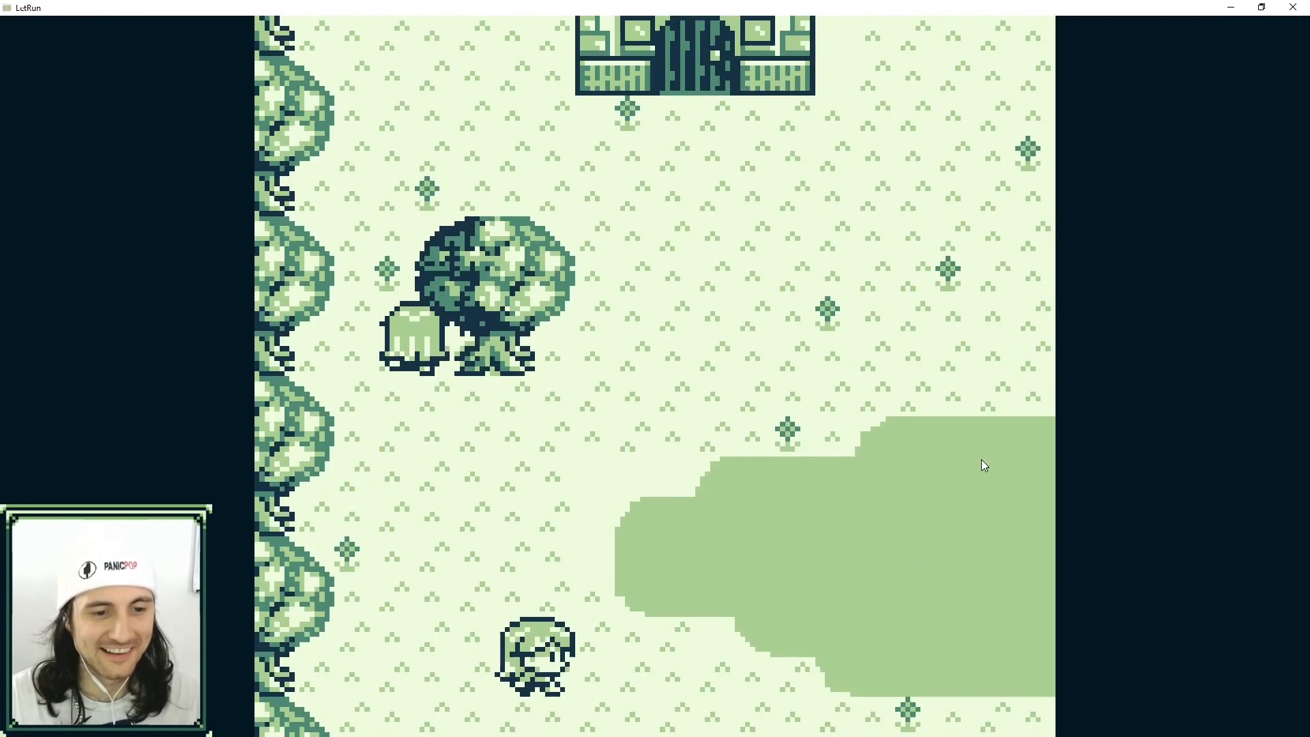
key("down")
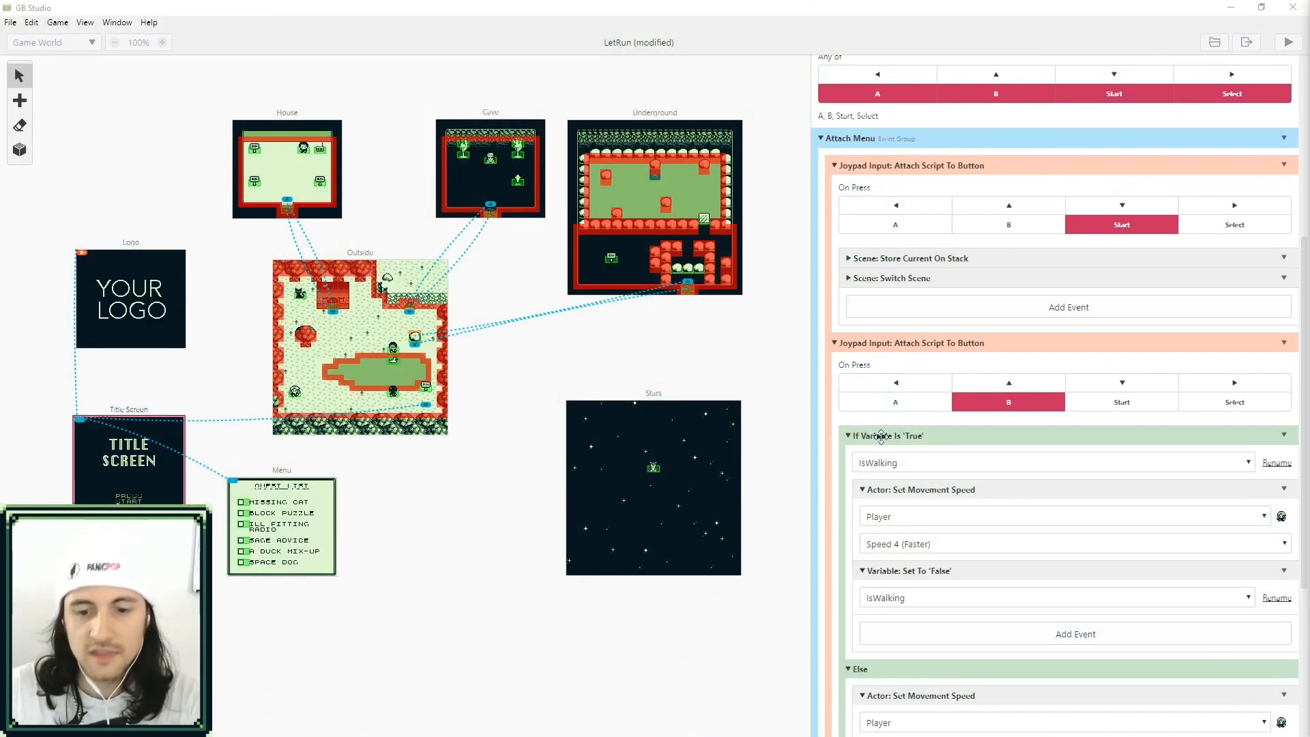
Add an Actor: Set Player Sprite Sheet event using the duck sheet in the IsWalking true branch.
scroll("down", 3)
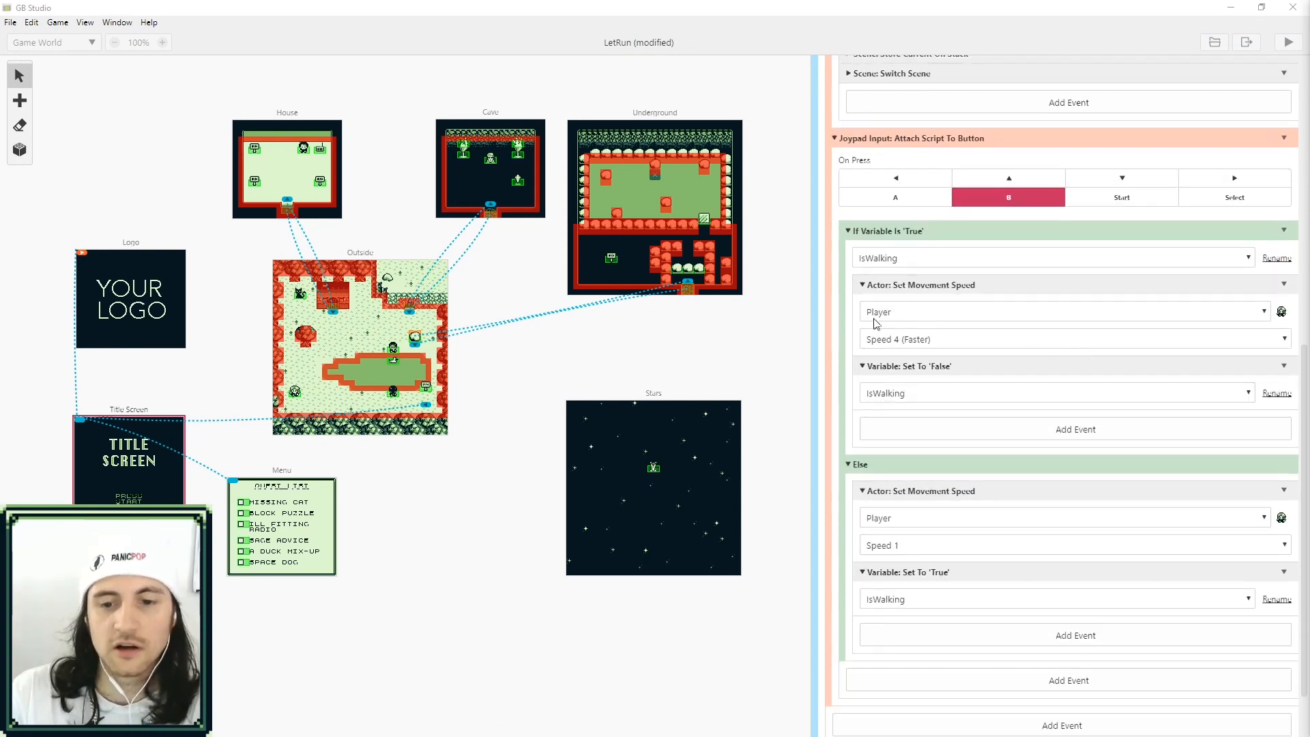
mouse_move(1186, 374)
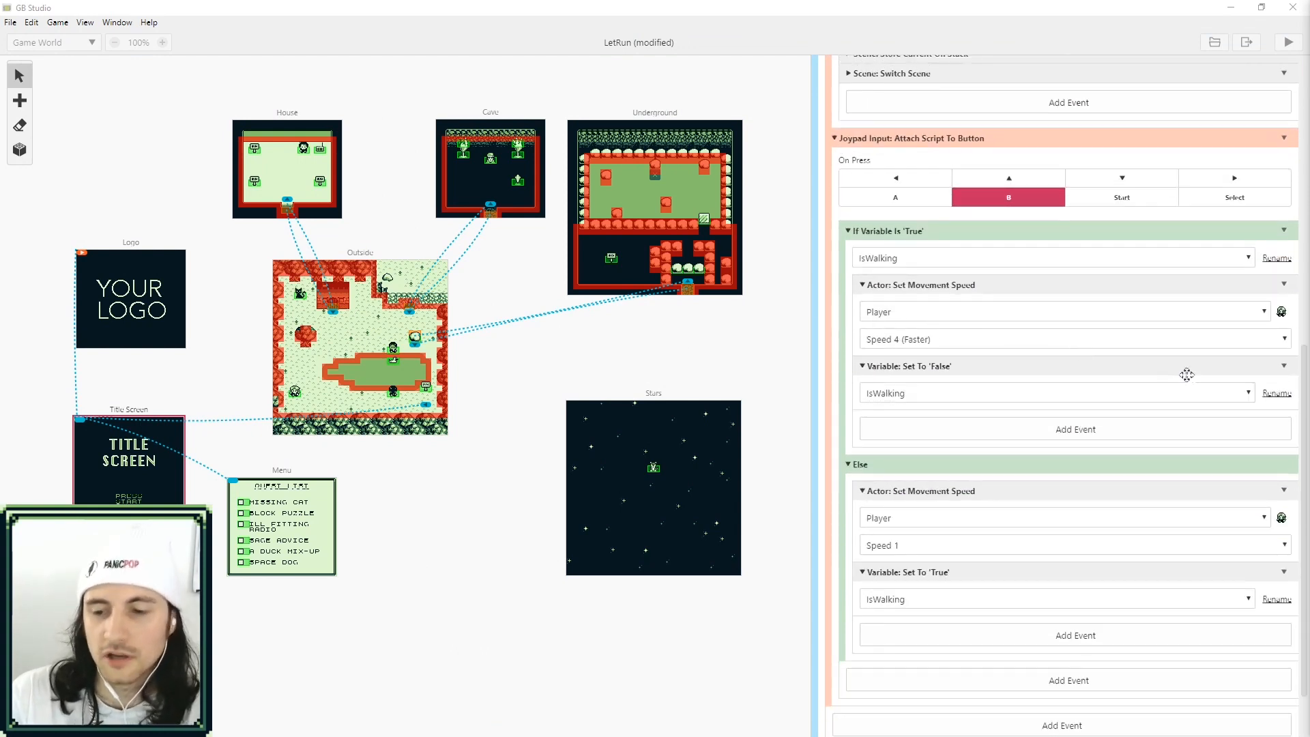
left_click(1075, 429)
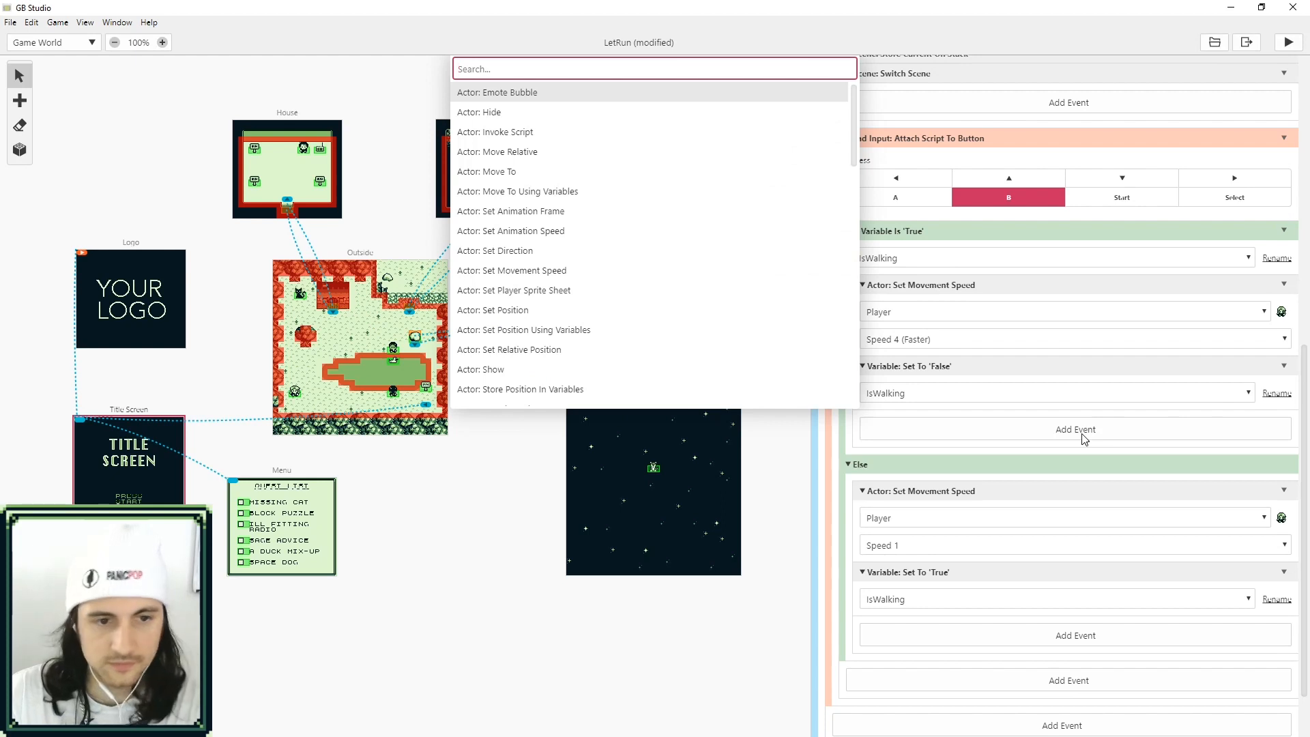
type("spr")
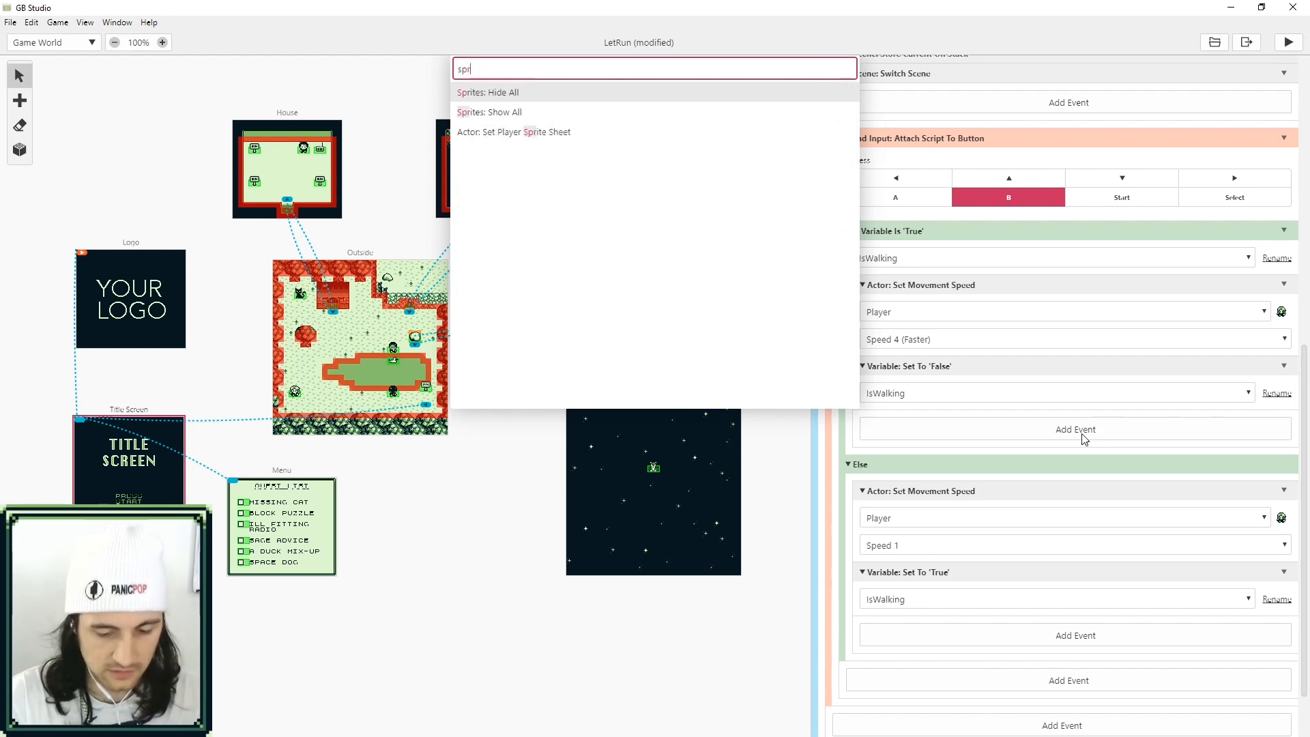
mouse_move(647, 220)
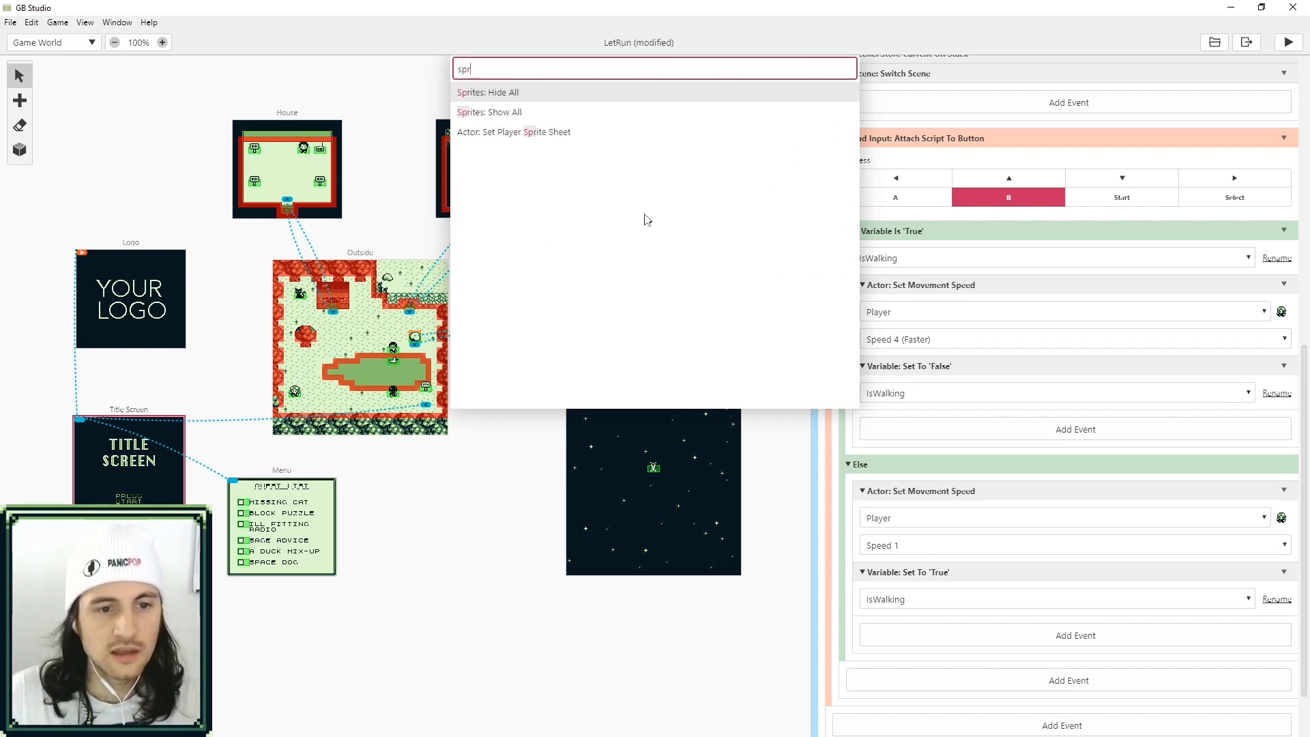
left_click(515, 133)
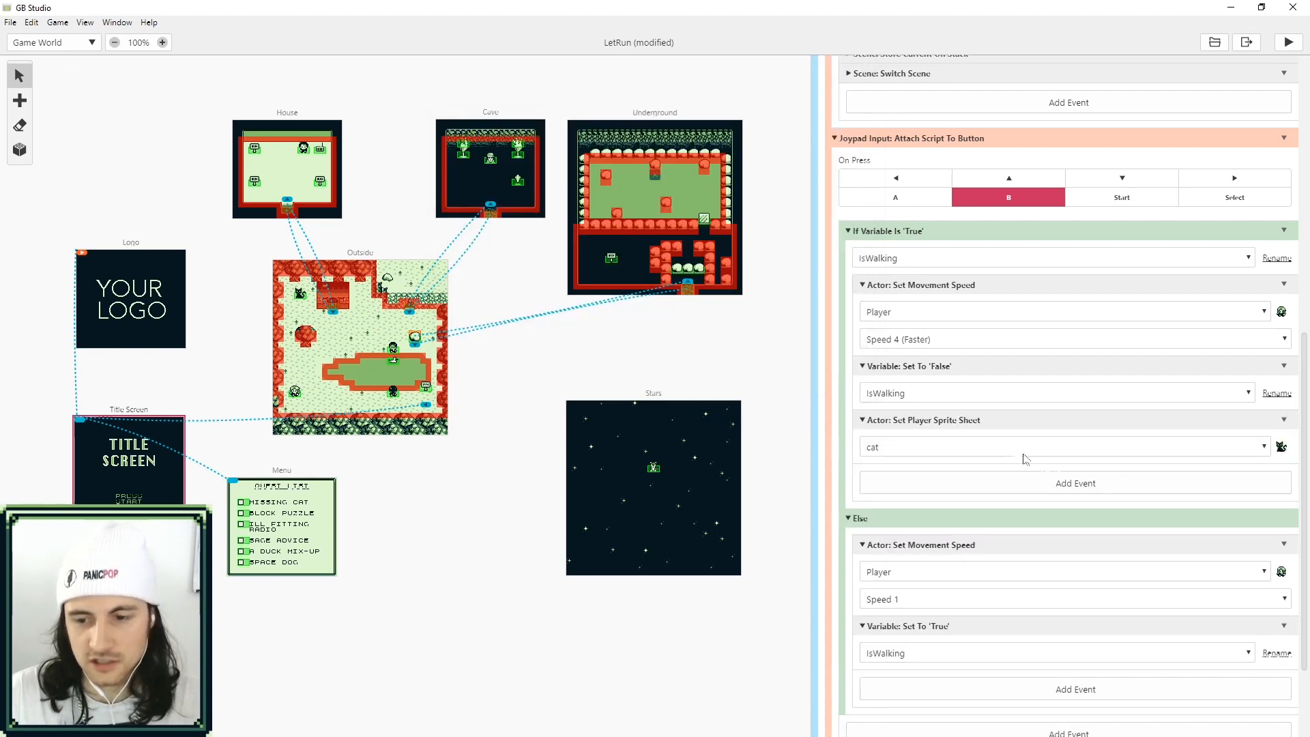
mouse_move(907, 463)
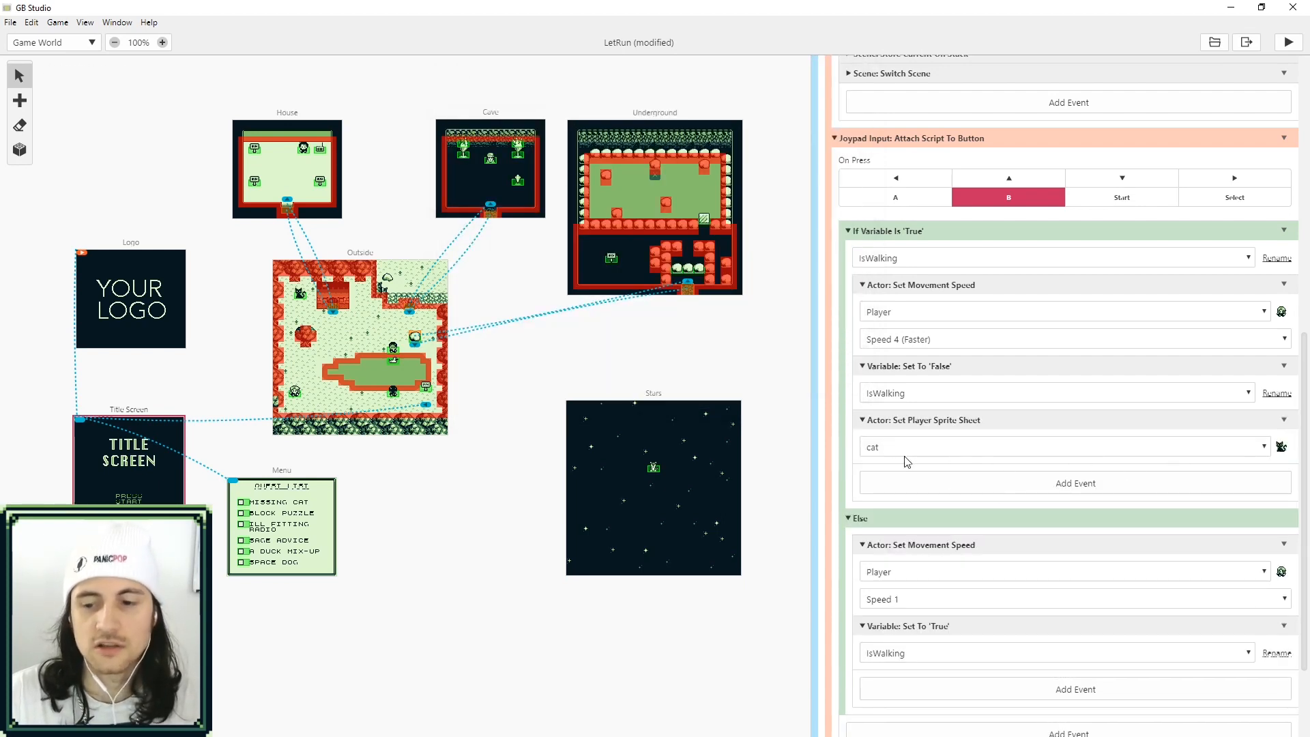
mouse_move(1267, 452)
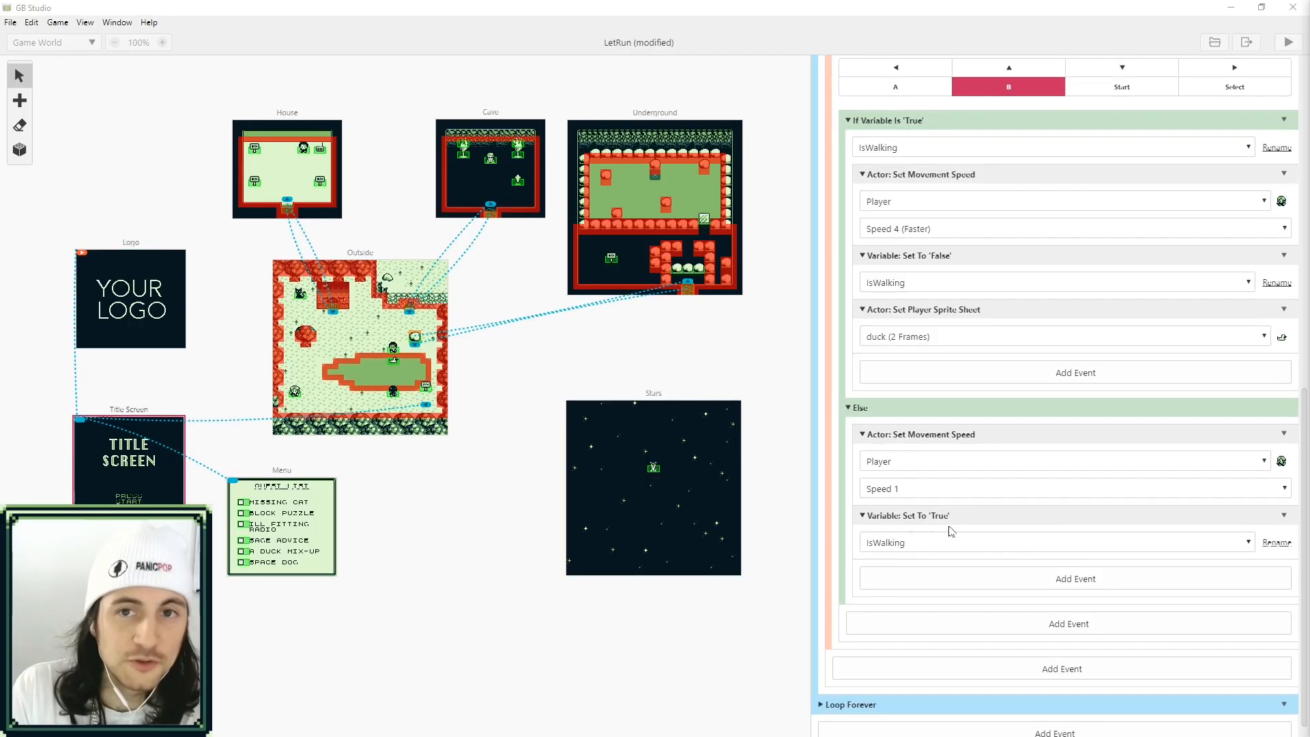
Add a Set Player Sprite Sheet event selecting the player sheet in the Else branch.
left_click(1074, 579)
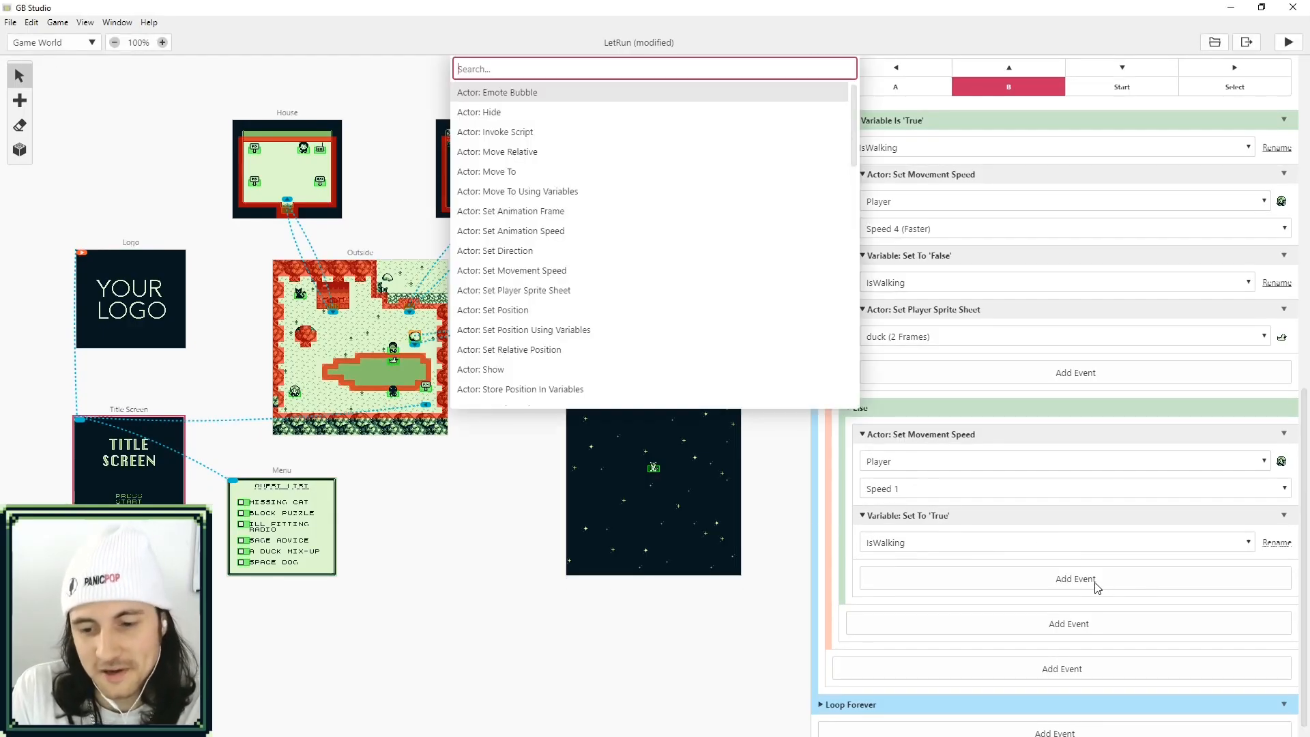
type("sprit")
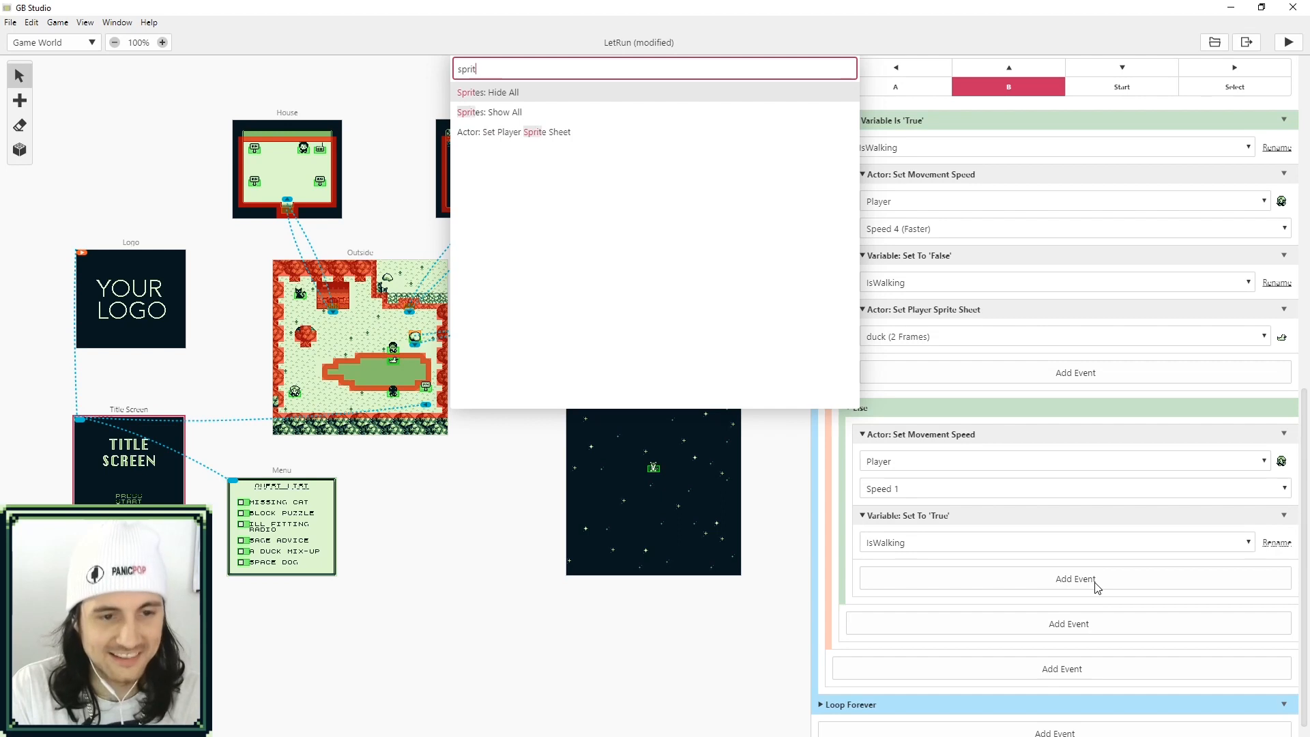
mouse_move(493, 145)
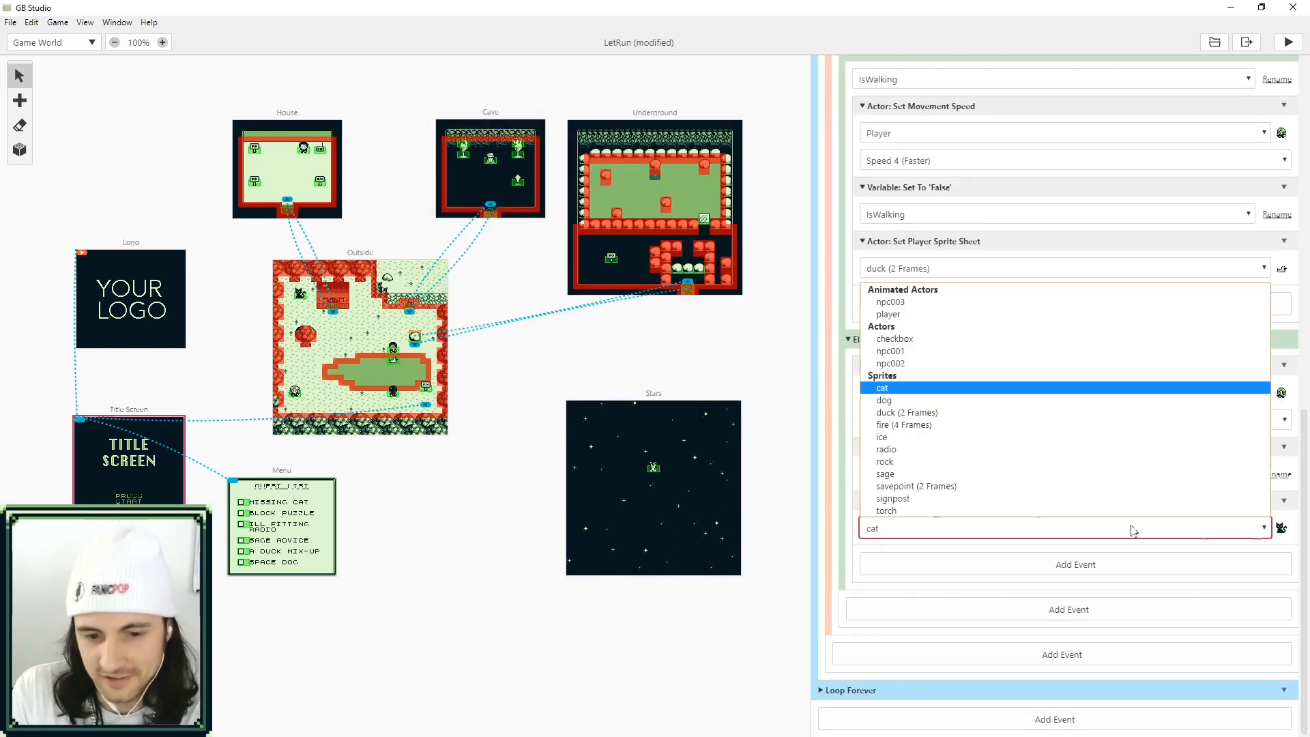
left_click(888, 313)
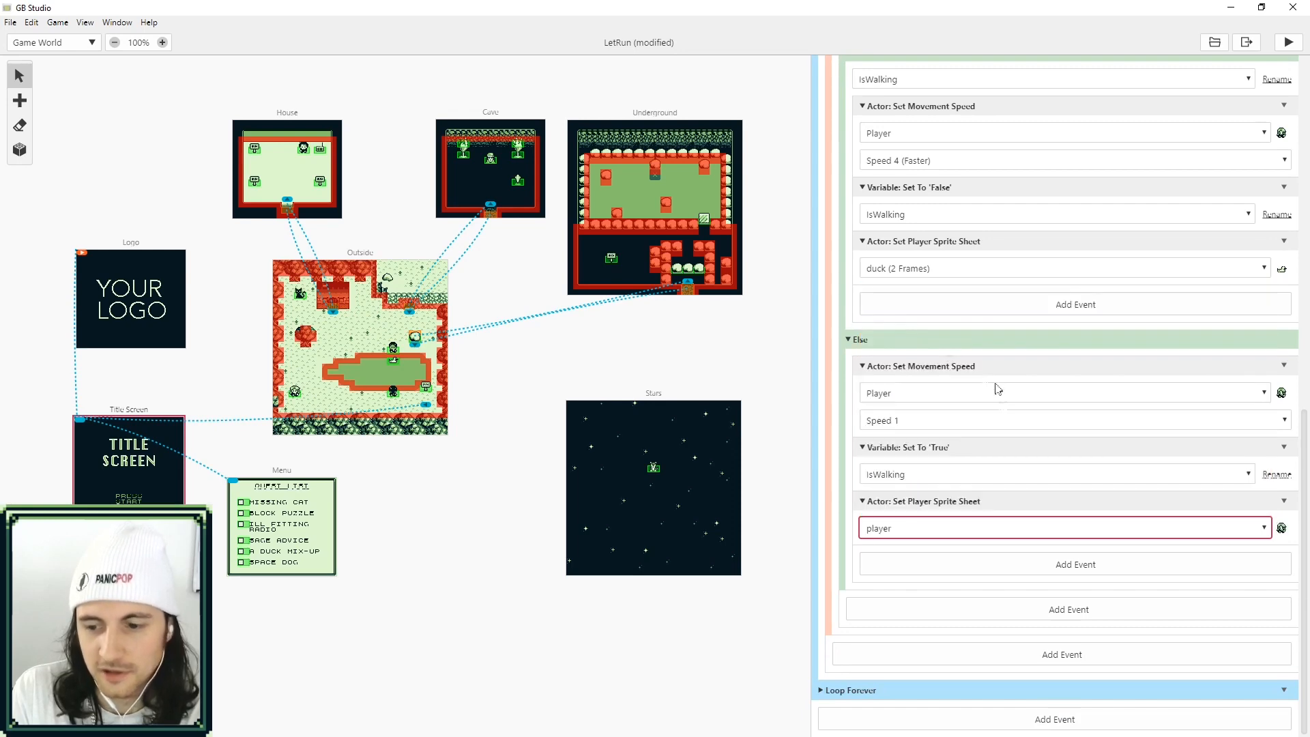
mouse_move(846, 505)
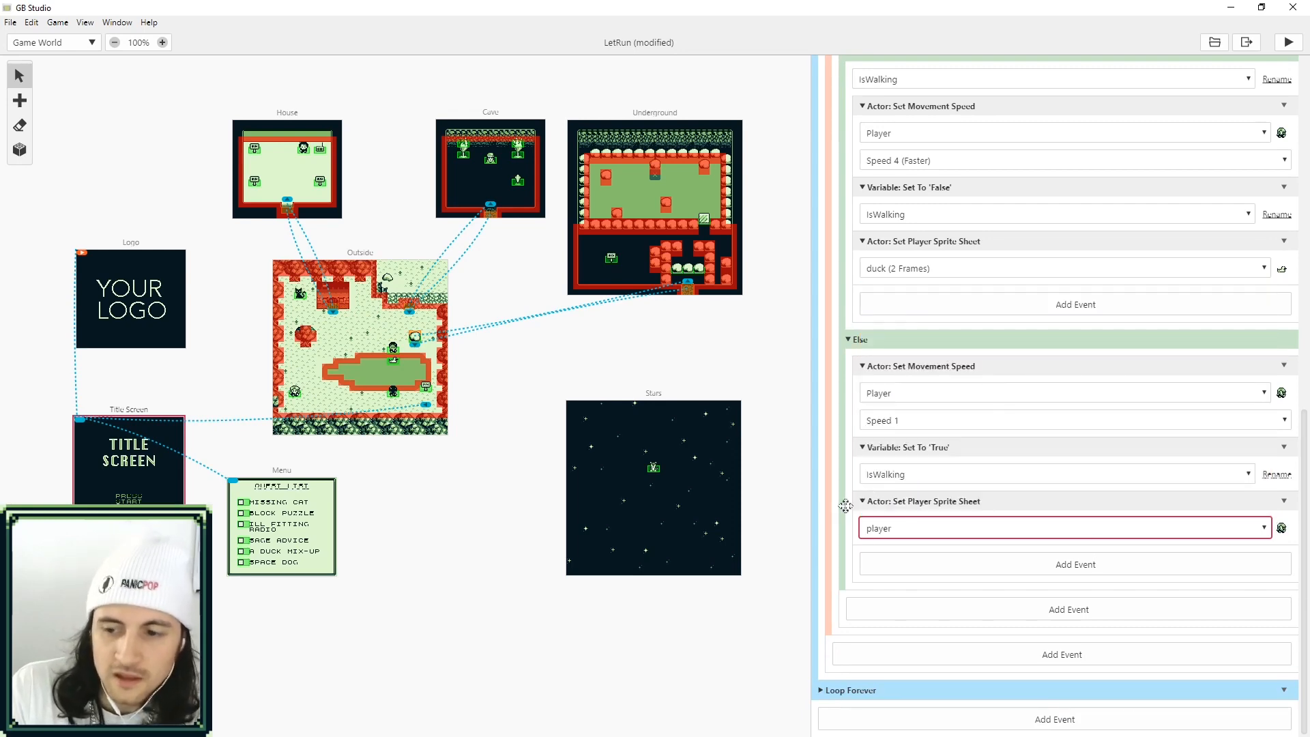
key("alt+tab")
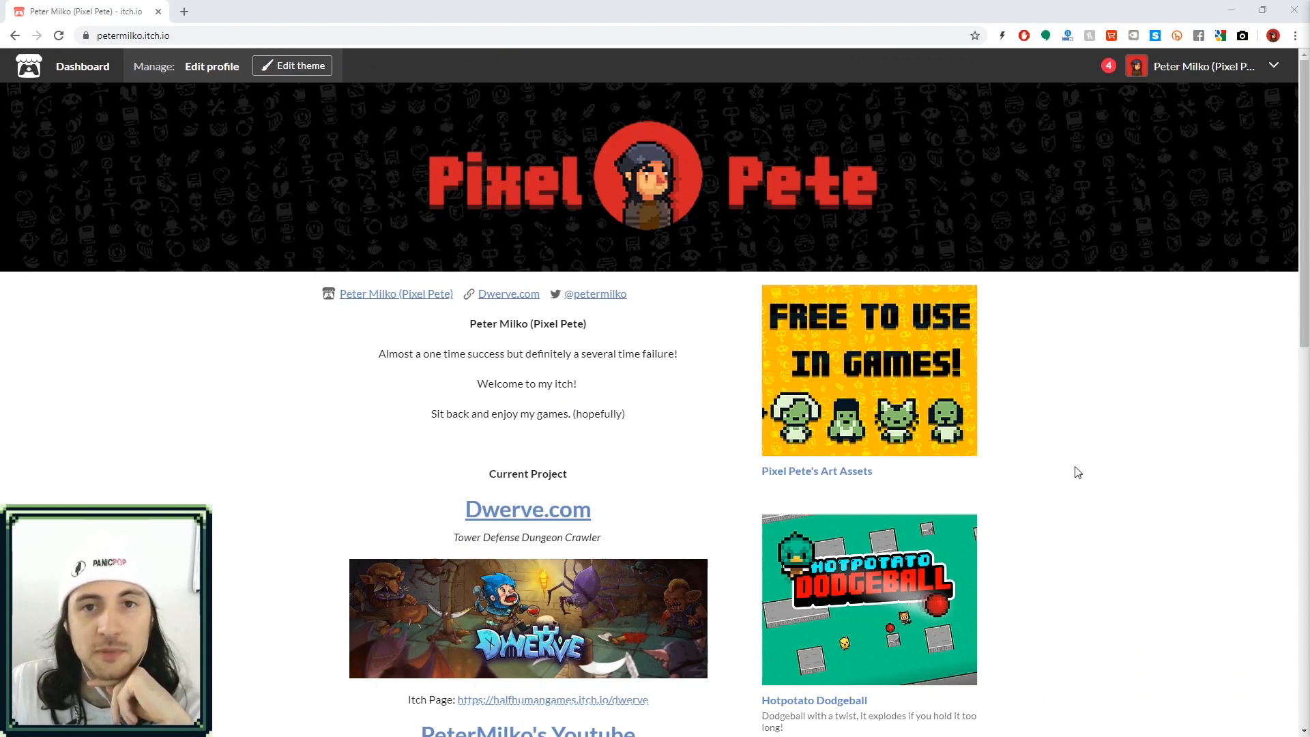
mouse_move(868, 384)
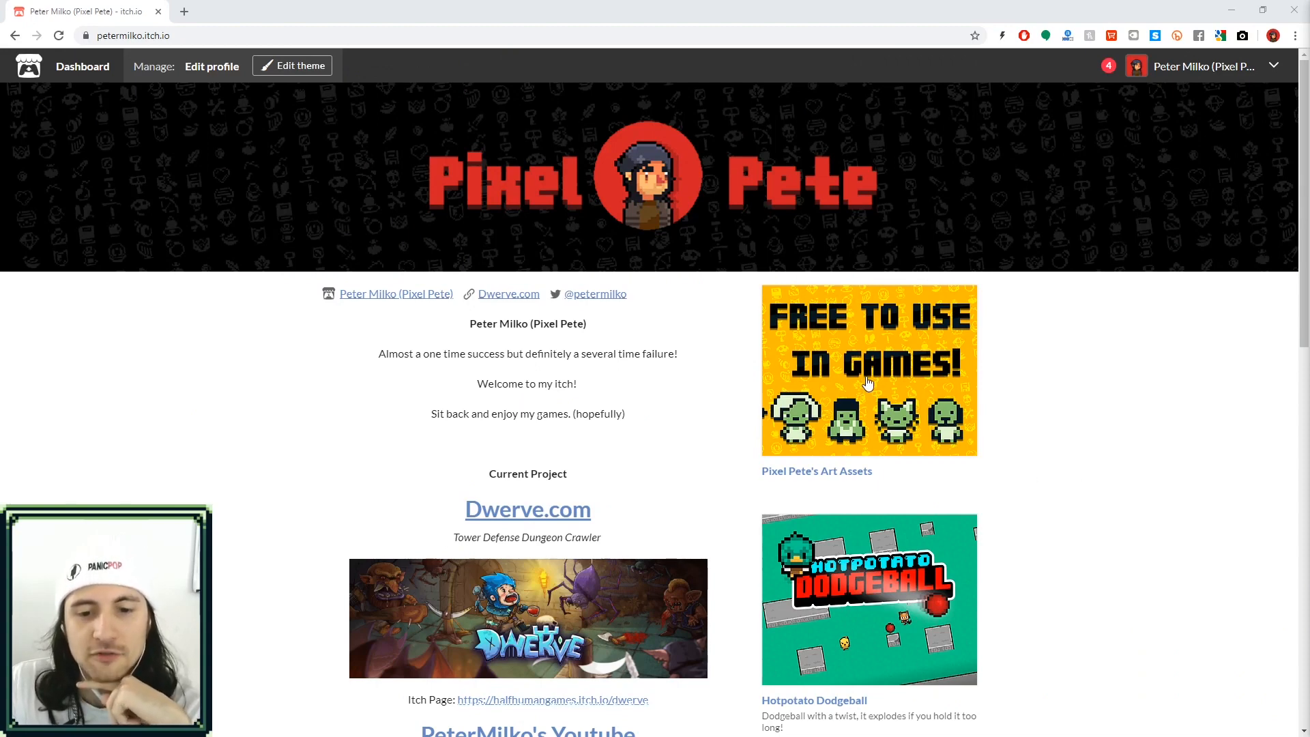
View Pixel Pete's Art Assets page and scroll through its free downloadable sprite and palette files.
left_click(869, 370)
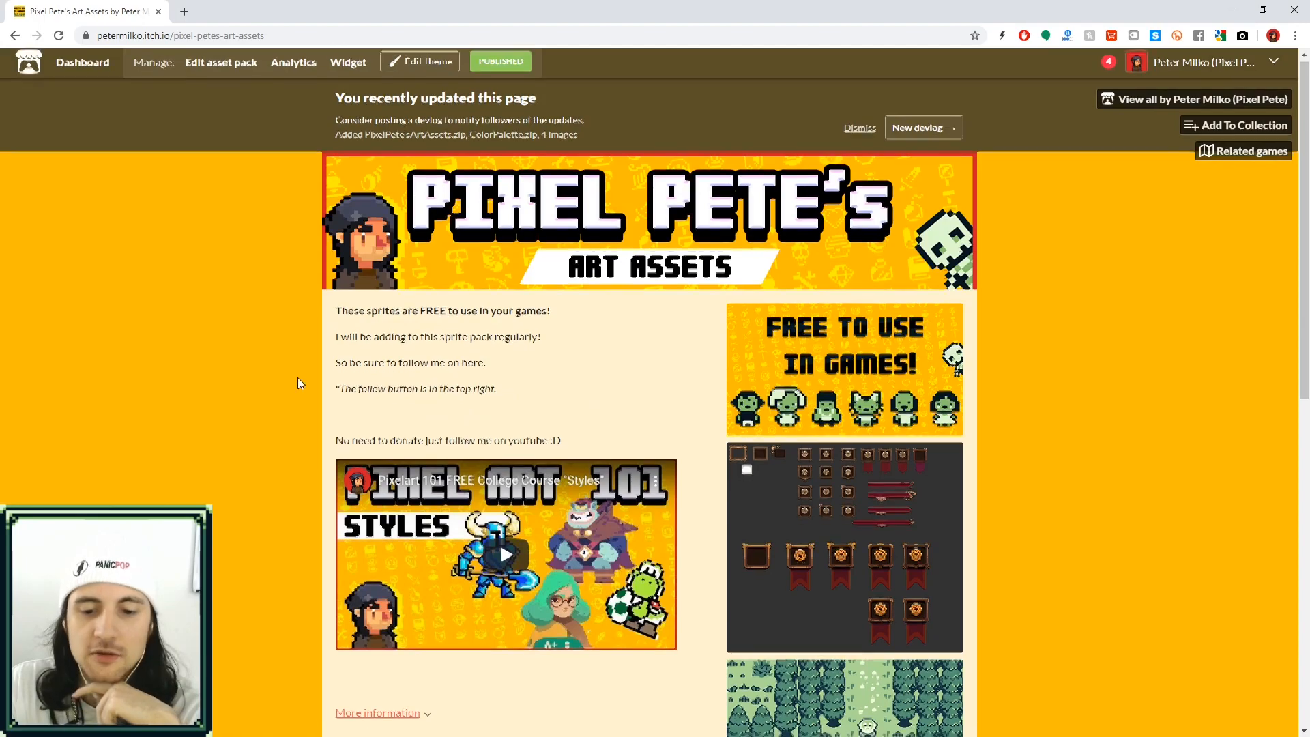
scroll("down", 3)
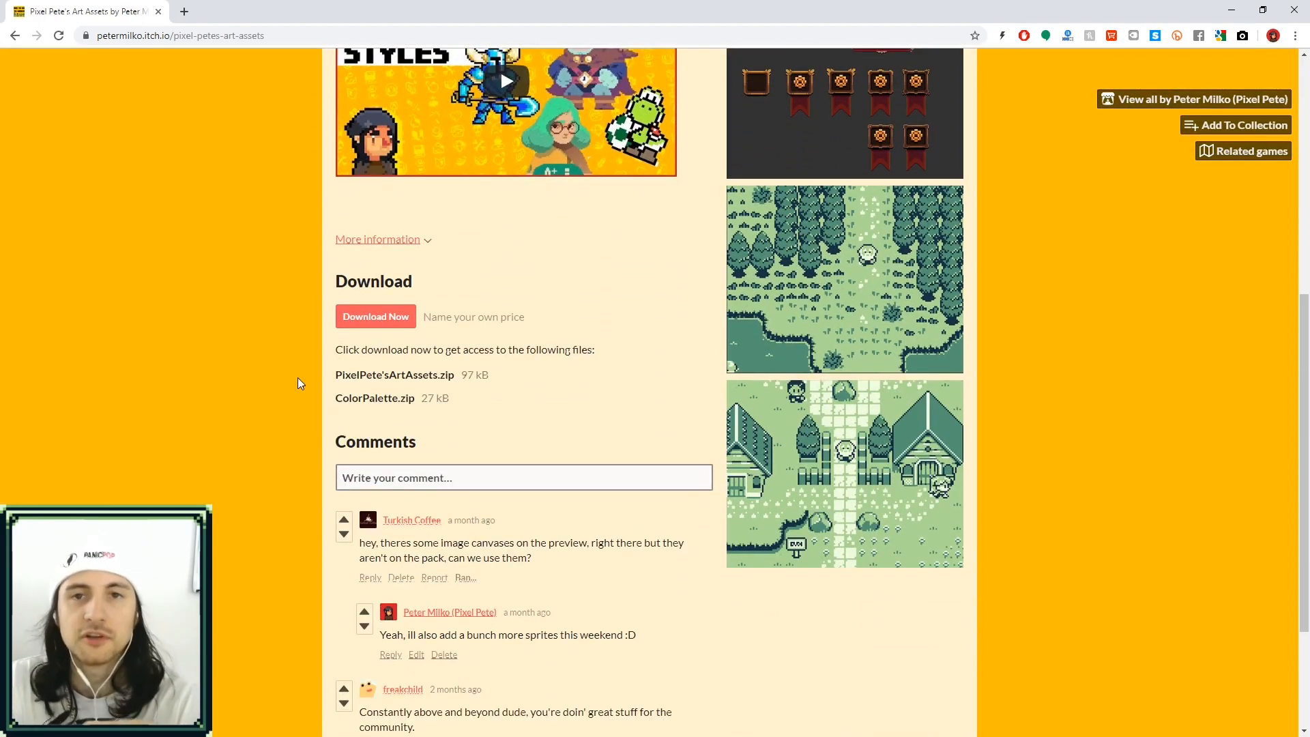
mouse_move(342, 391)
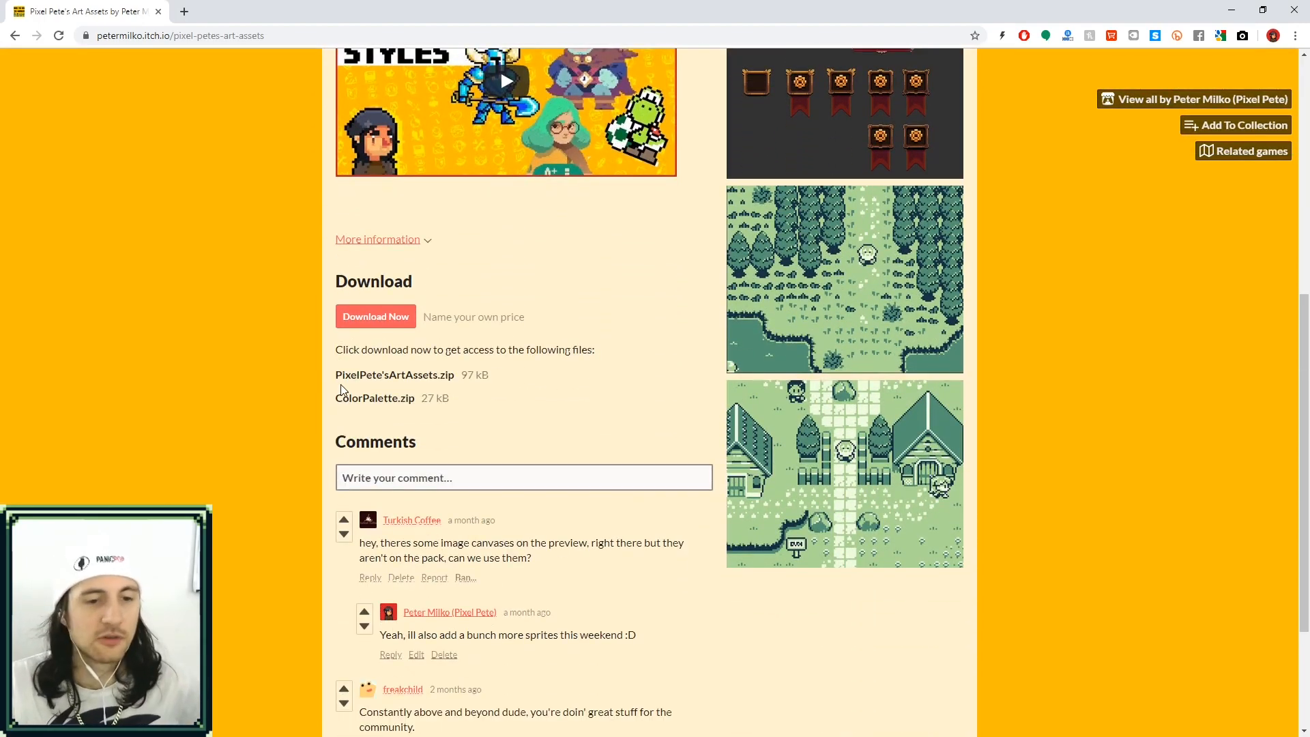
scroll("up", 3)
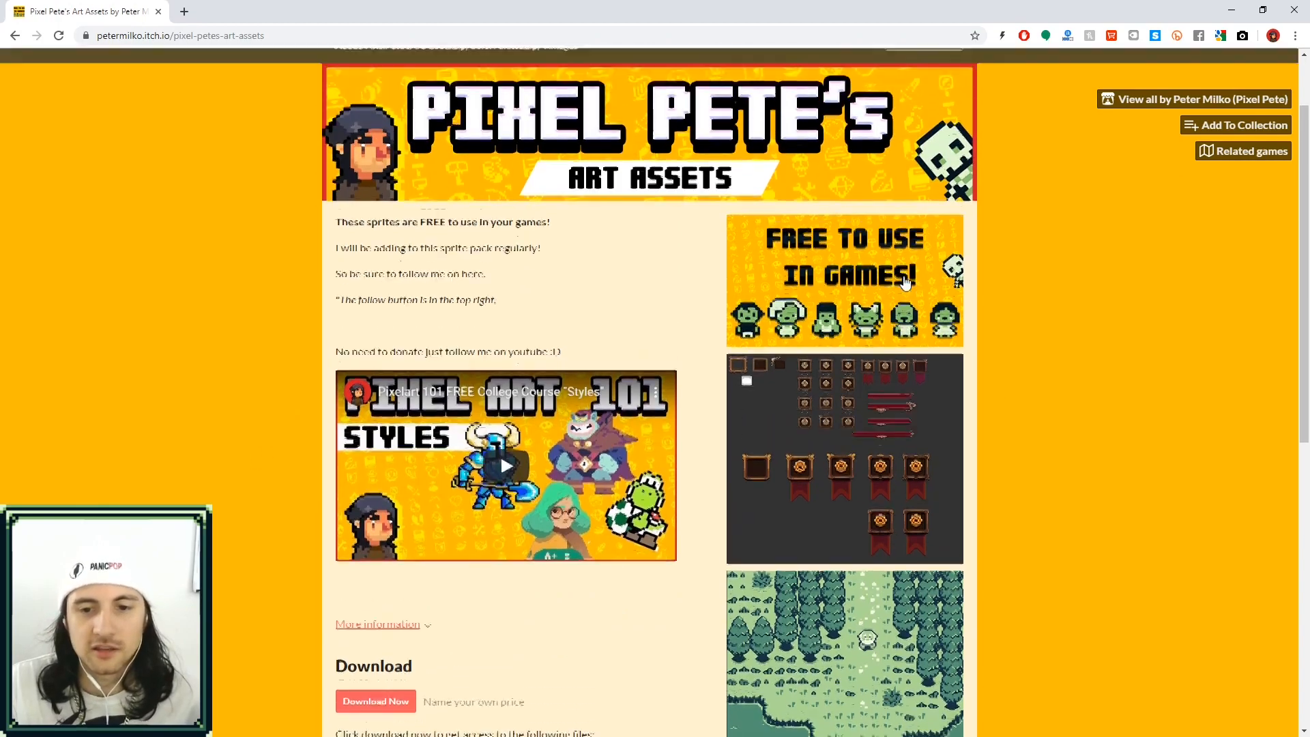
scroll("down", 3)
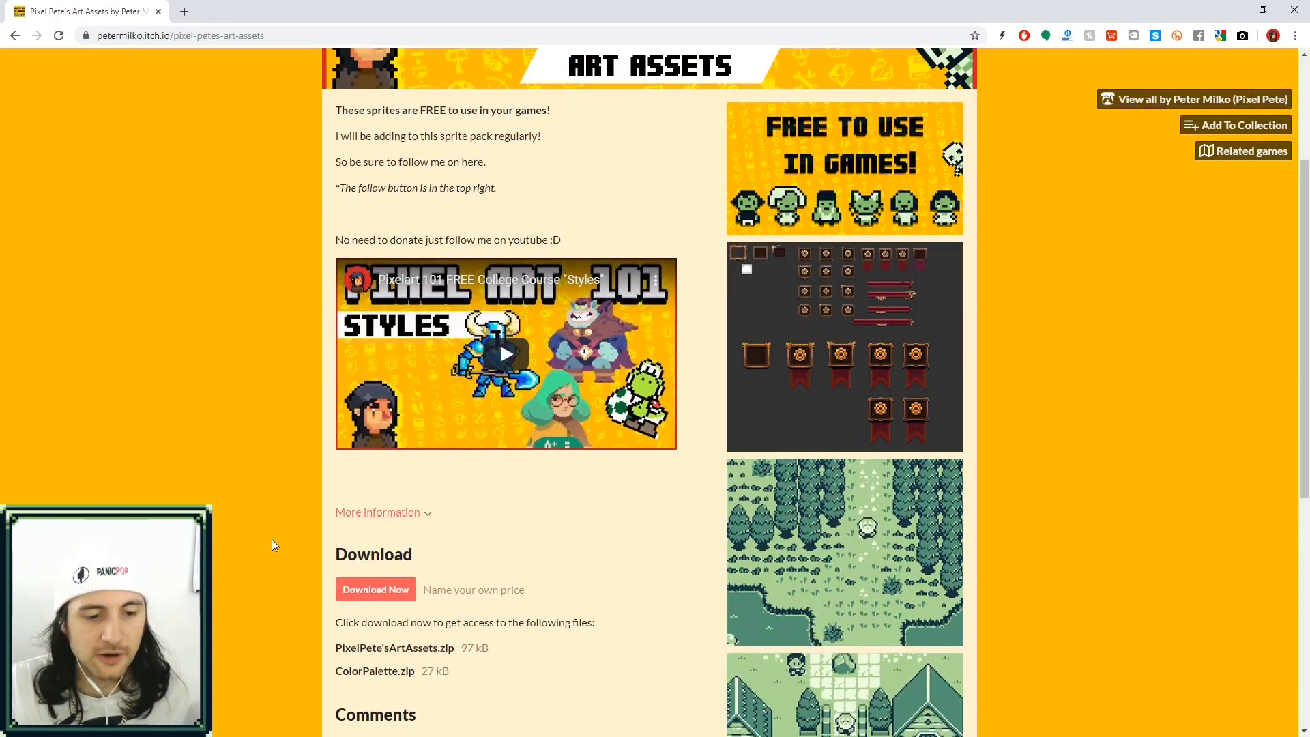
scroll("up", 3)
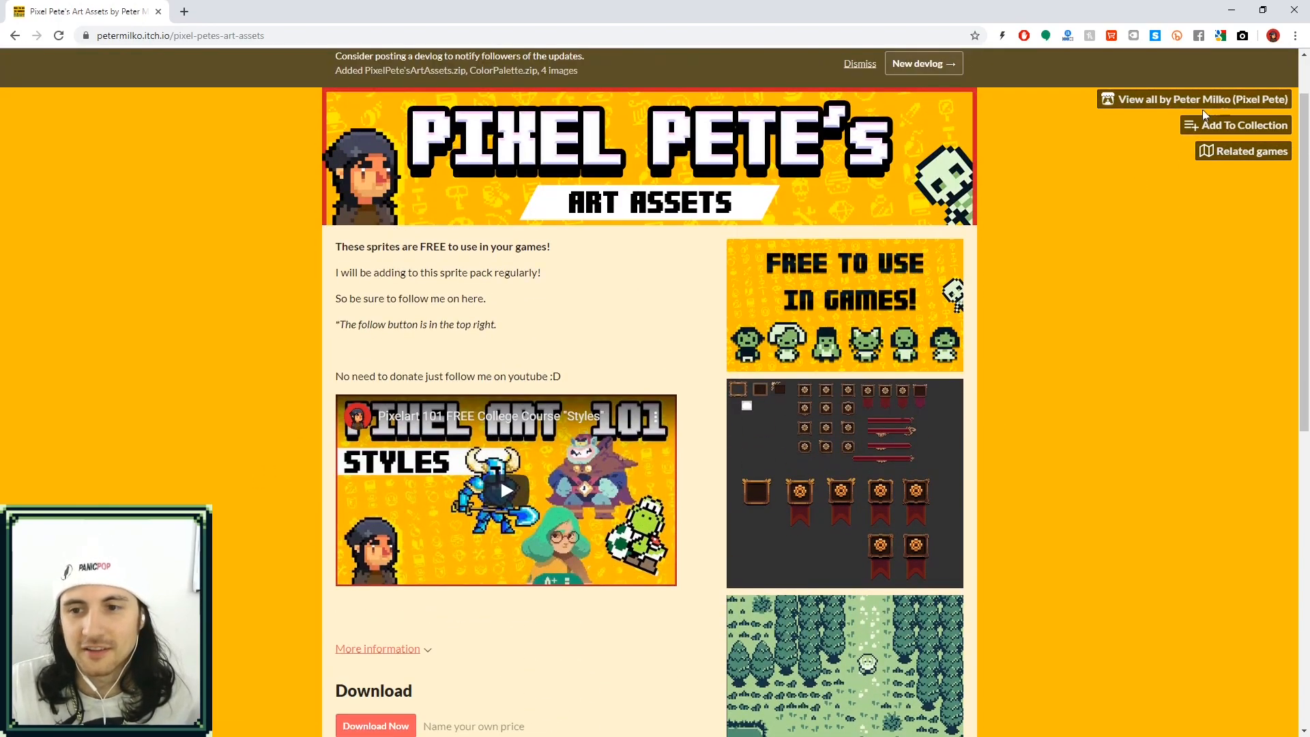
mouse_move(1170, 114)
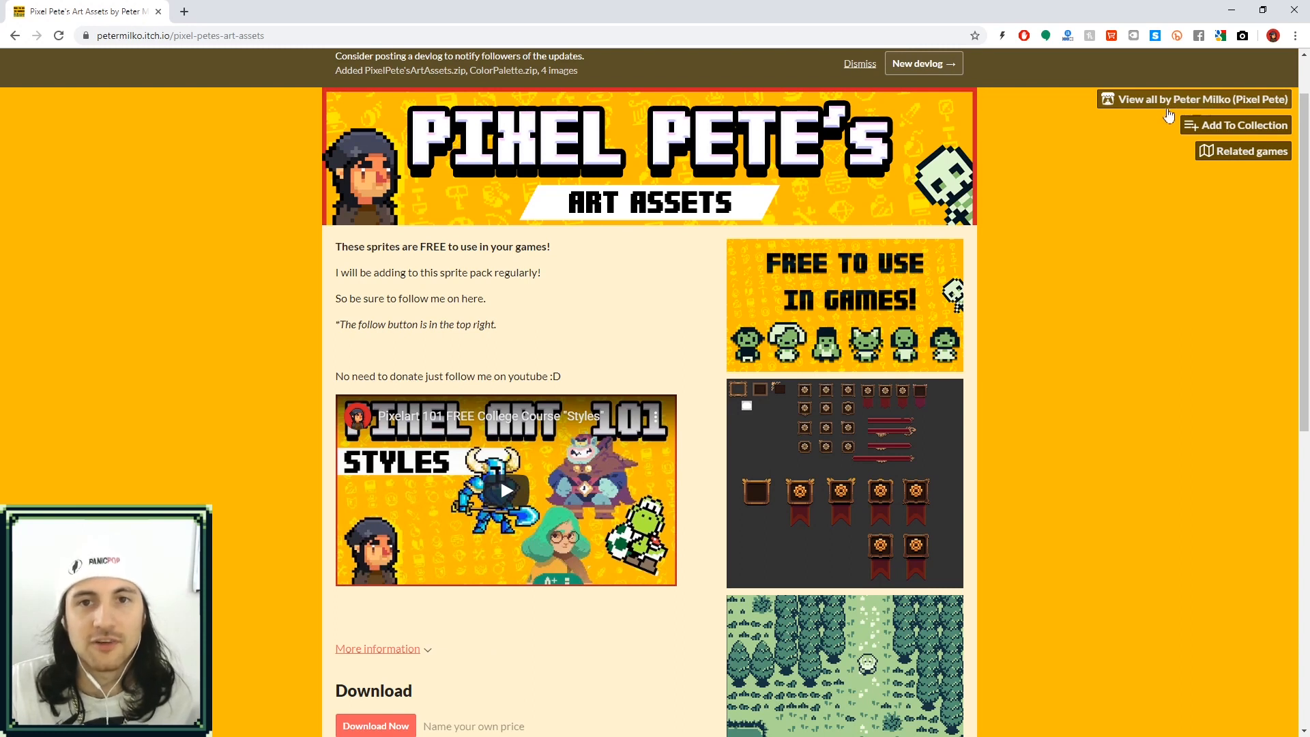
mouse_move(1194, 393)
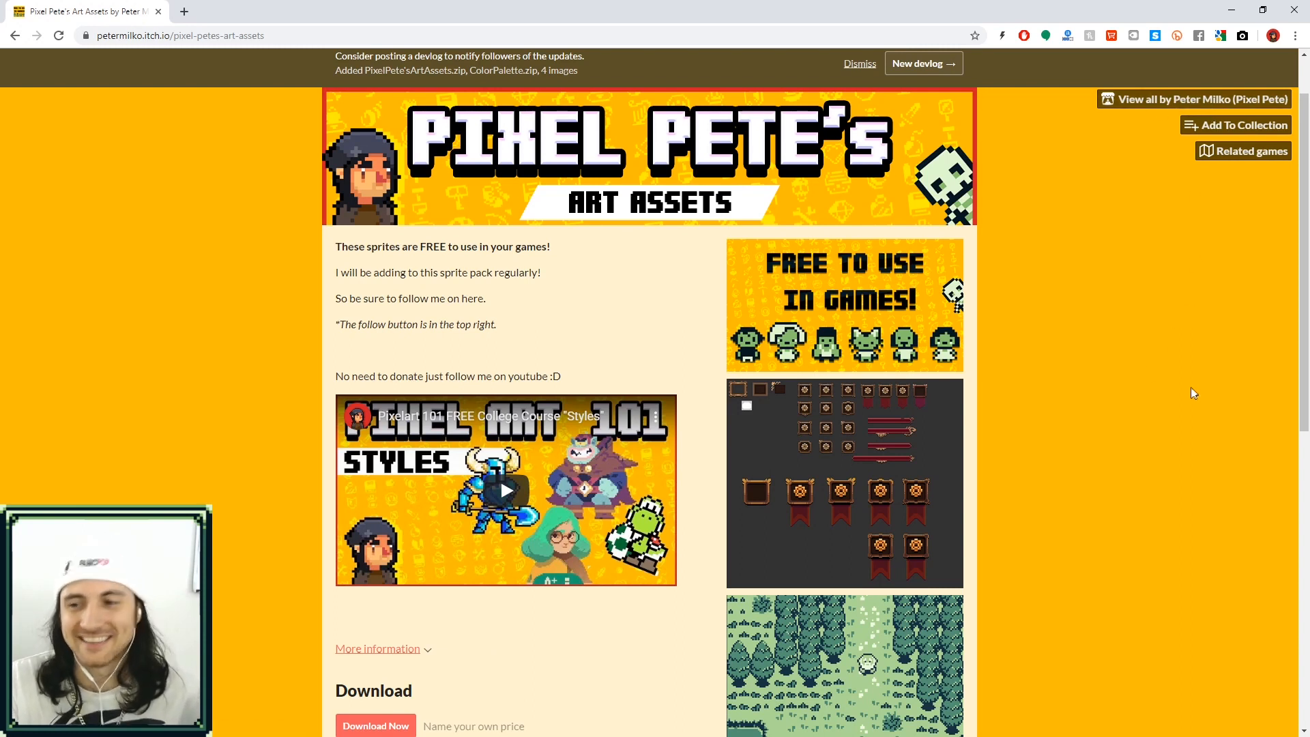